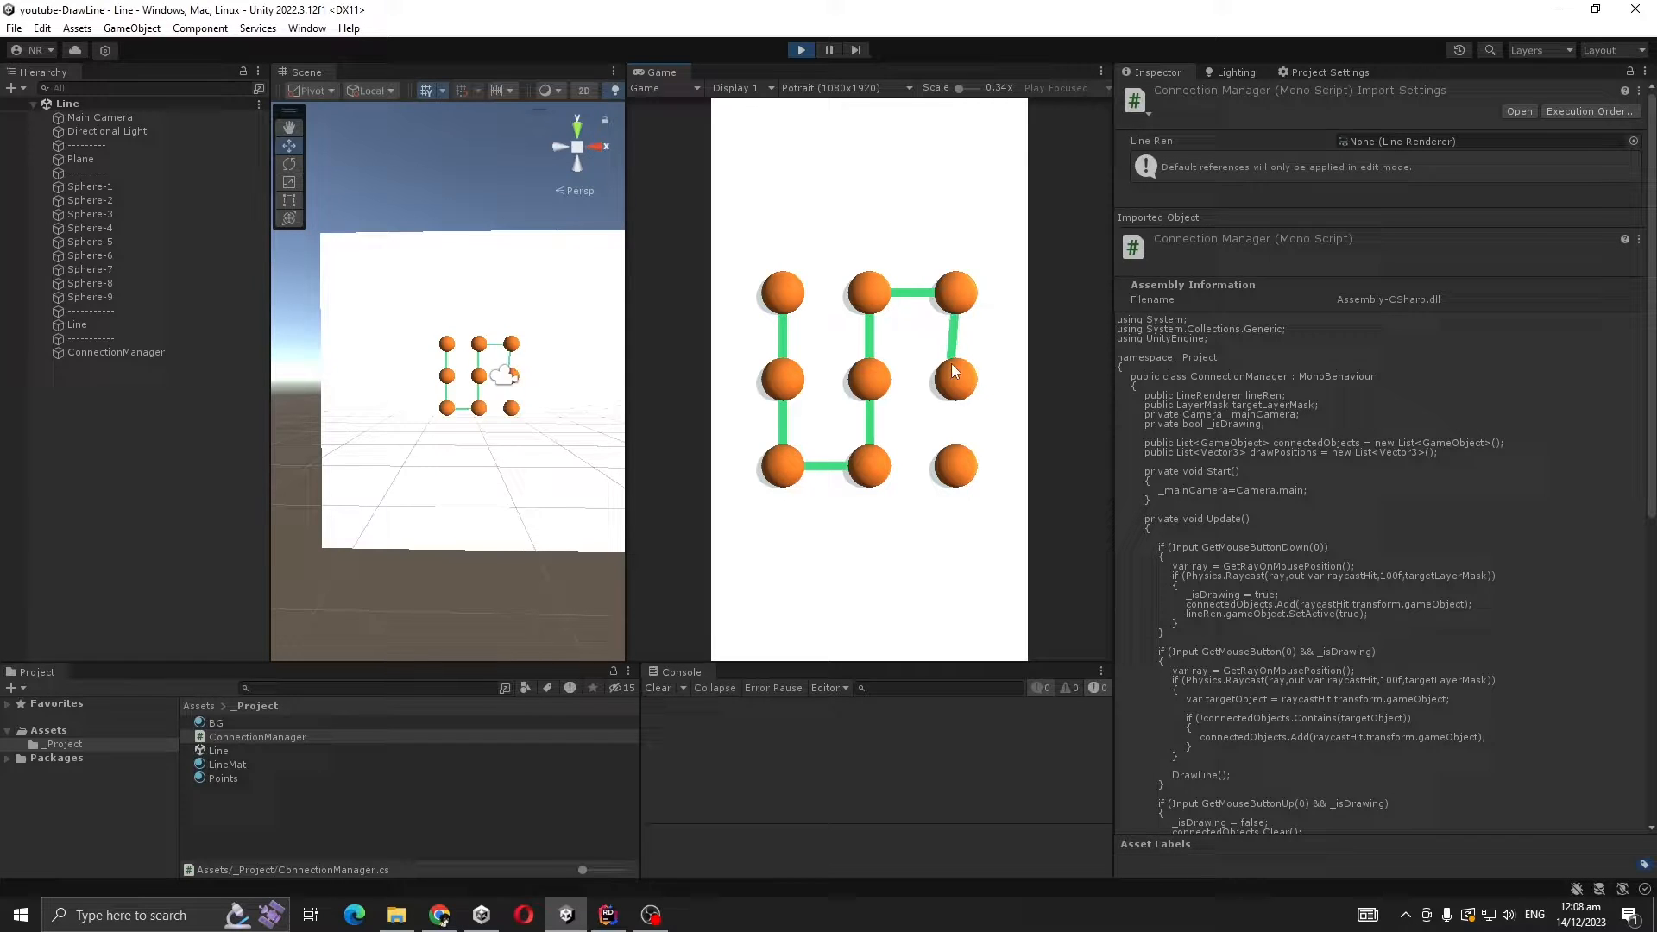
# Show the Main Camera's Transform with Position Z at -10
pyautogui.click(100, 117)
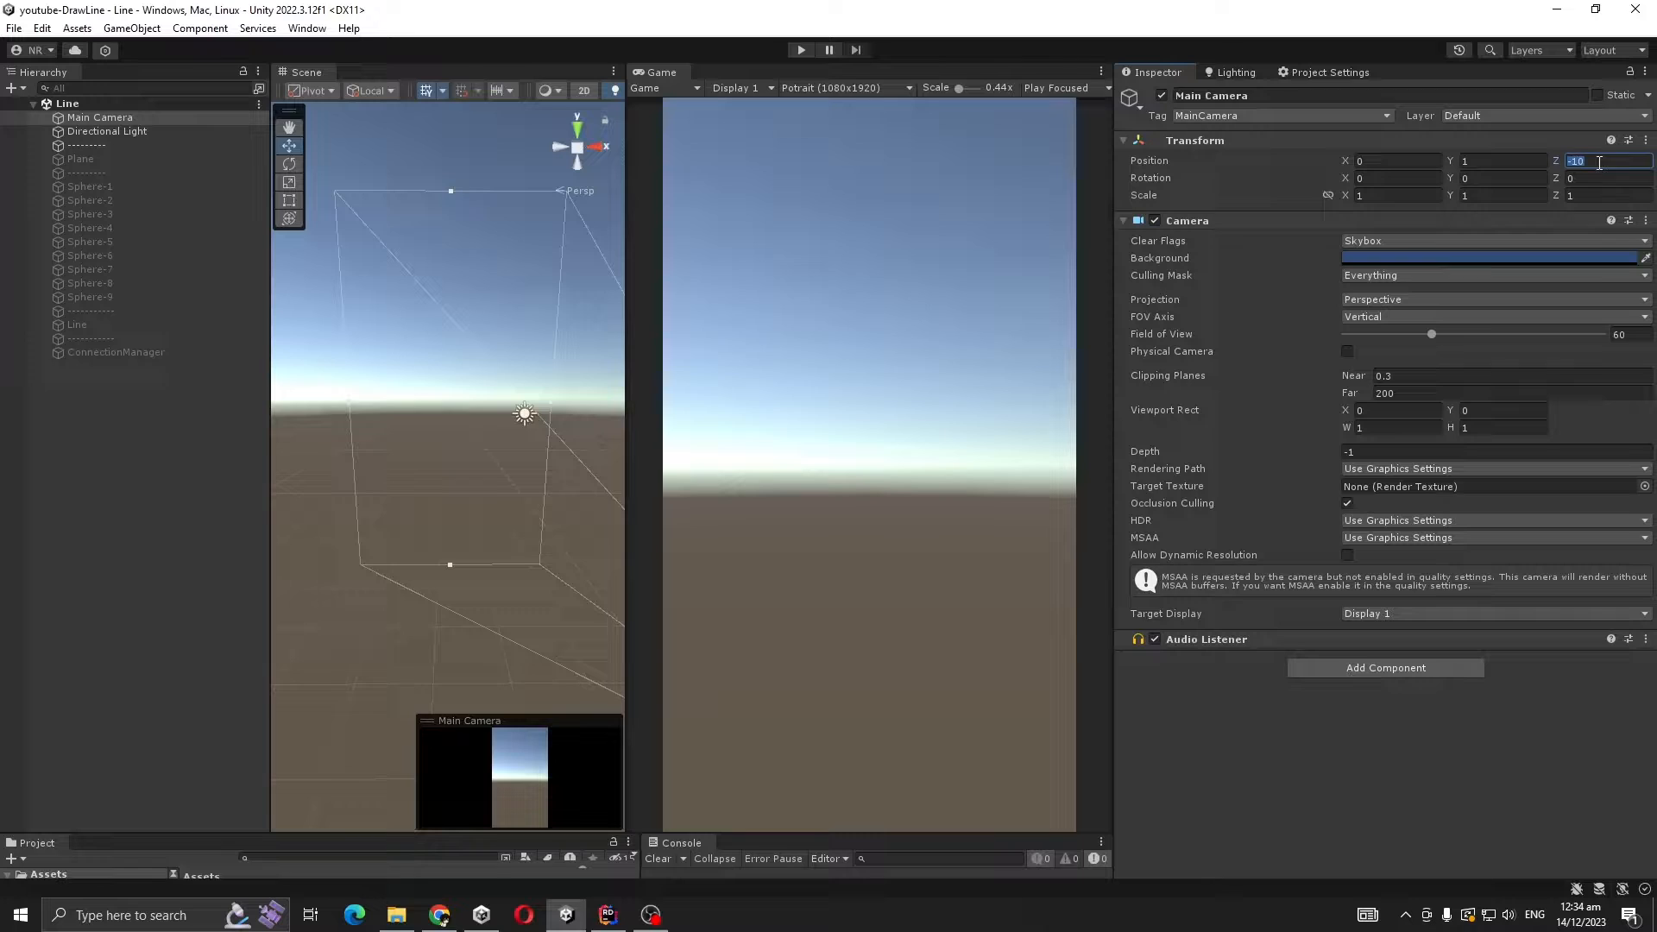
# Review the Plane: rotation X -90, scale 2, Mesh Collider and white BG material
pyautogui.click(79, 159)
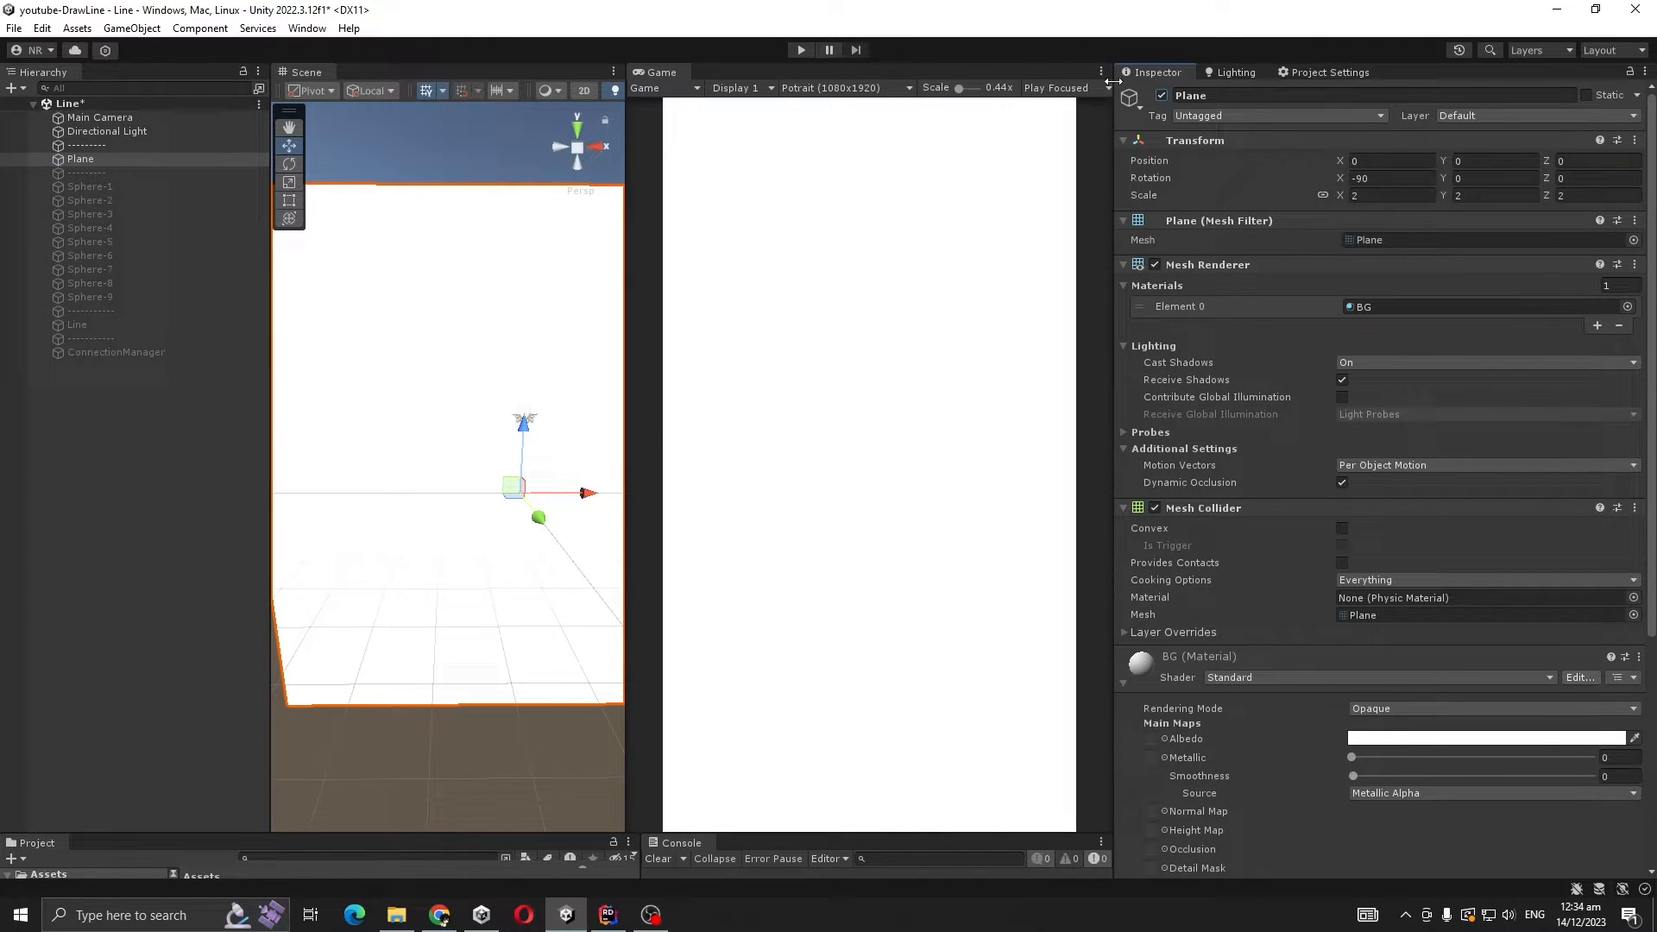
pyautogui.scroll(-3)
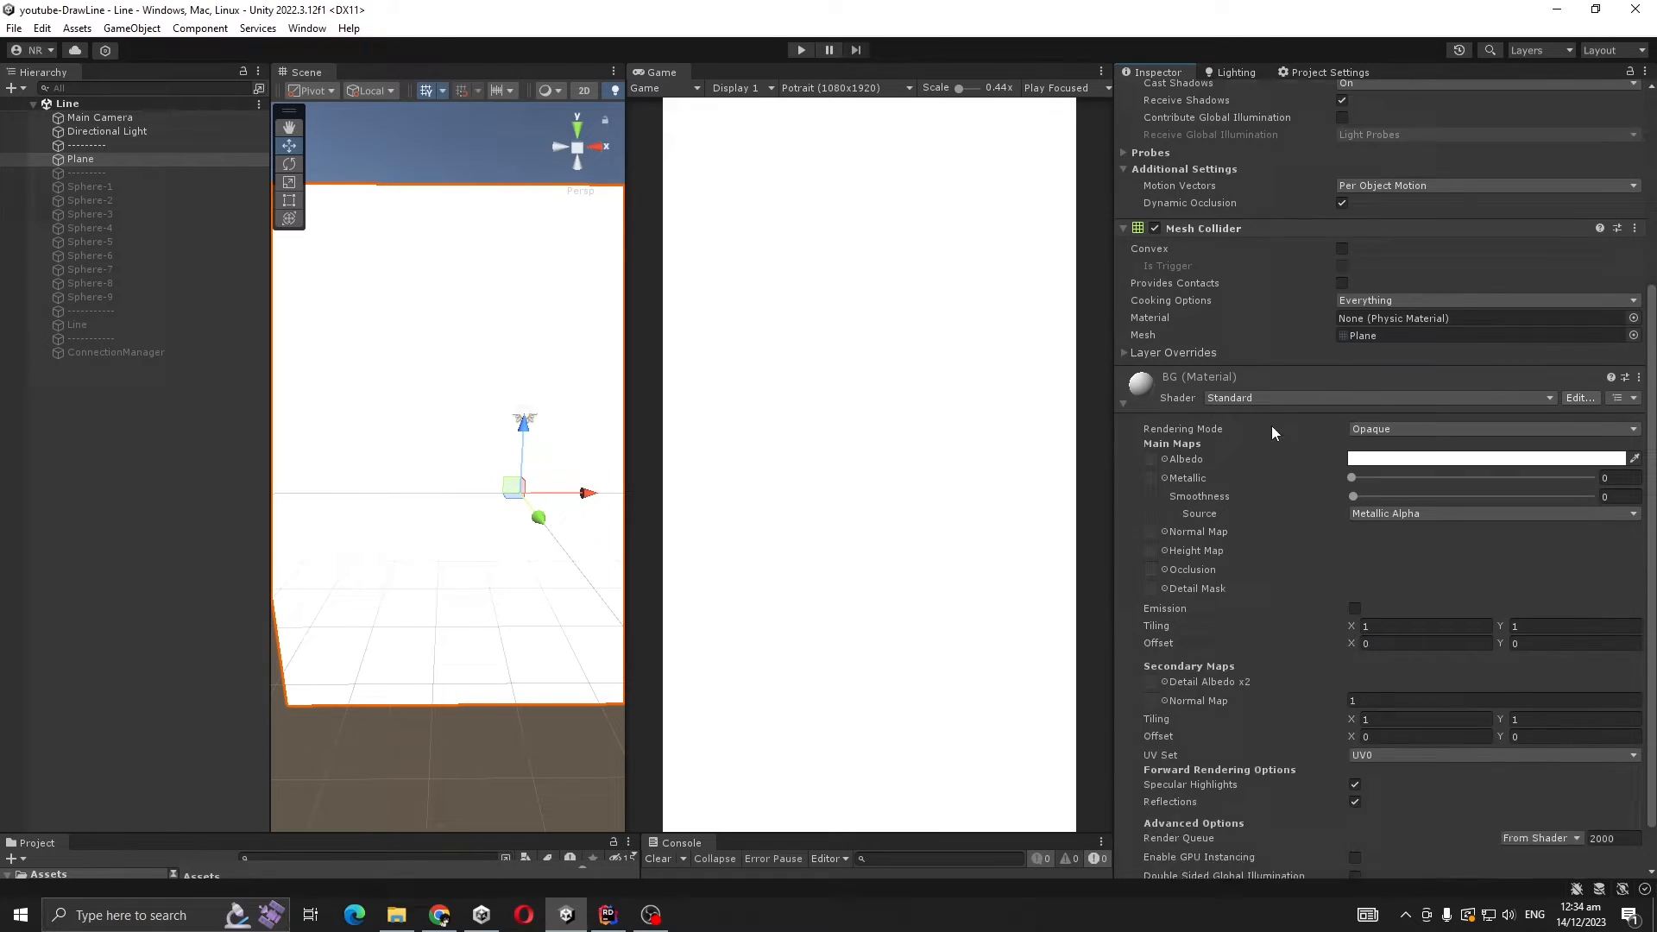
pyautogui.scroll(-3)
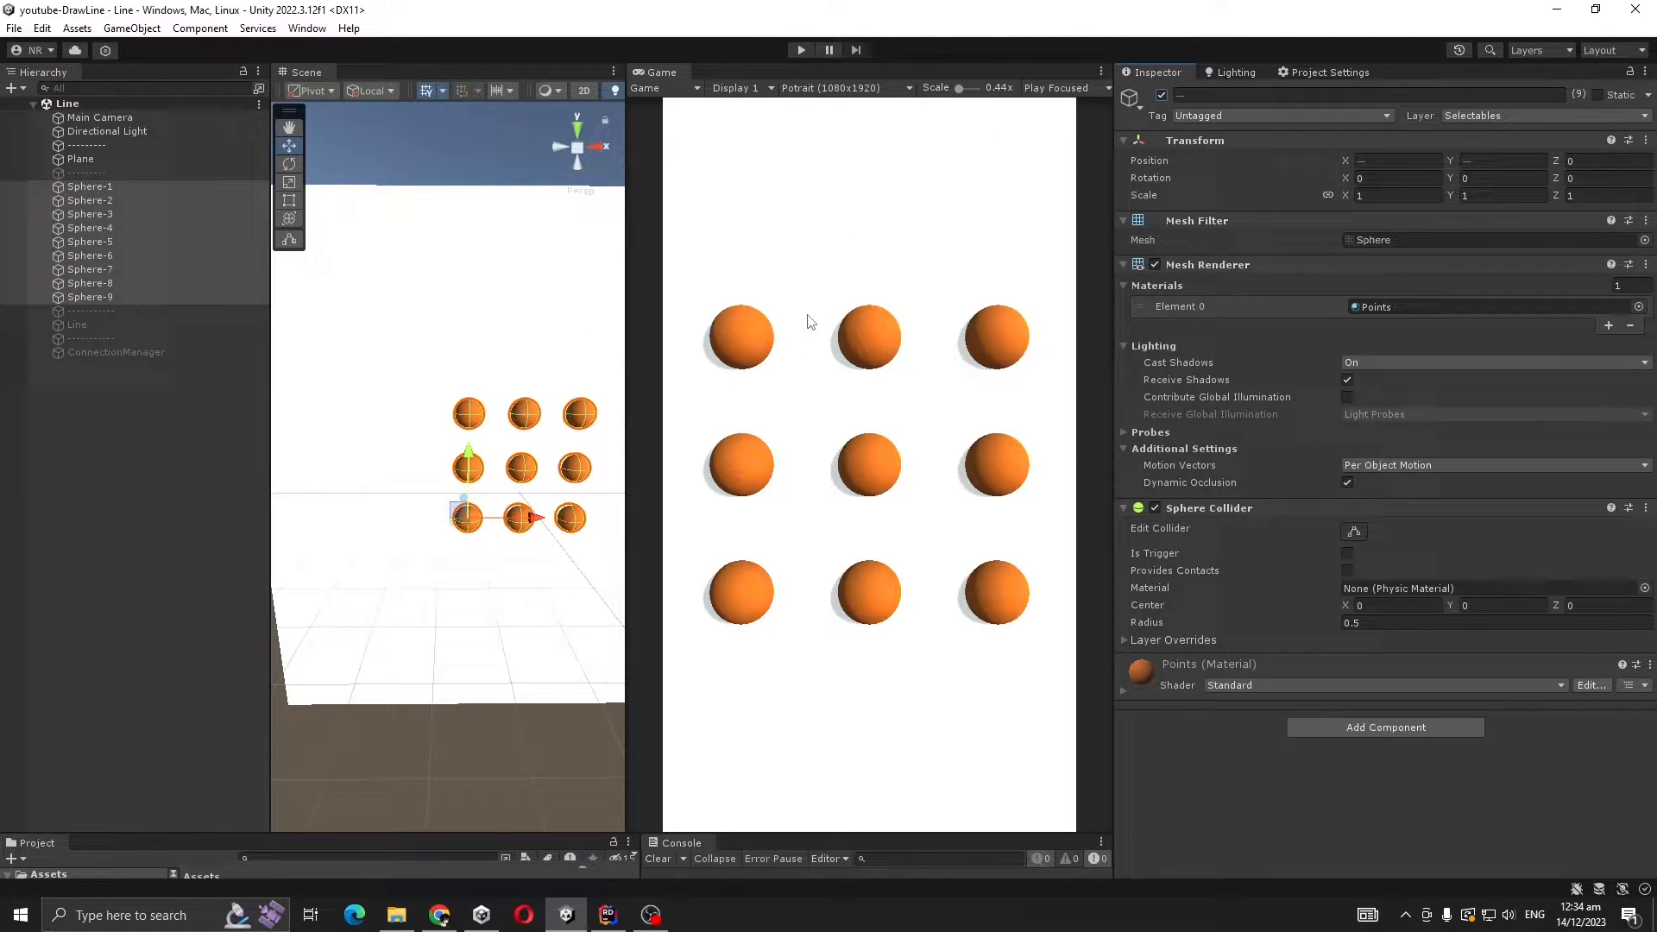
pyautogui.moveTo(839, 366)
pyautogui.write('fsfsf')
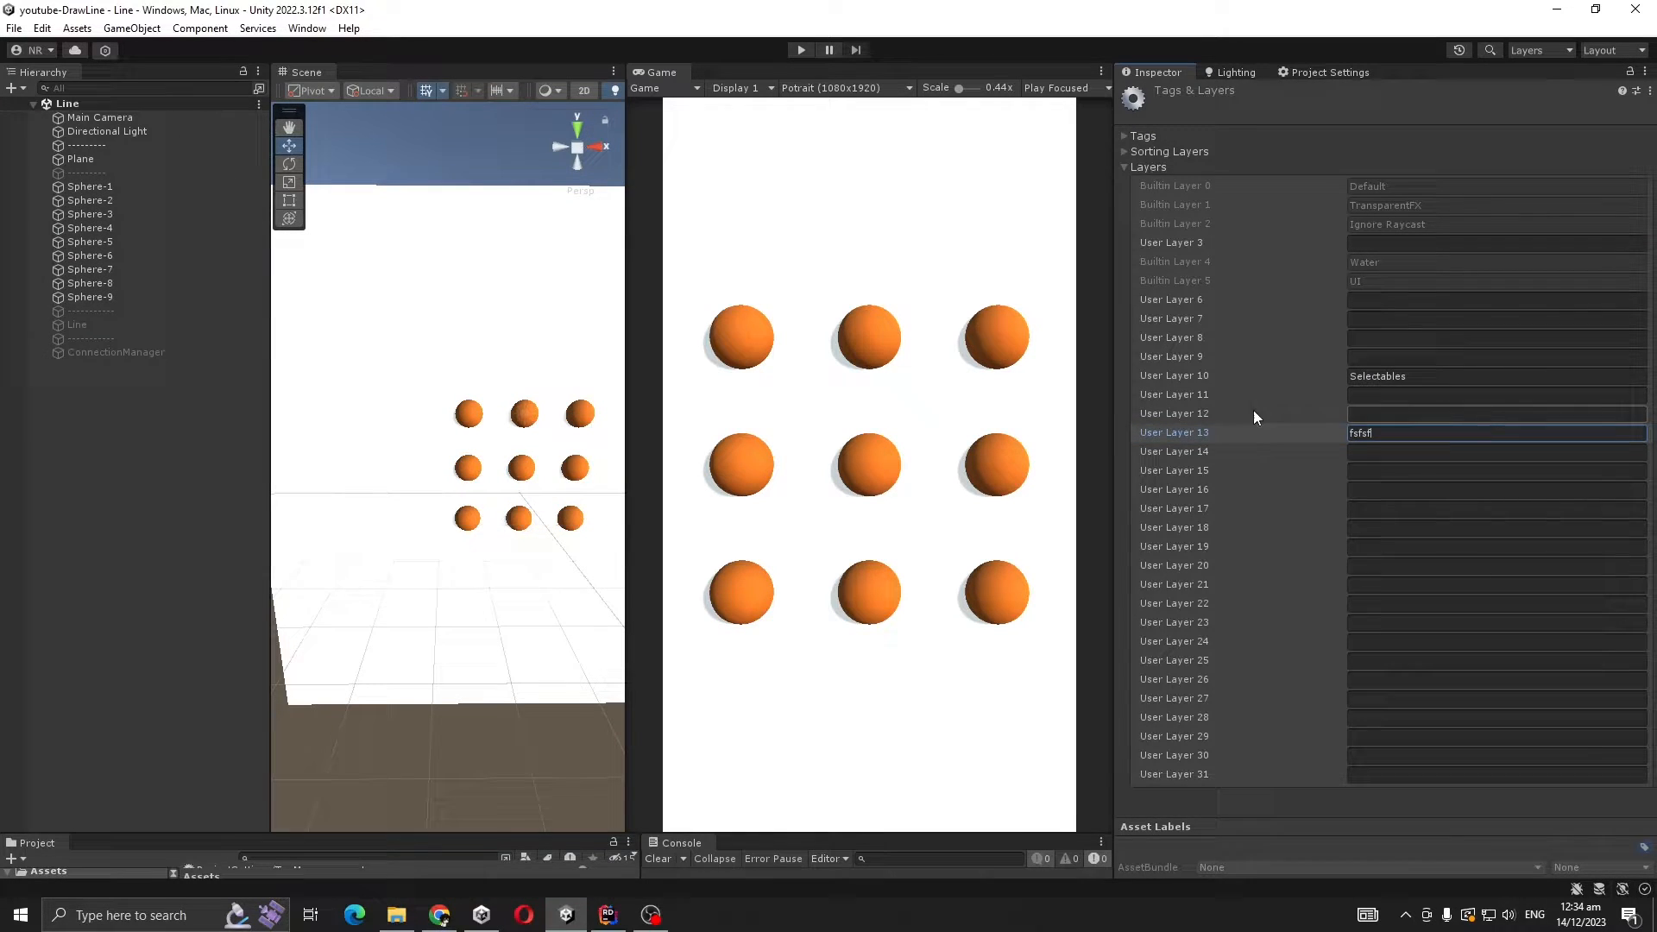
# Put the nine selected spheres on the Selectables layer
pyautogui.click(89, 187)
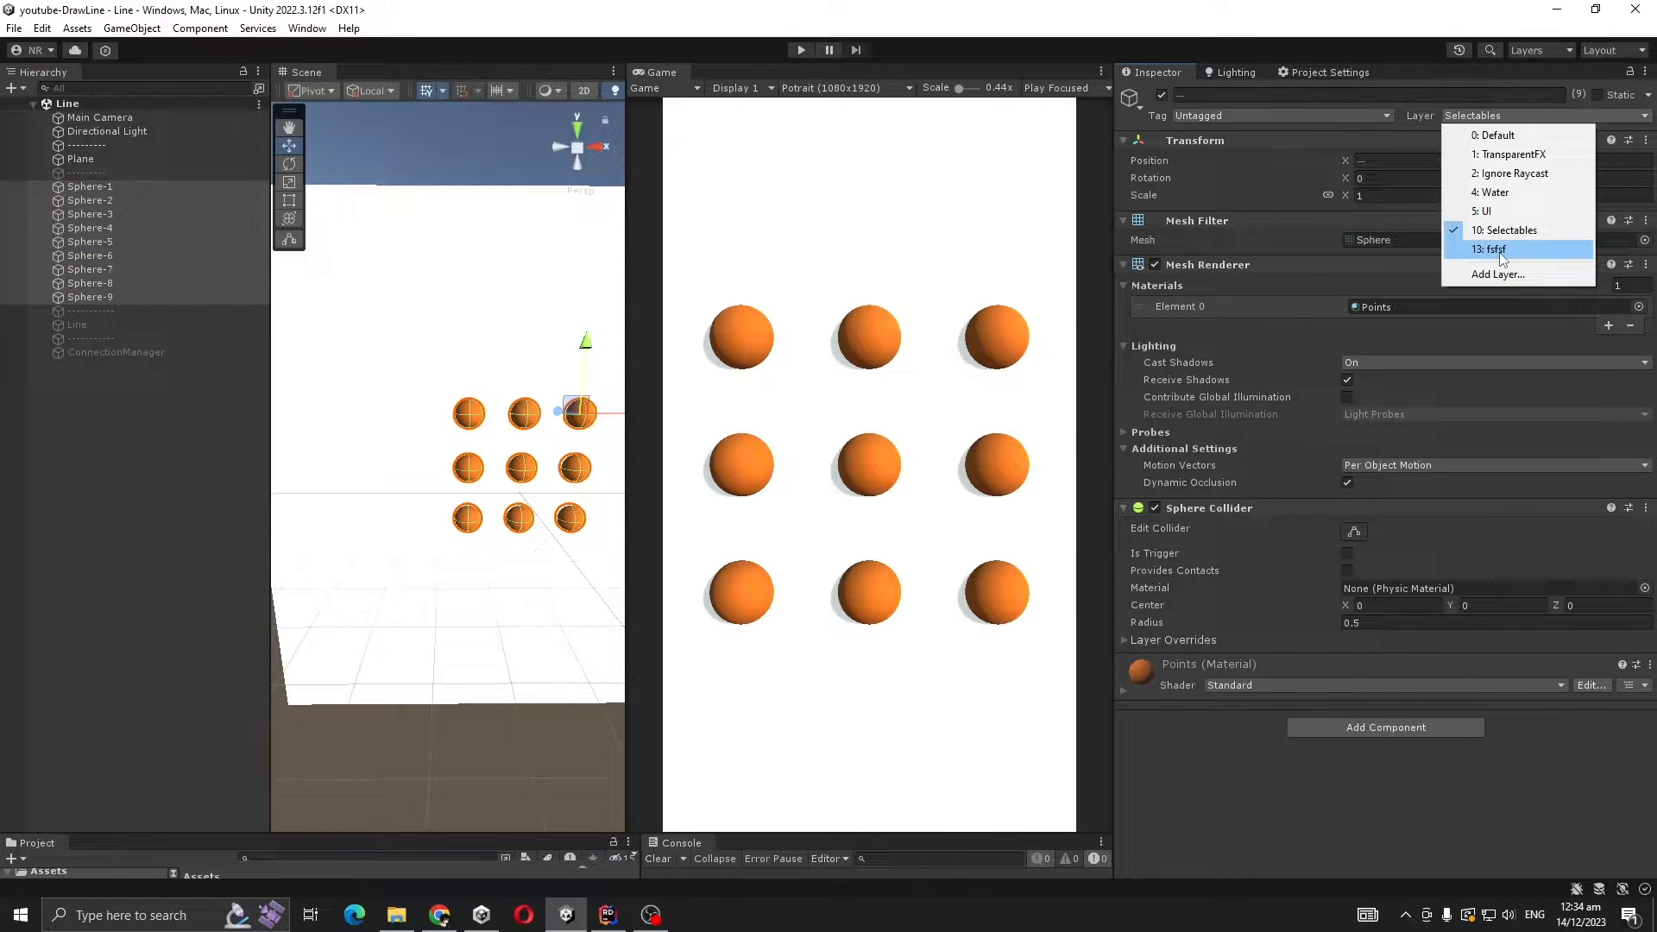
pyautogui.click(1502, 248)
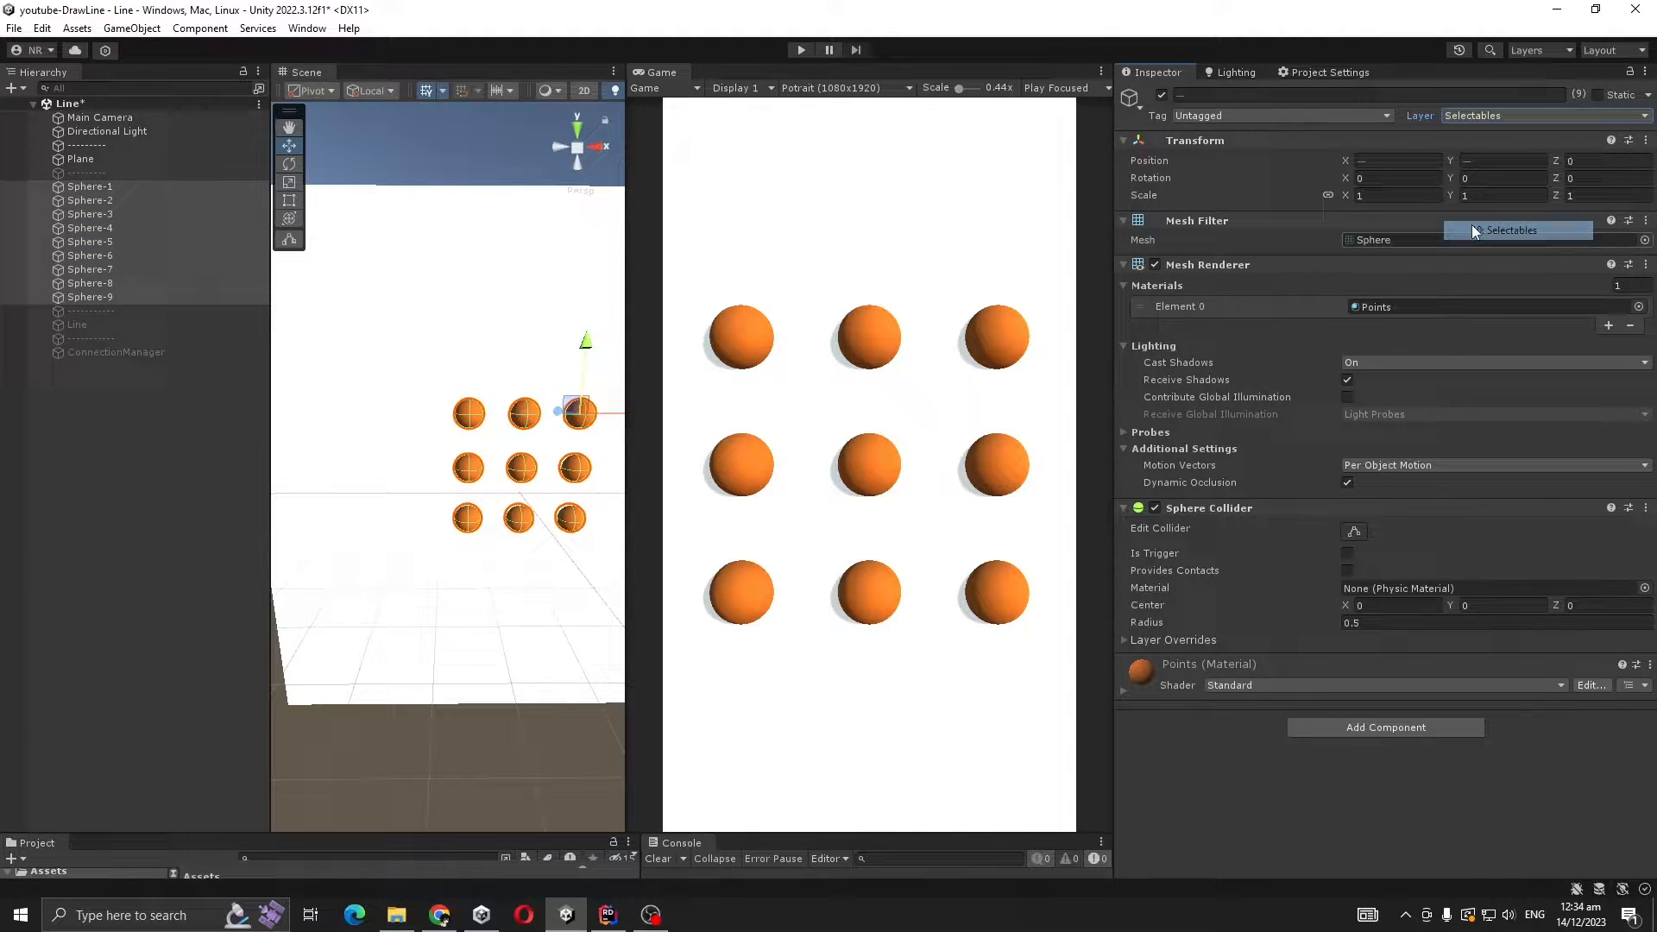
pyautogui.click(76, 325)
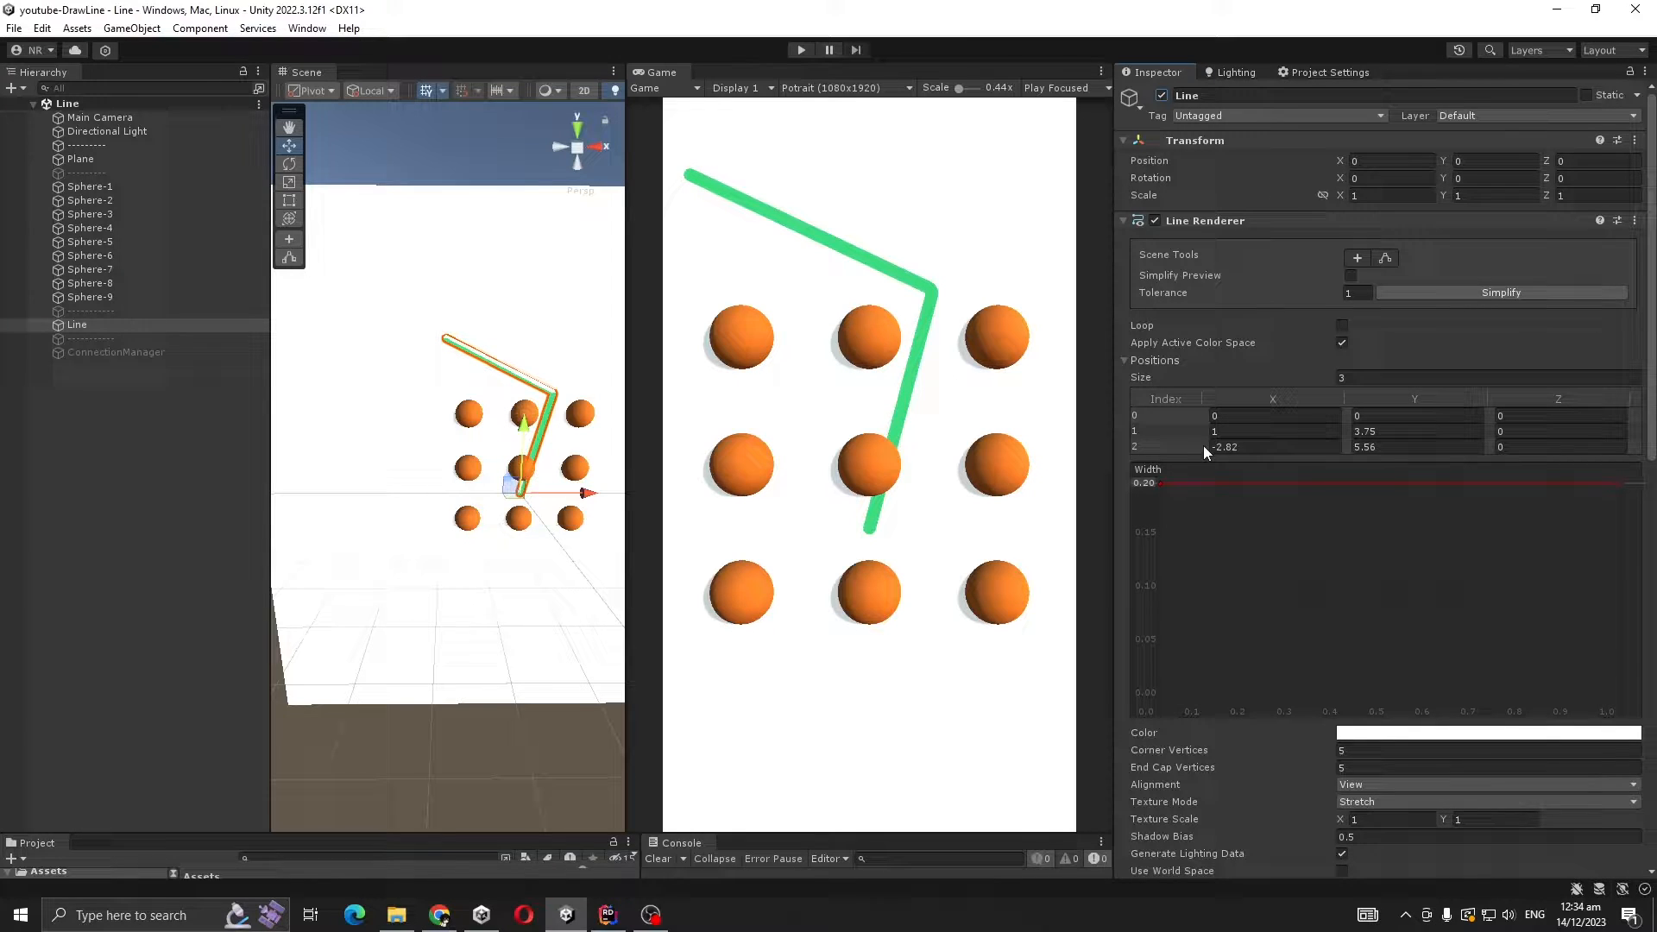
pyautogui.moveTo(795, 292)
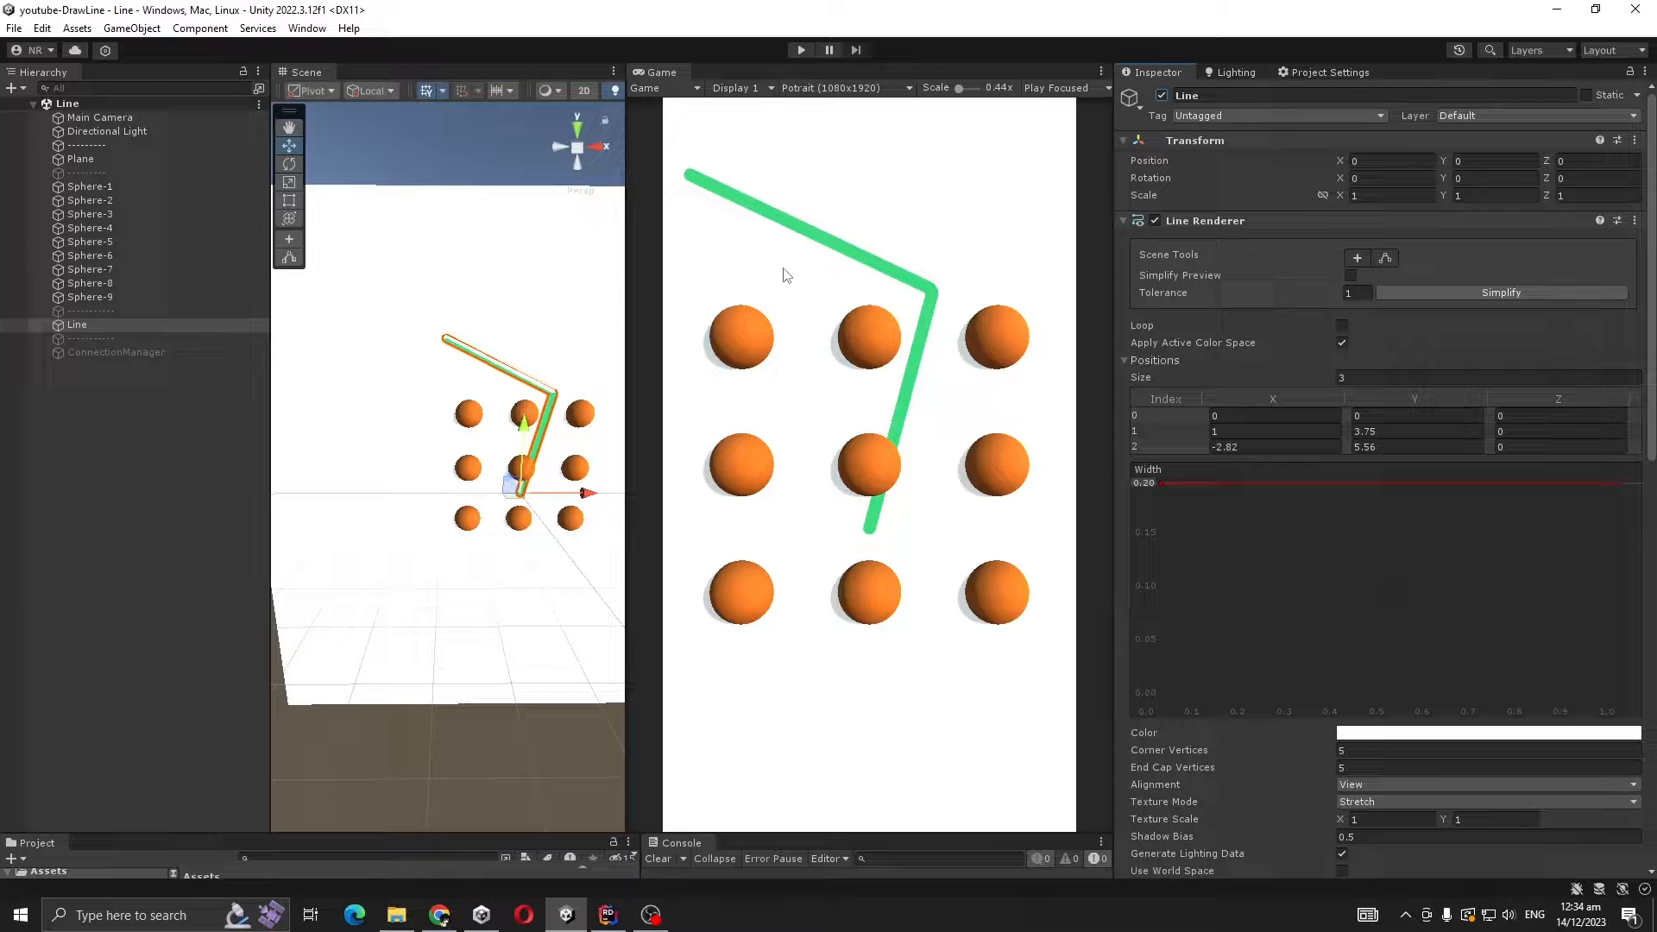
pyautogui.moveTo(815, 278)
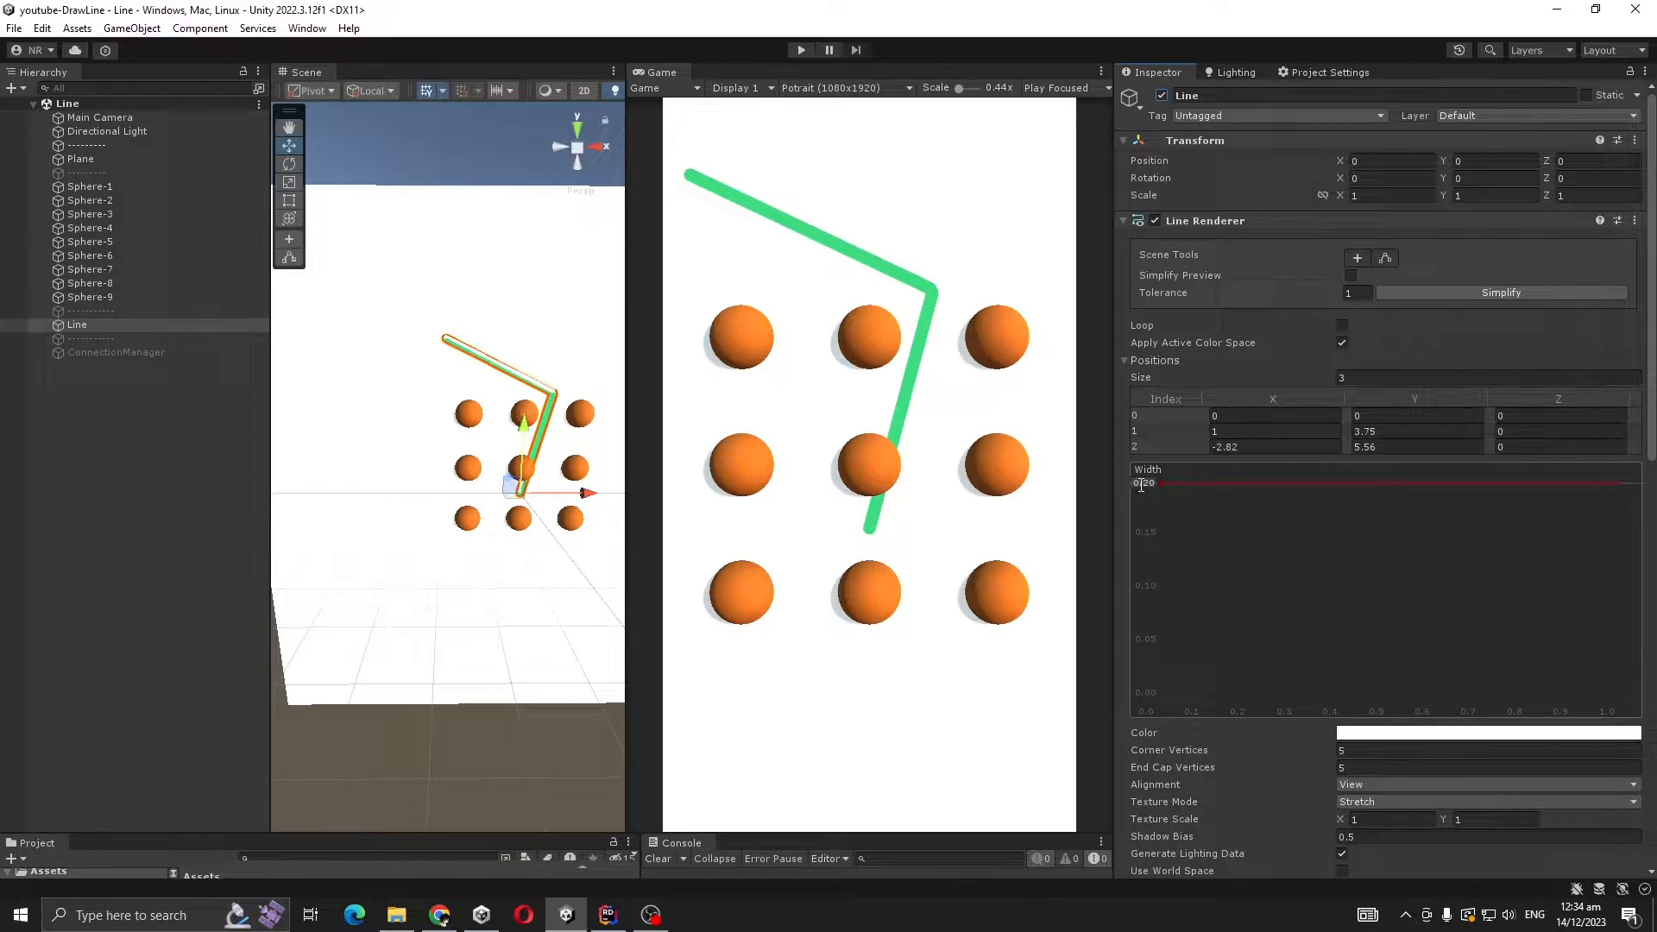
# Set the Line Renderer to width 0.20, five end-cap vertices and the LineMat material
pyautogui.click(1143, 484)
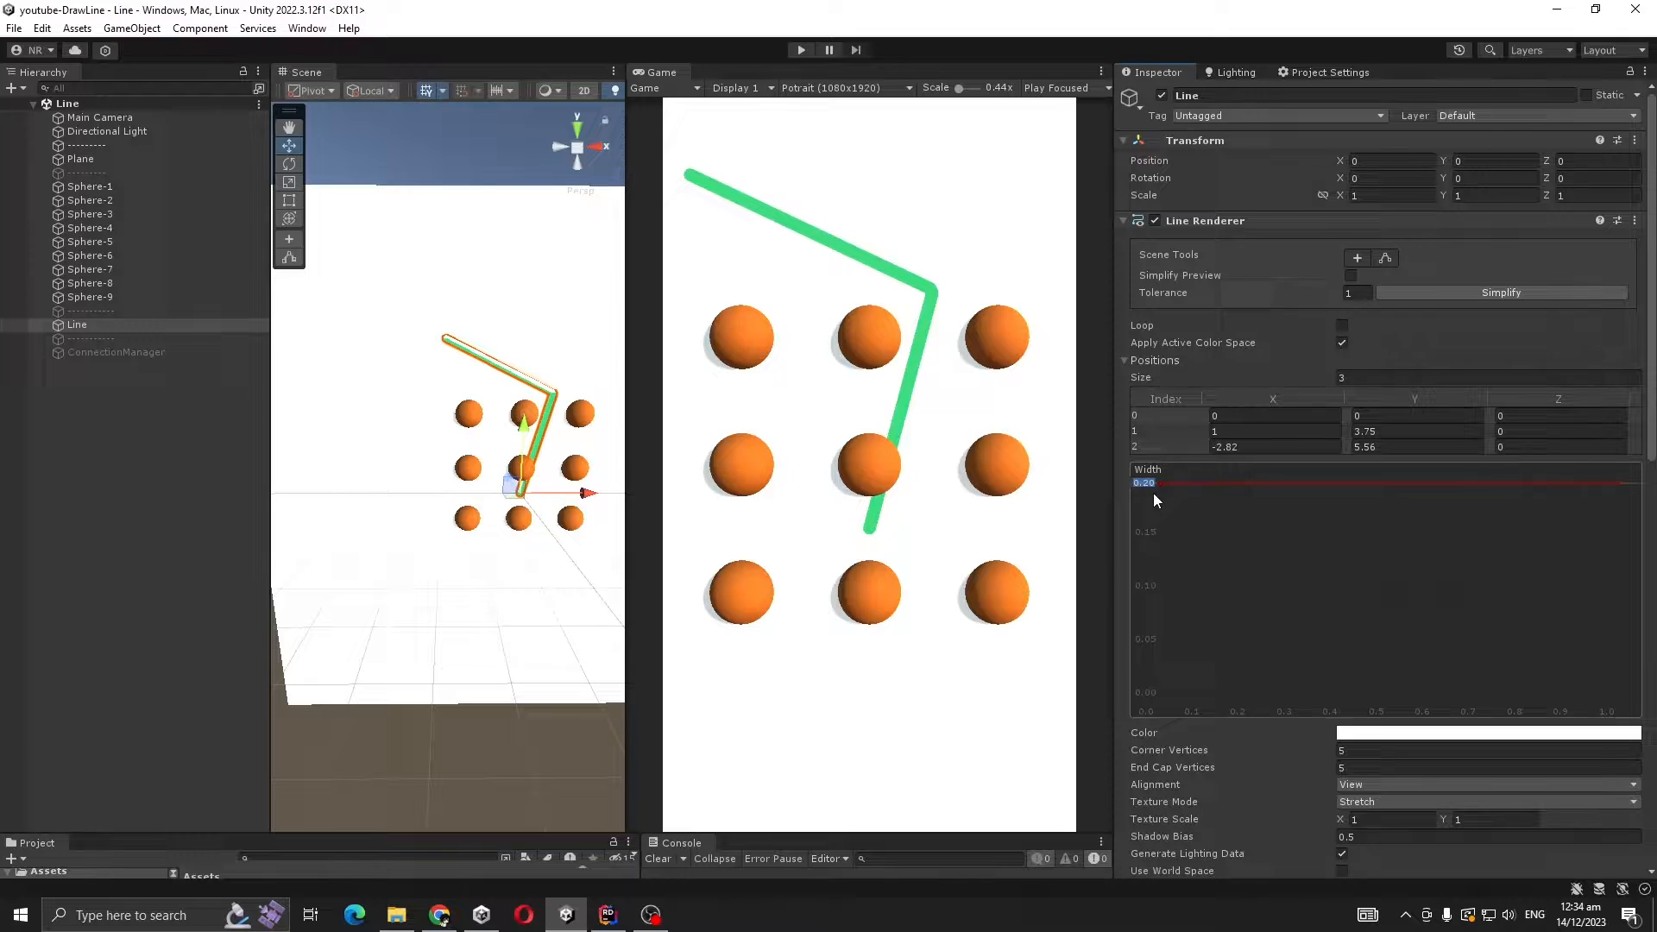
pyautogui.scroll(-3)
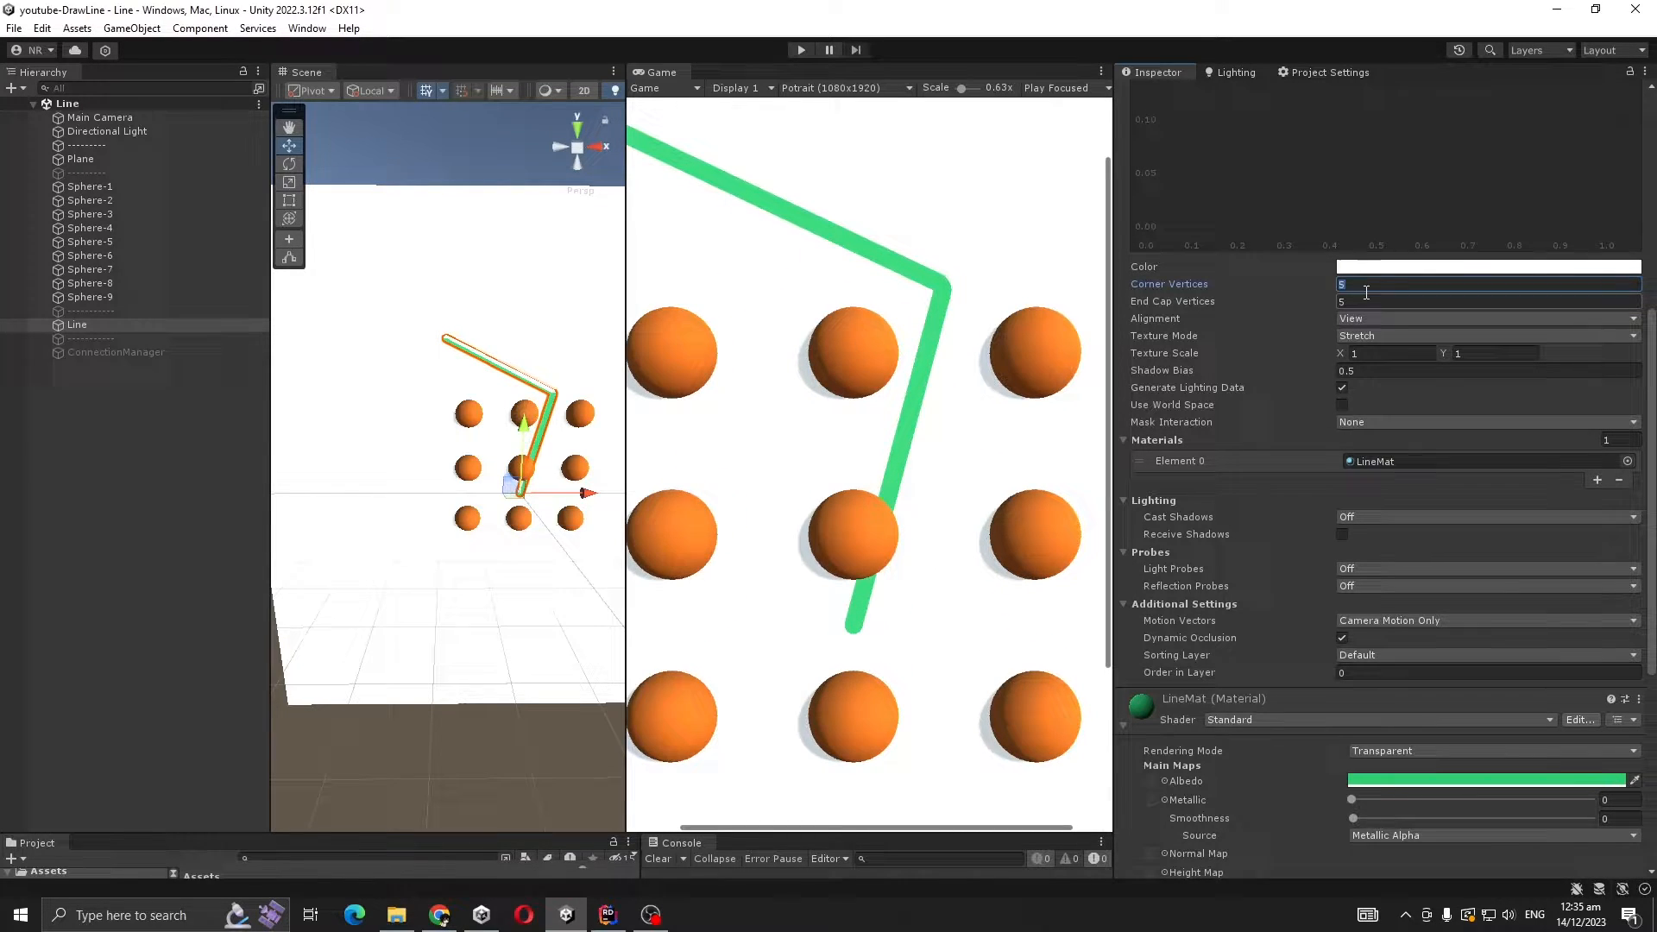
pyautogui.write('0')
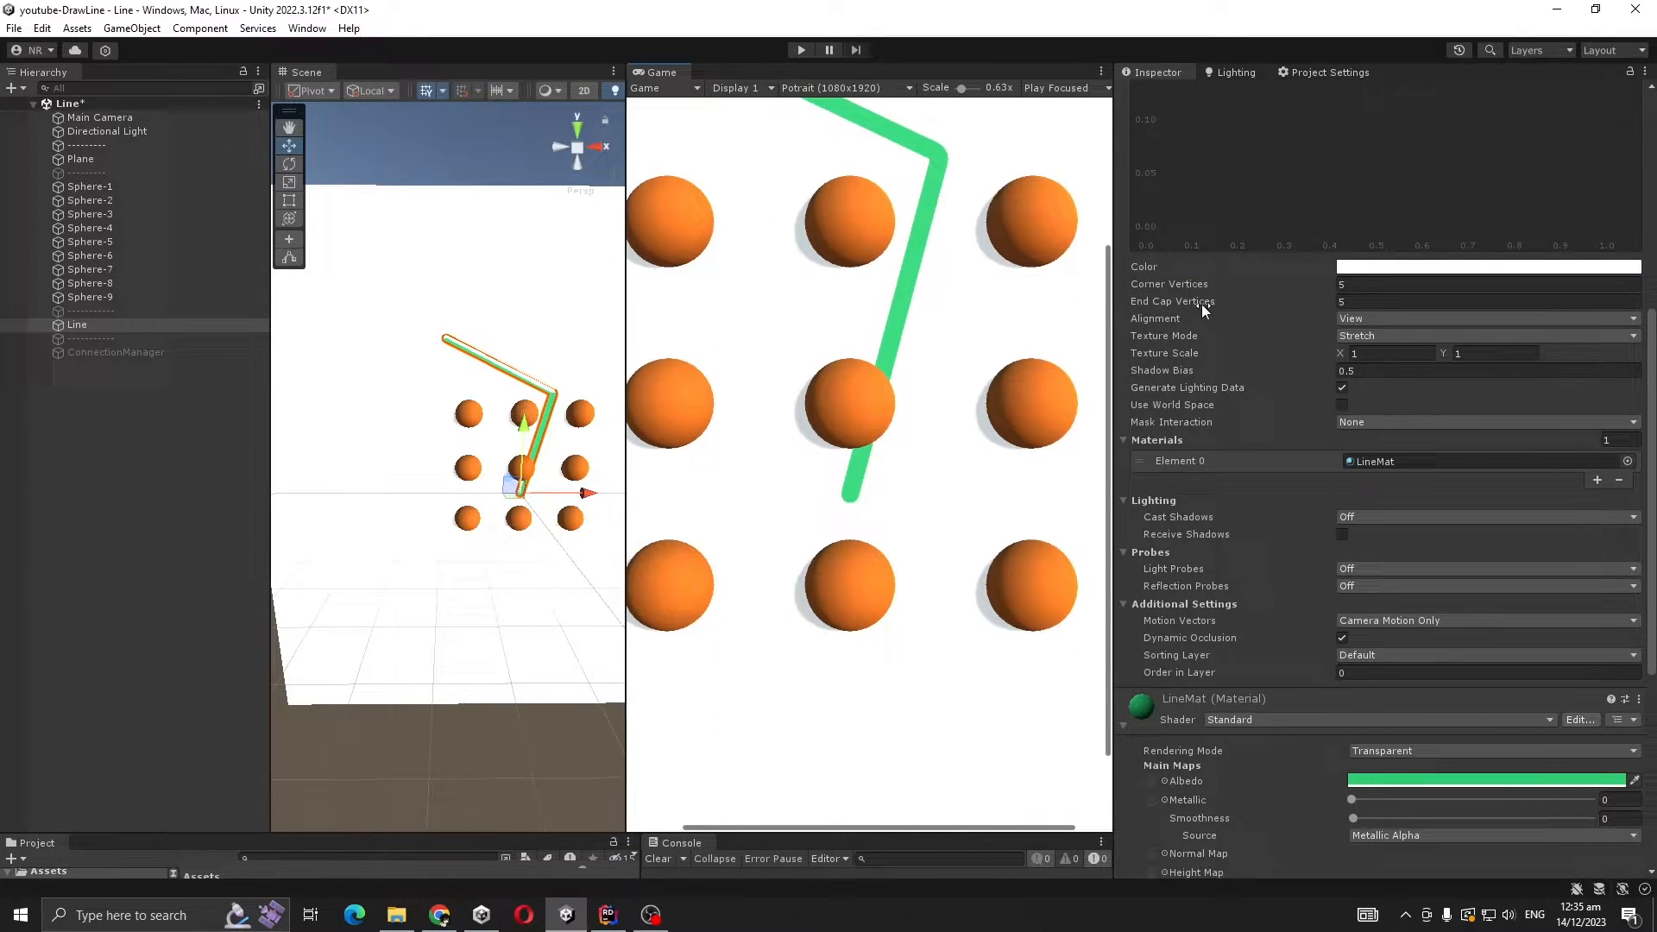
pyautogui.click(1488, 300)
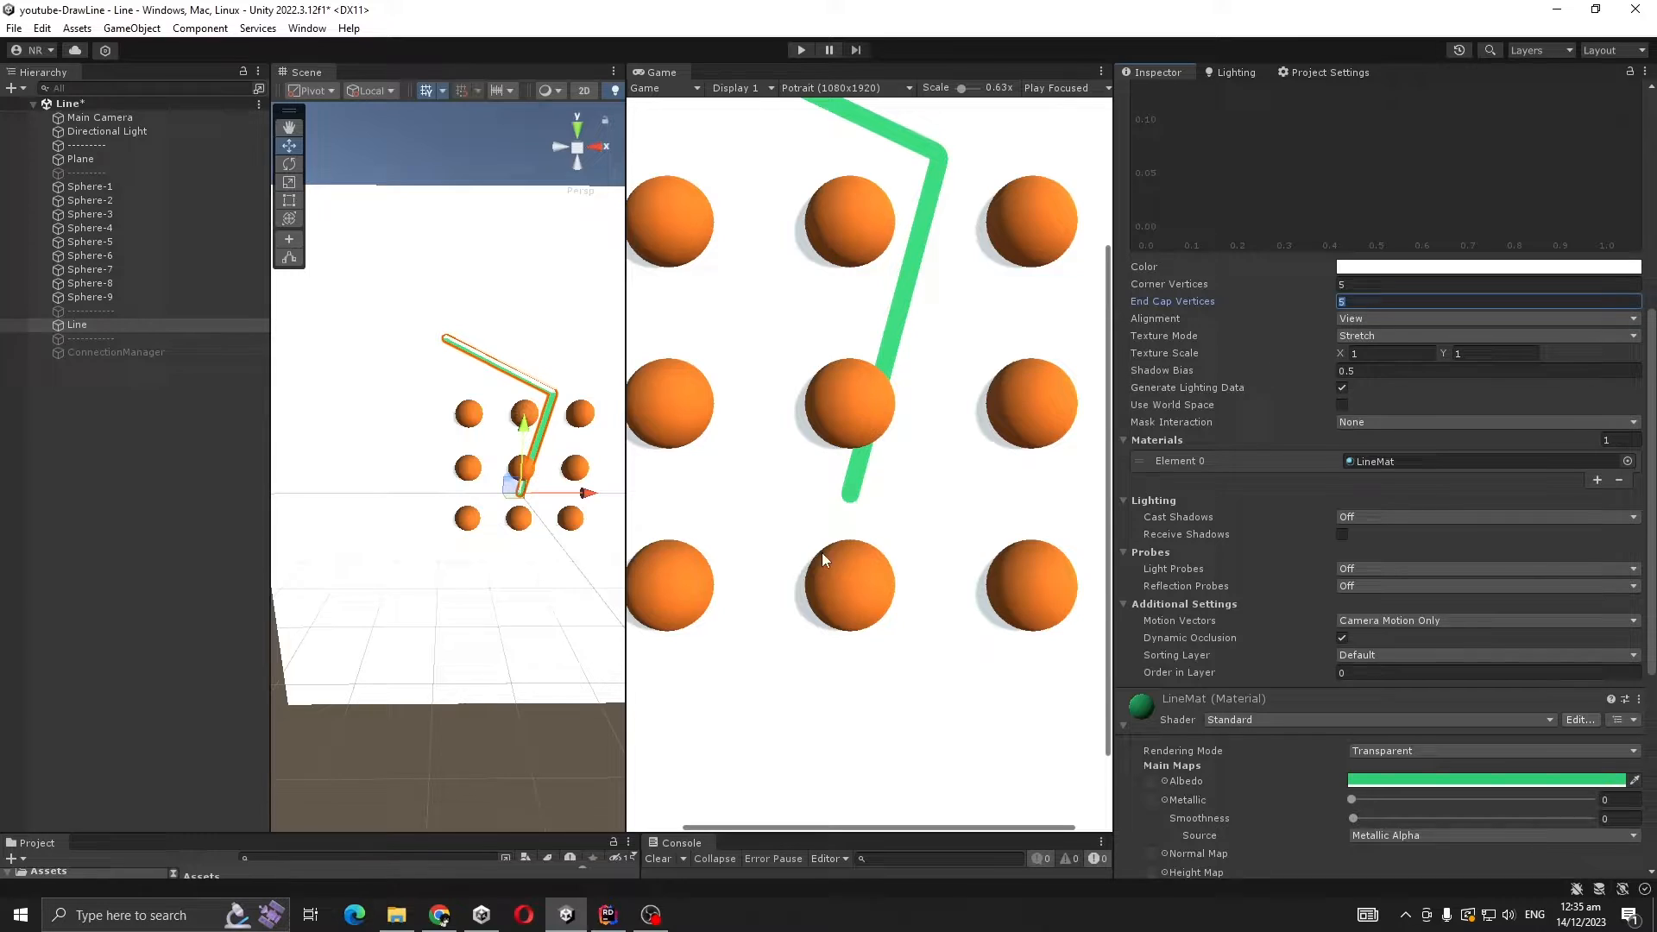
pyautogui.write('0')
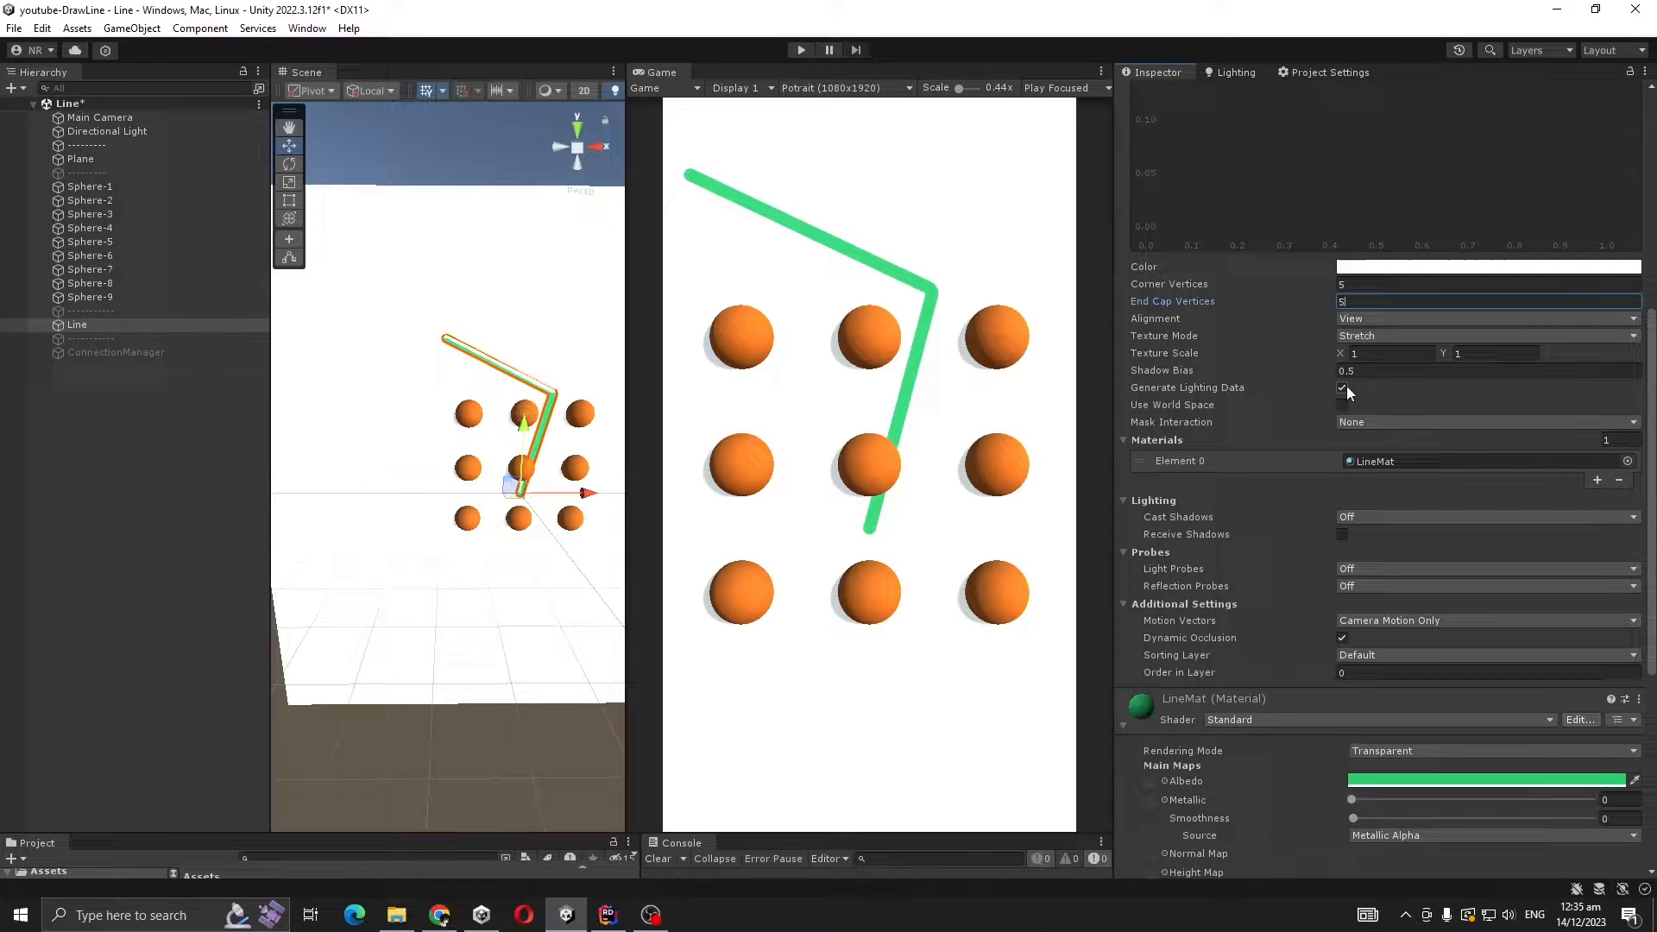
pyautogui.click(1342, 387)
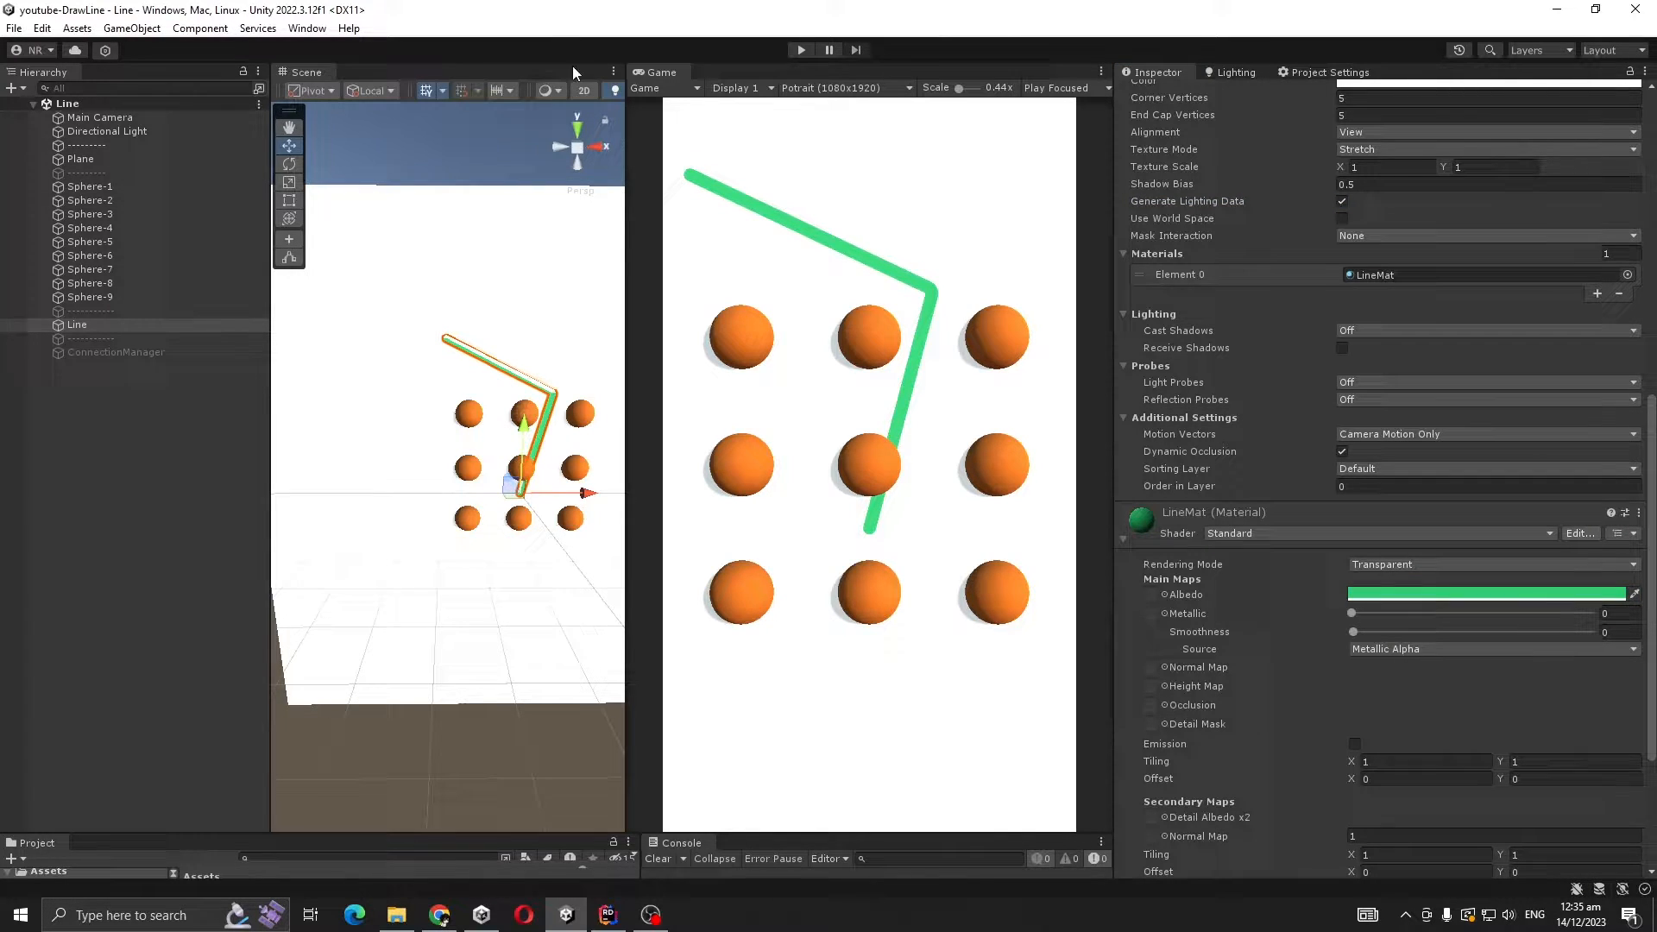
# Review the nine spheres' shared collider settings, then bring up the ConnectionManager script
pyautogui.scroll(-3)
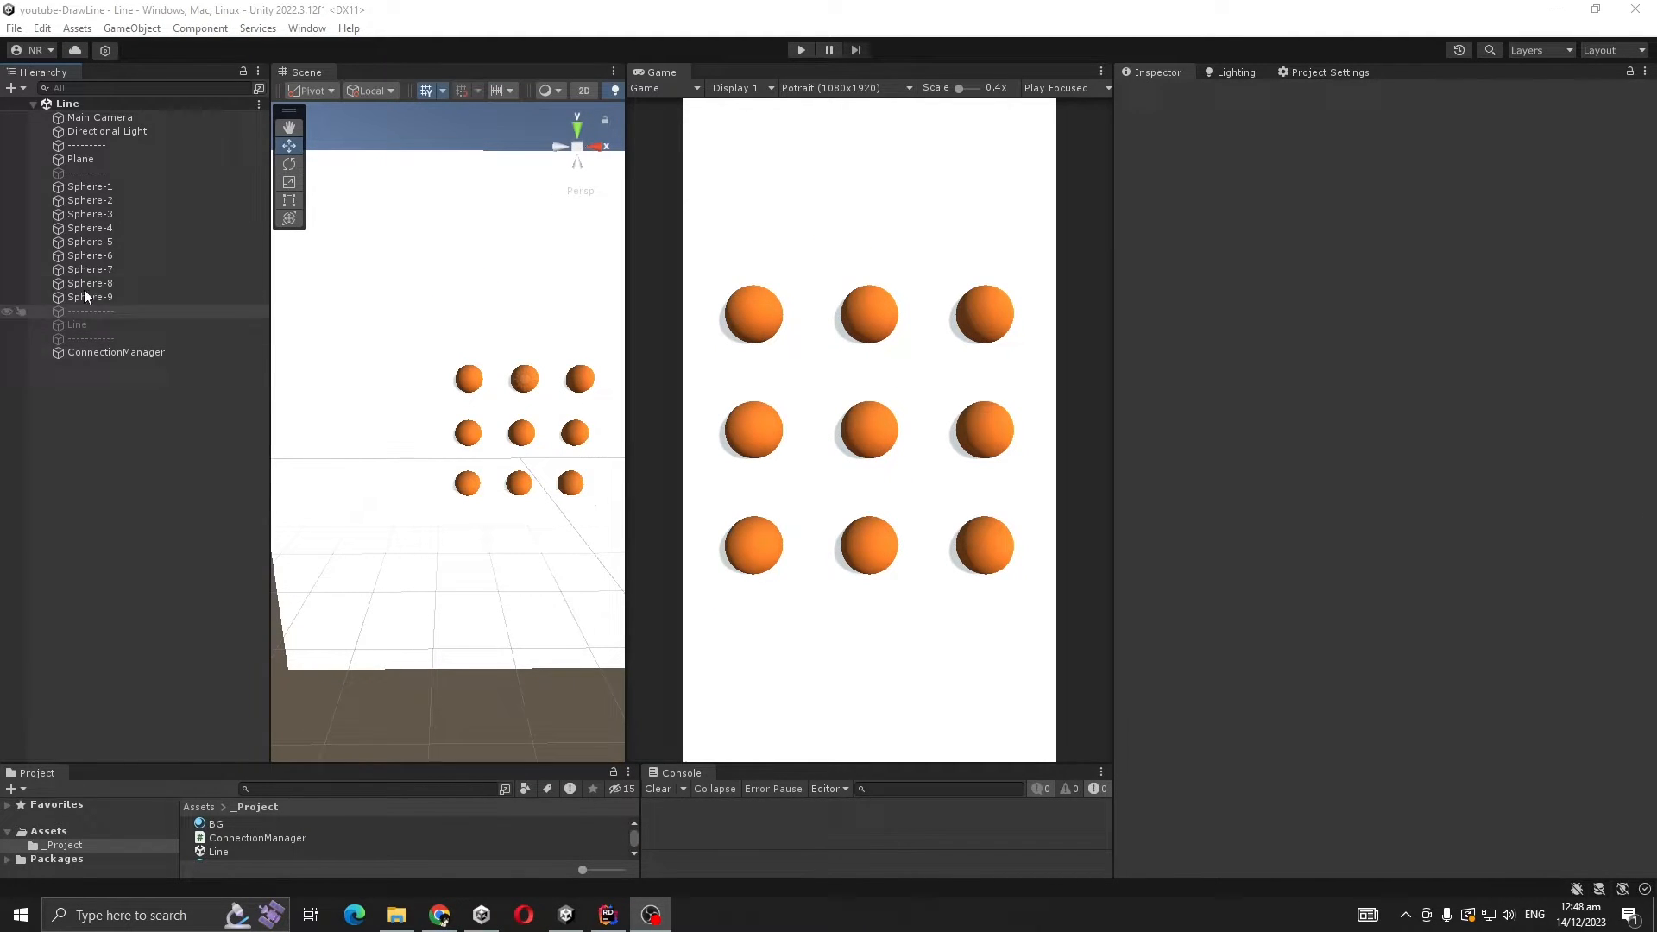
pyautogui.click(116, 353)
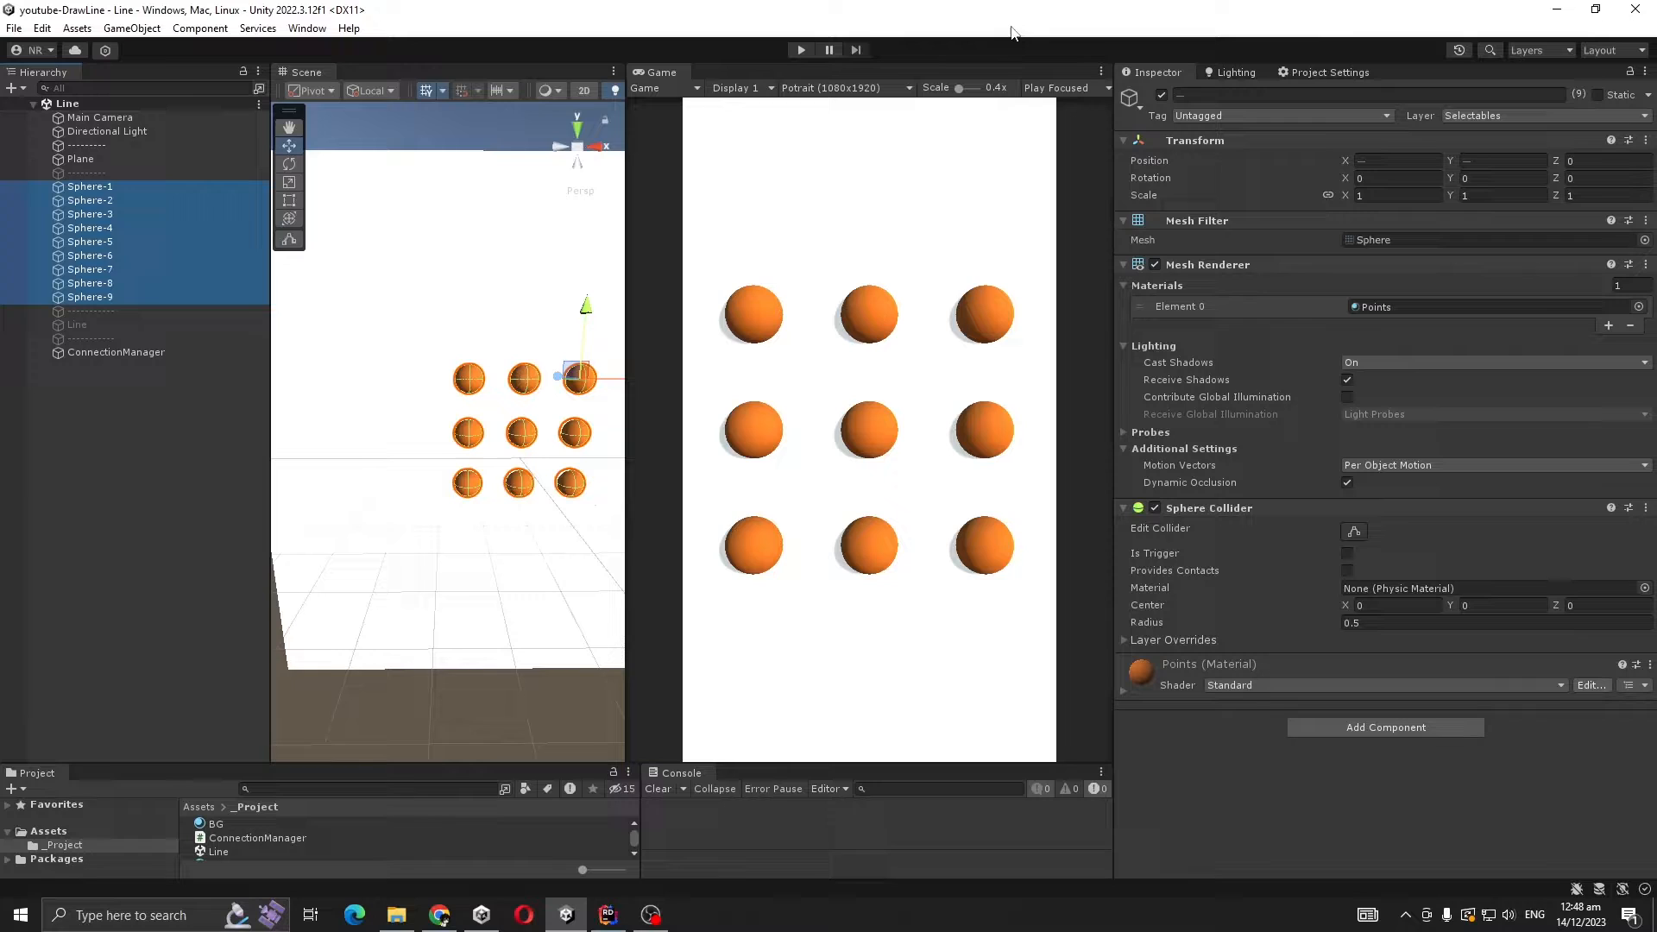
pyautogui.click(607, 915)
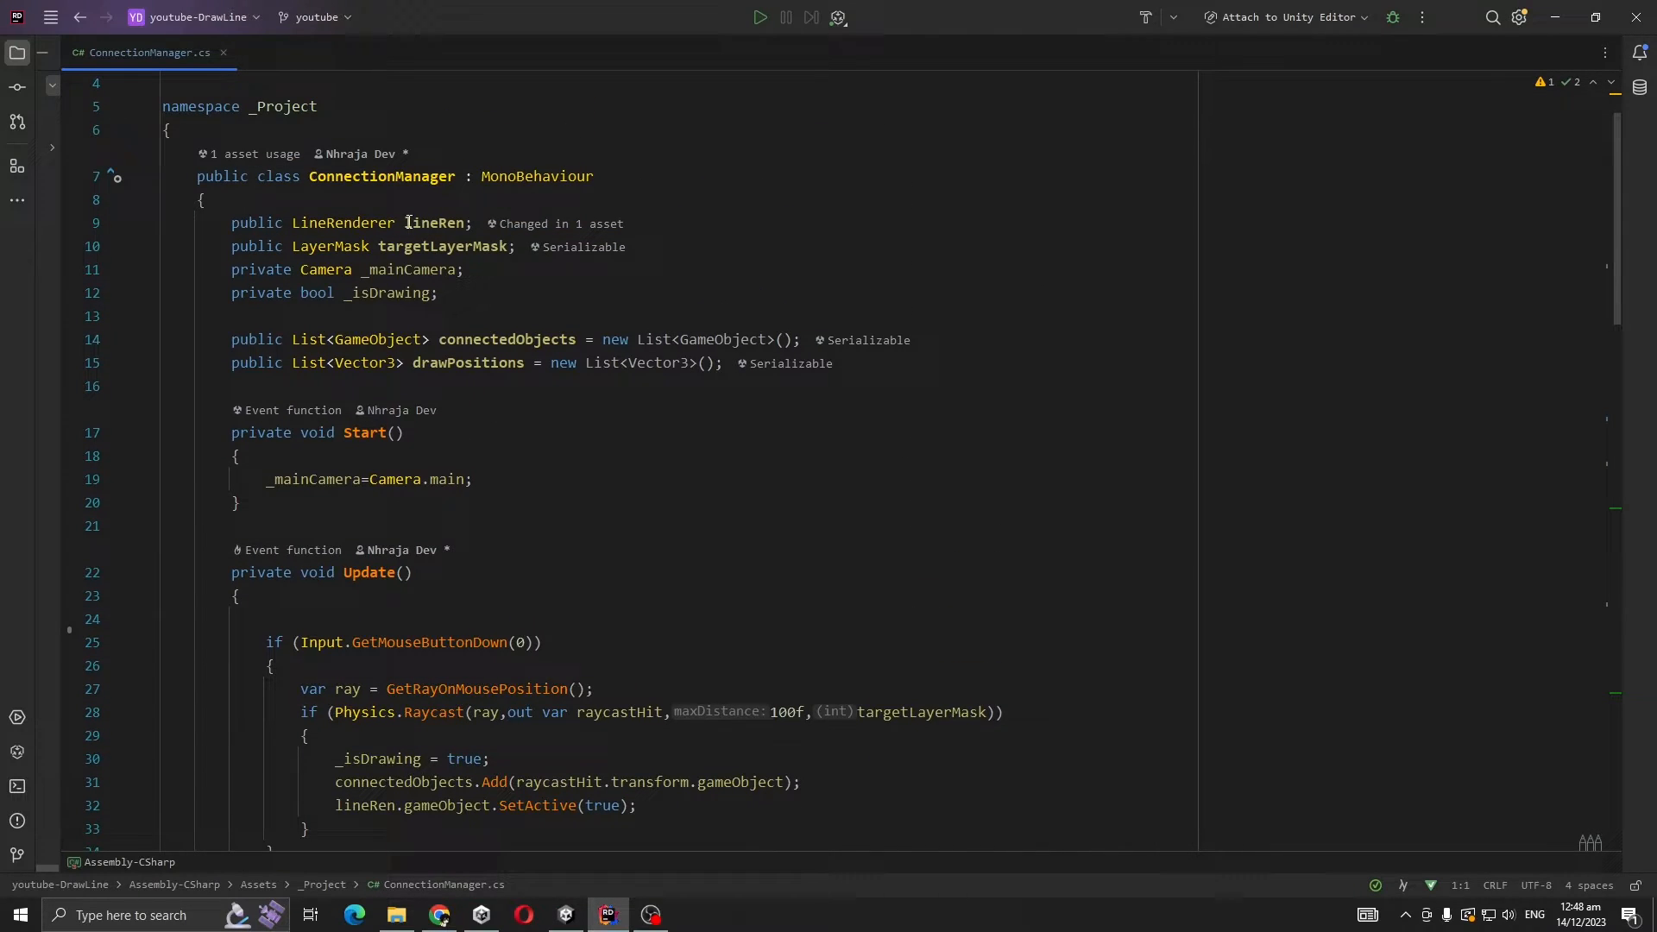
pyautogui.doubleClick(442, 245)
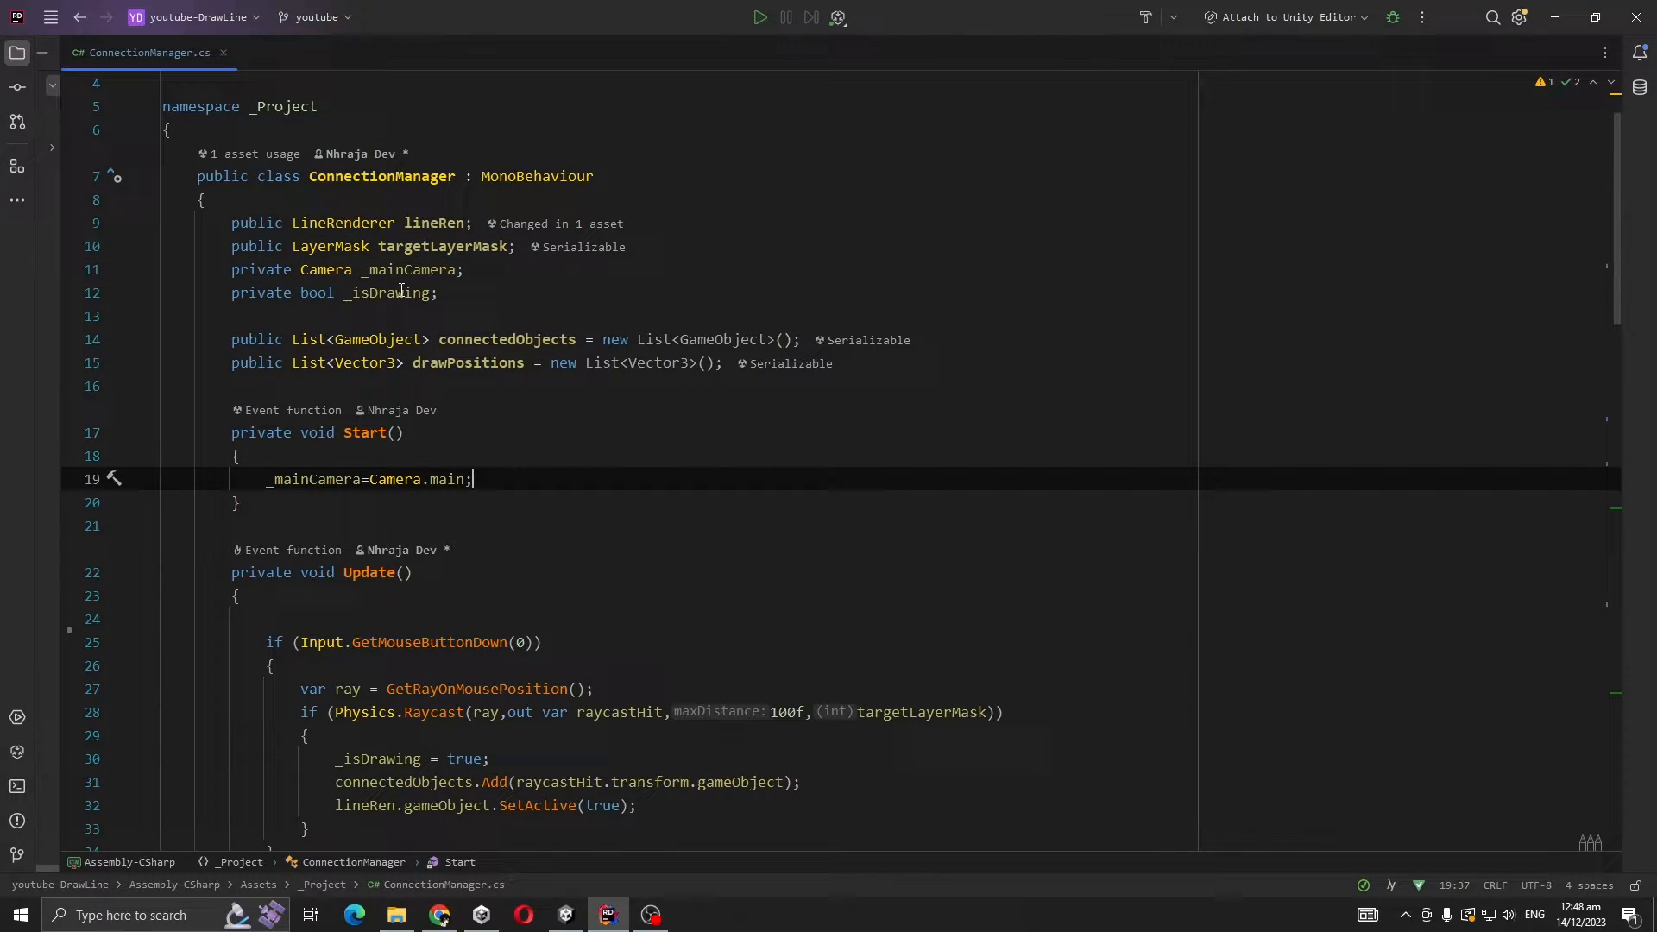
pyautogui.doubleClick(388, 291)
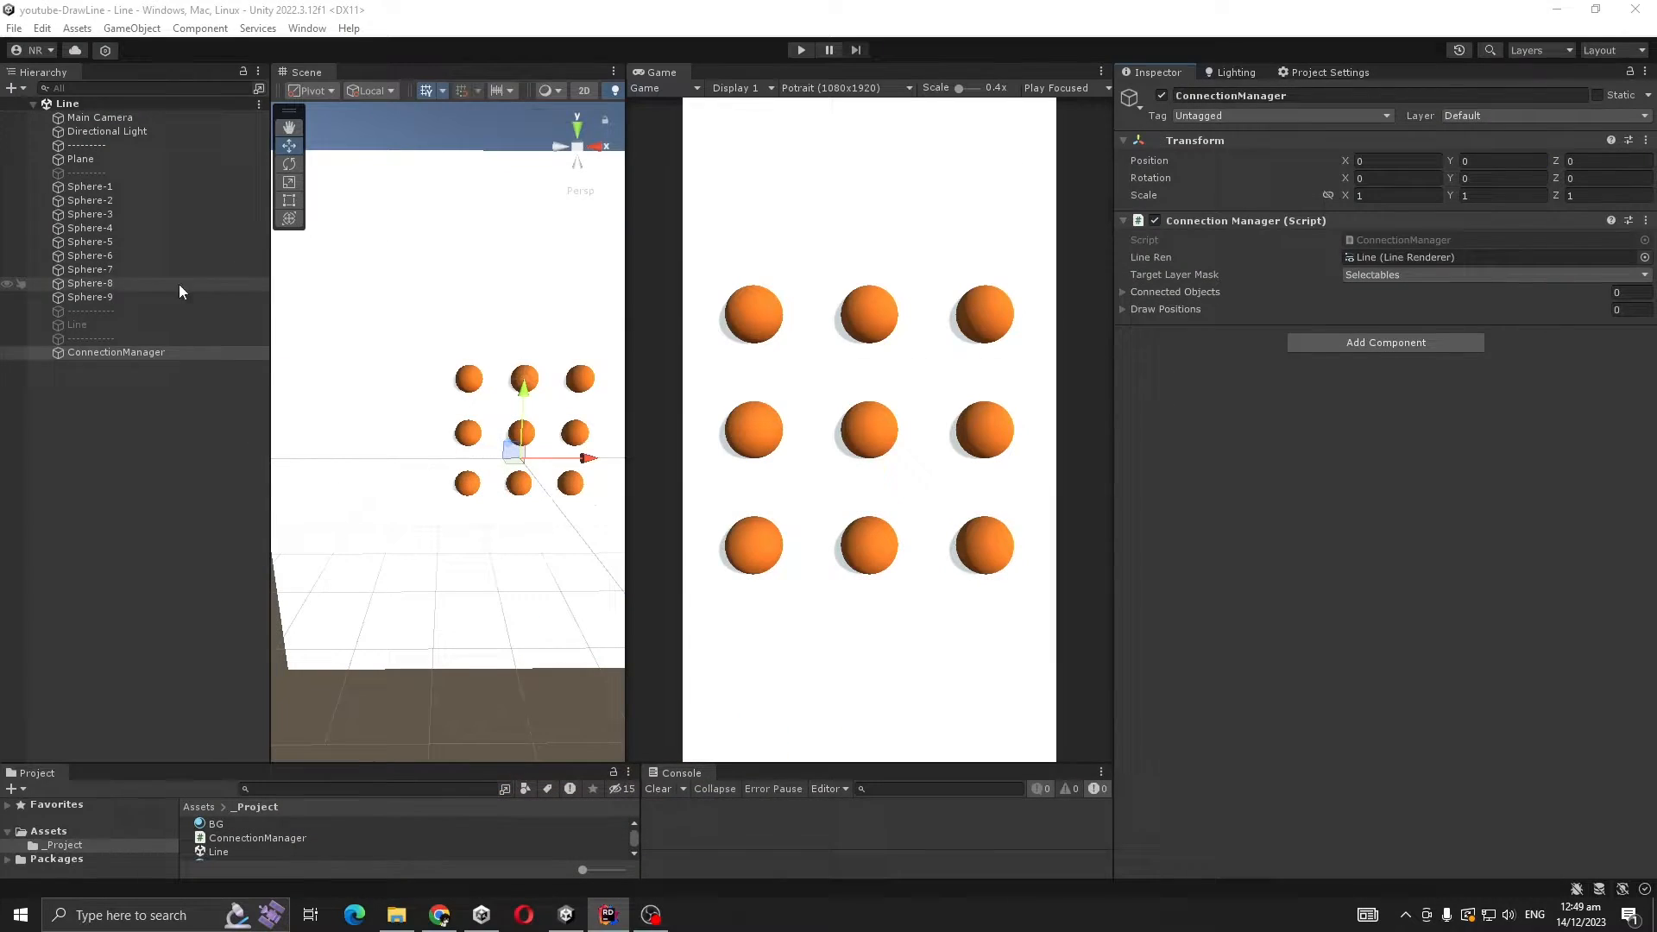
pyautogui.click(76, 324)
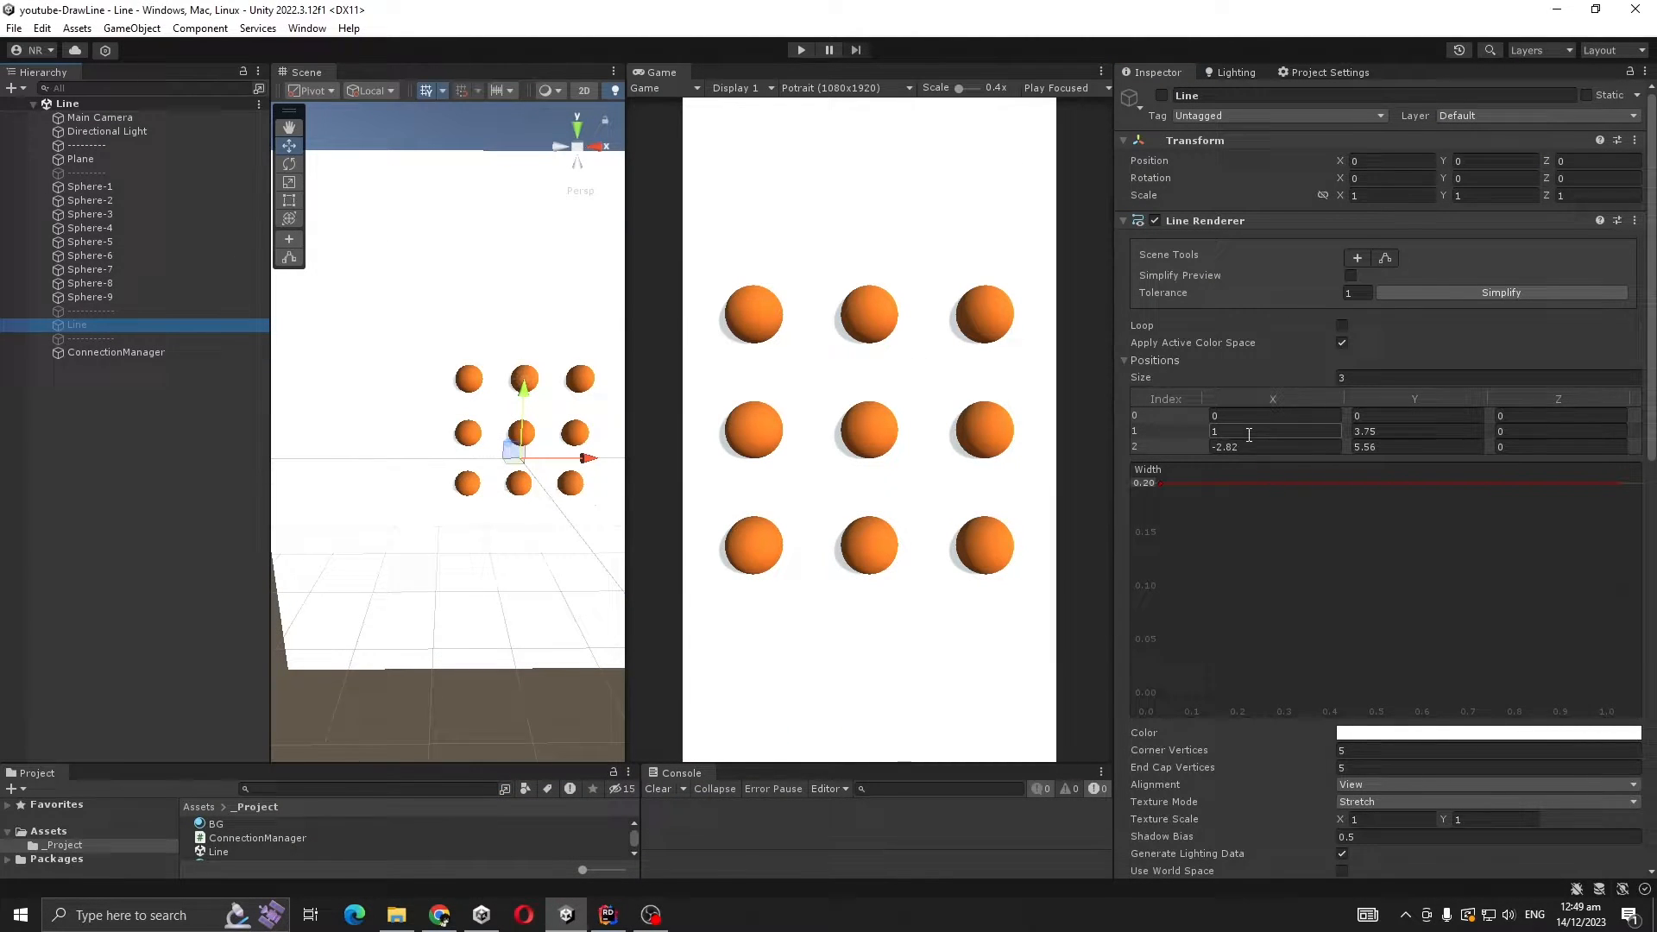
pyautogui.click(115, 353)
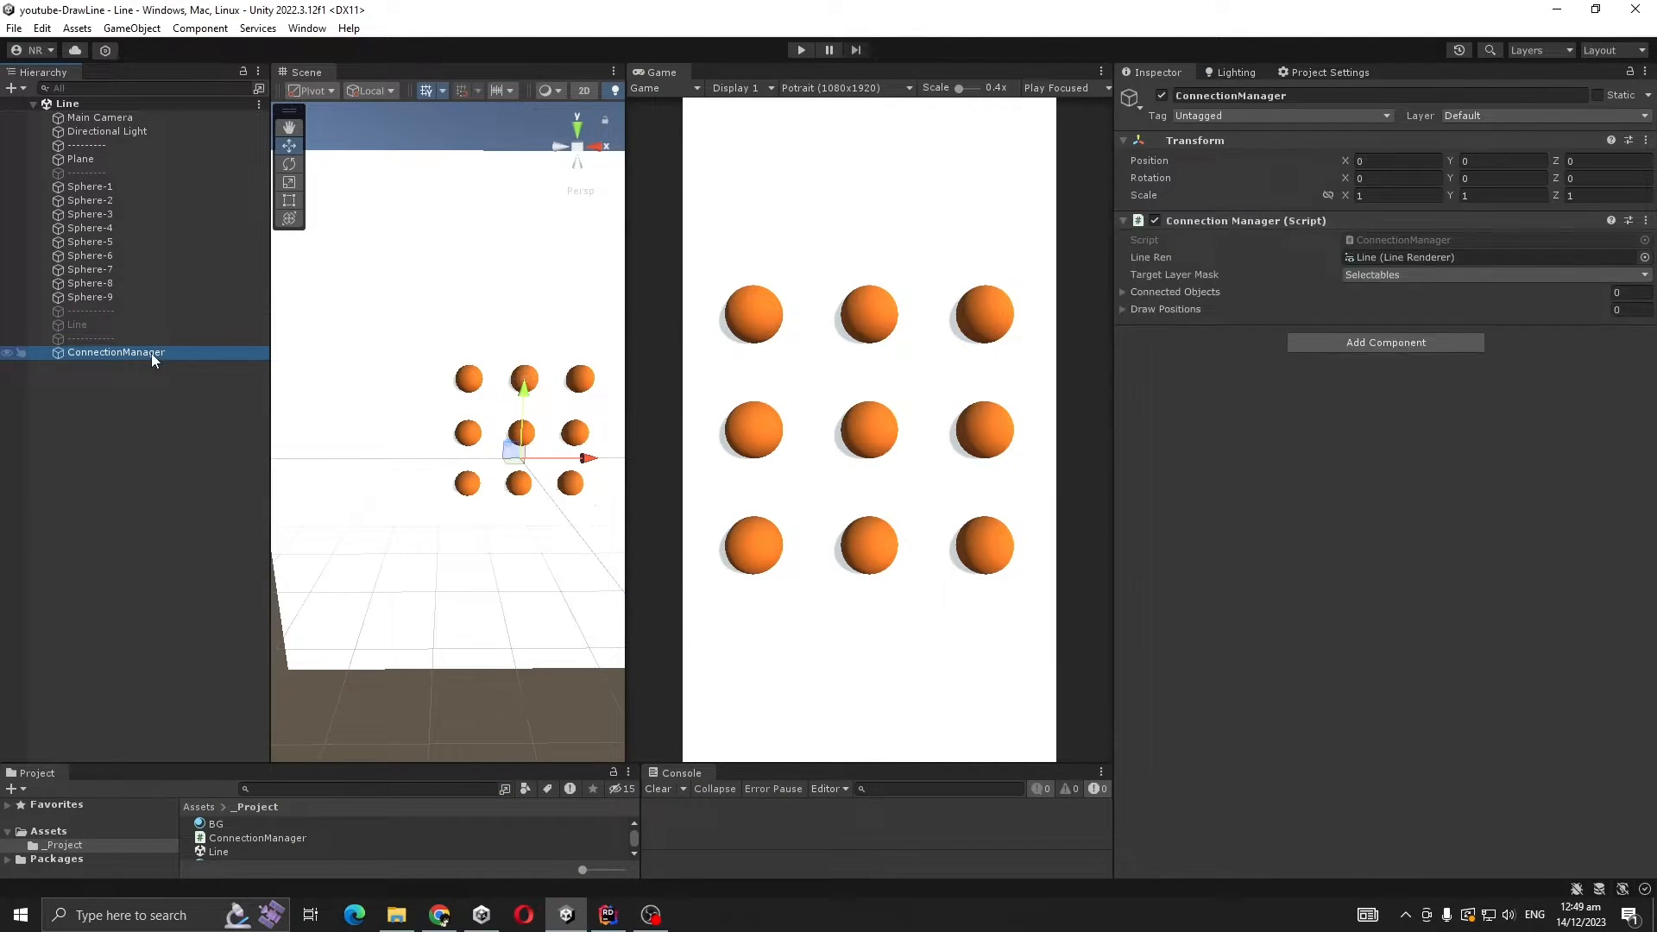
pyautogui.click(607, 915)
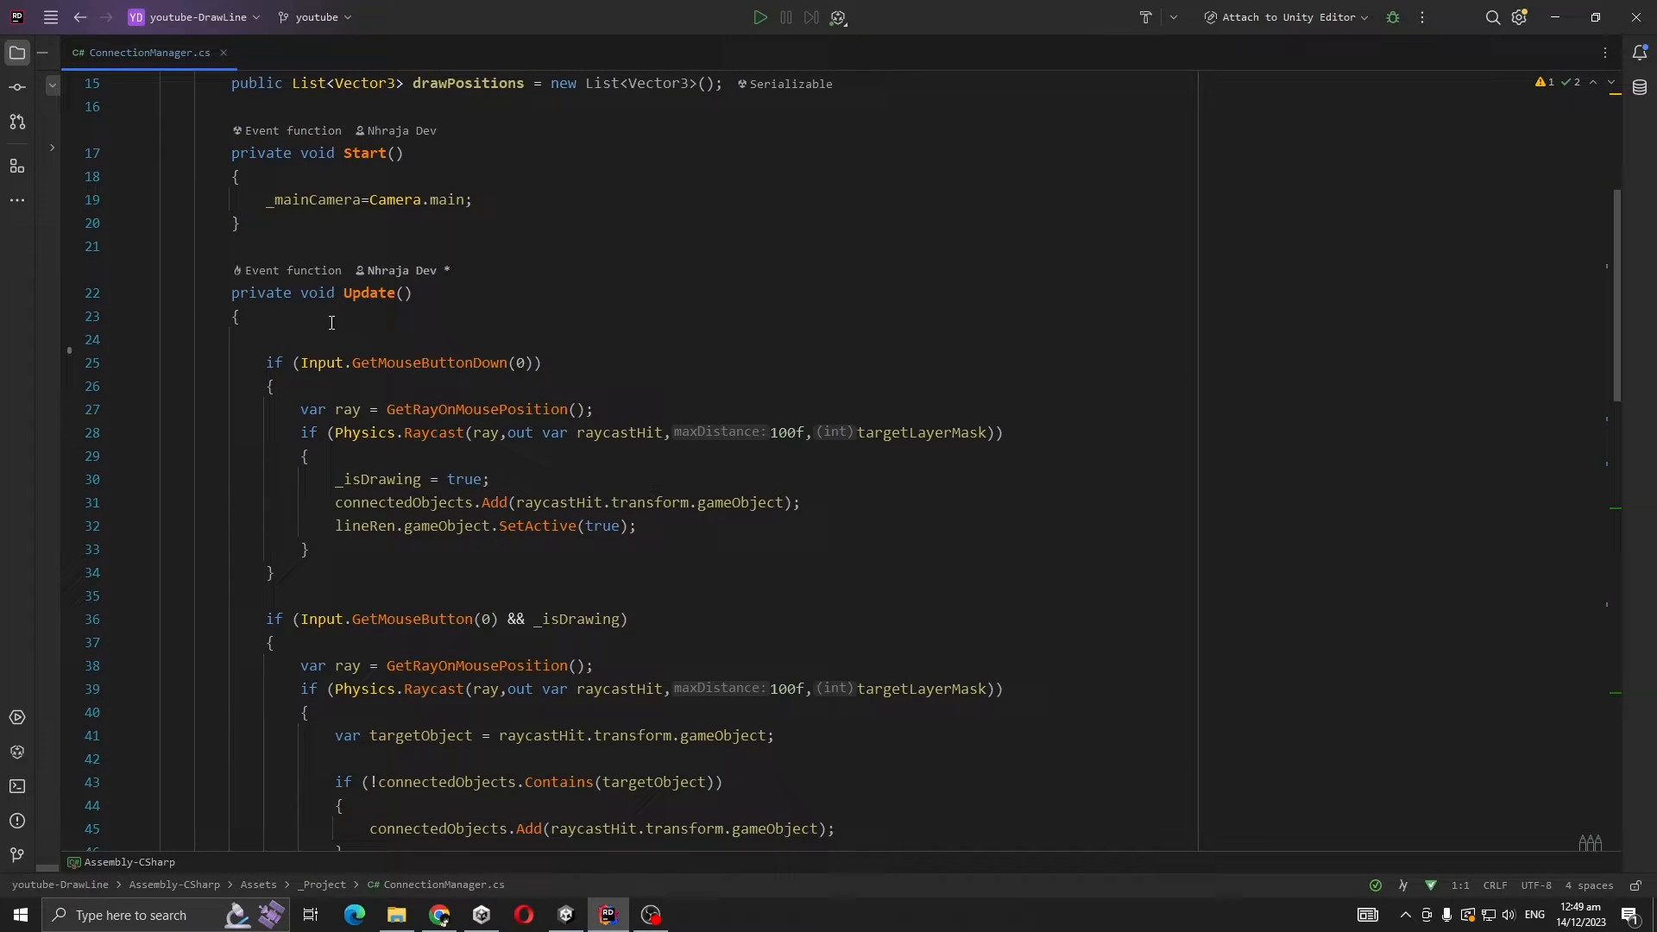
# Read through Update and the GetRayOnMousePosition helper in Rider
pyautogui.scroll(-3)
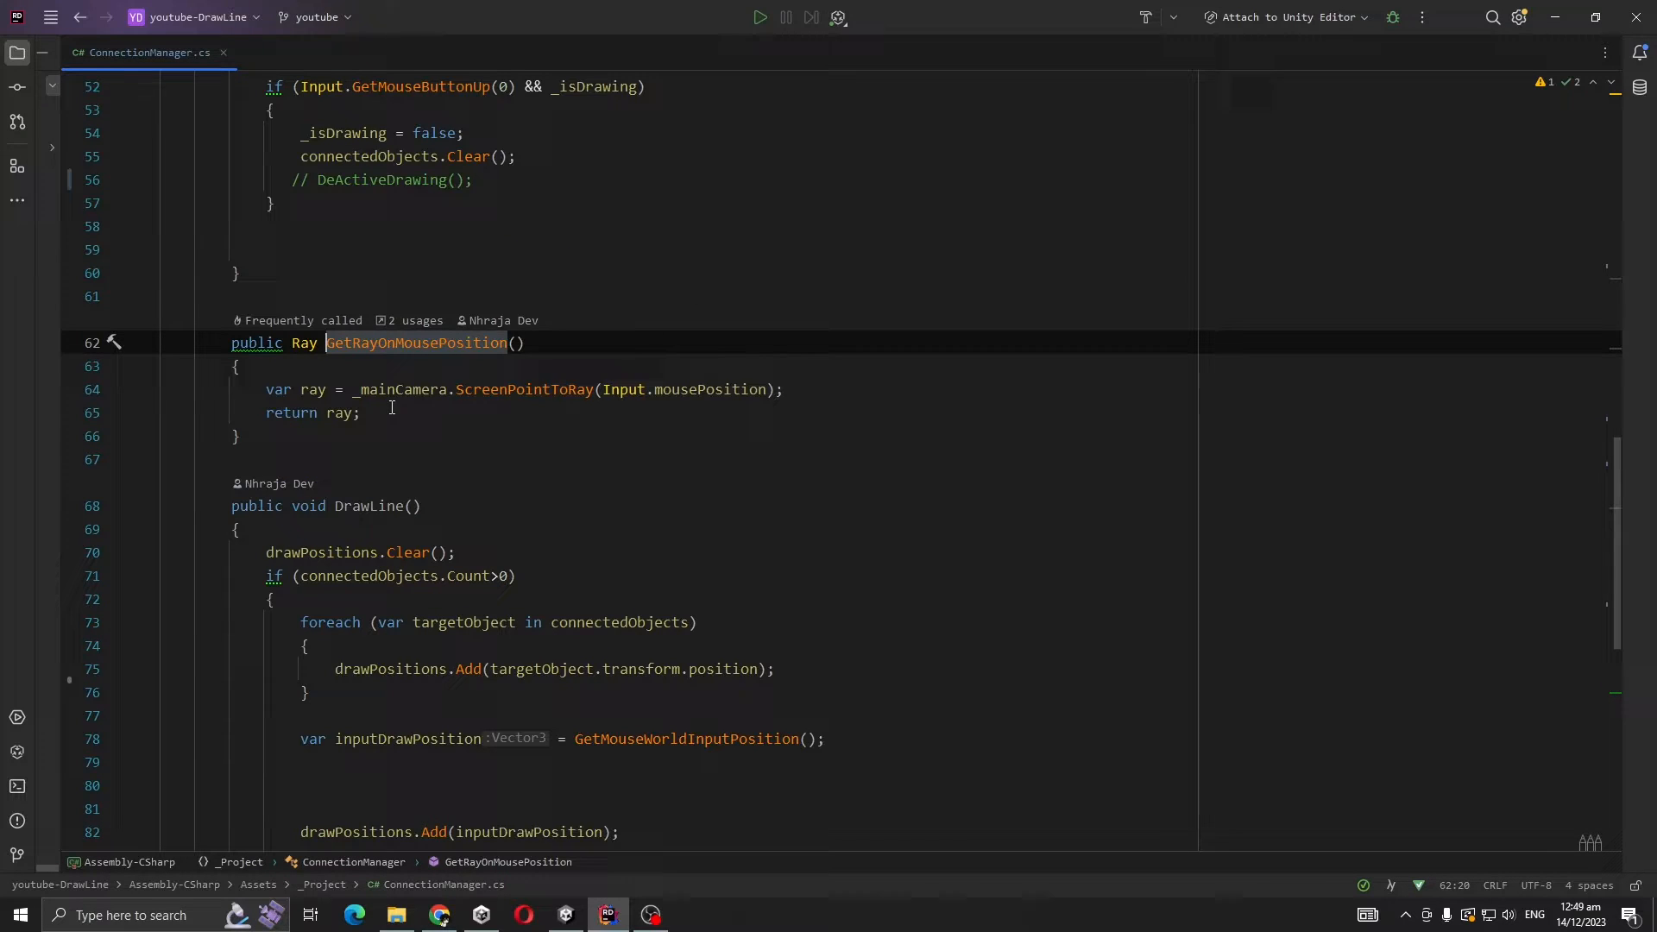
pyautogui.click(687, 391)
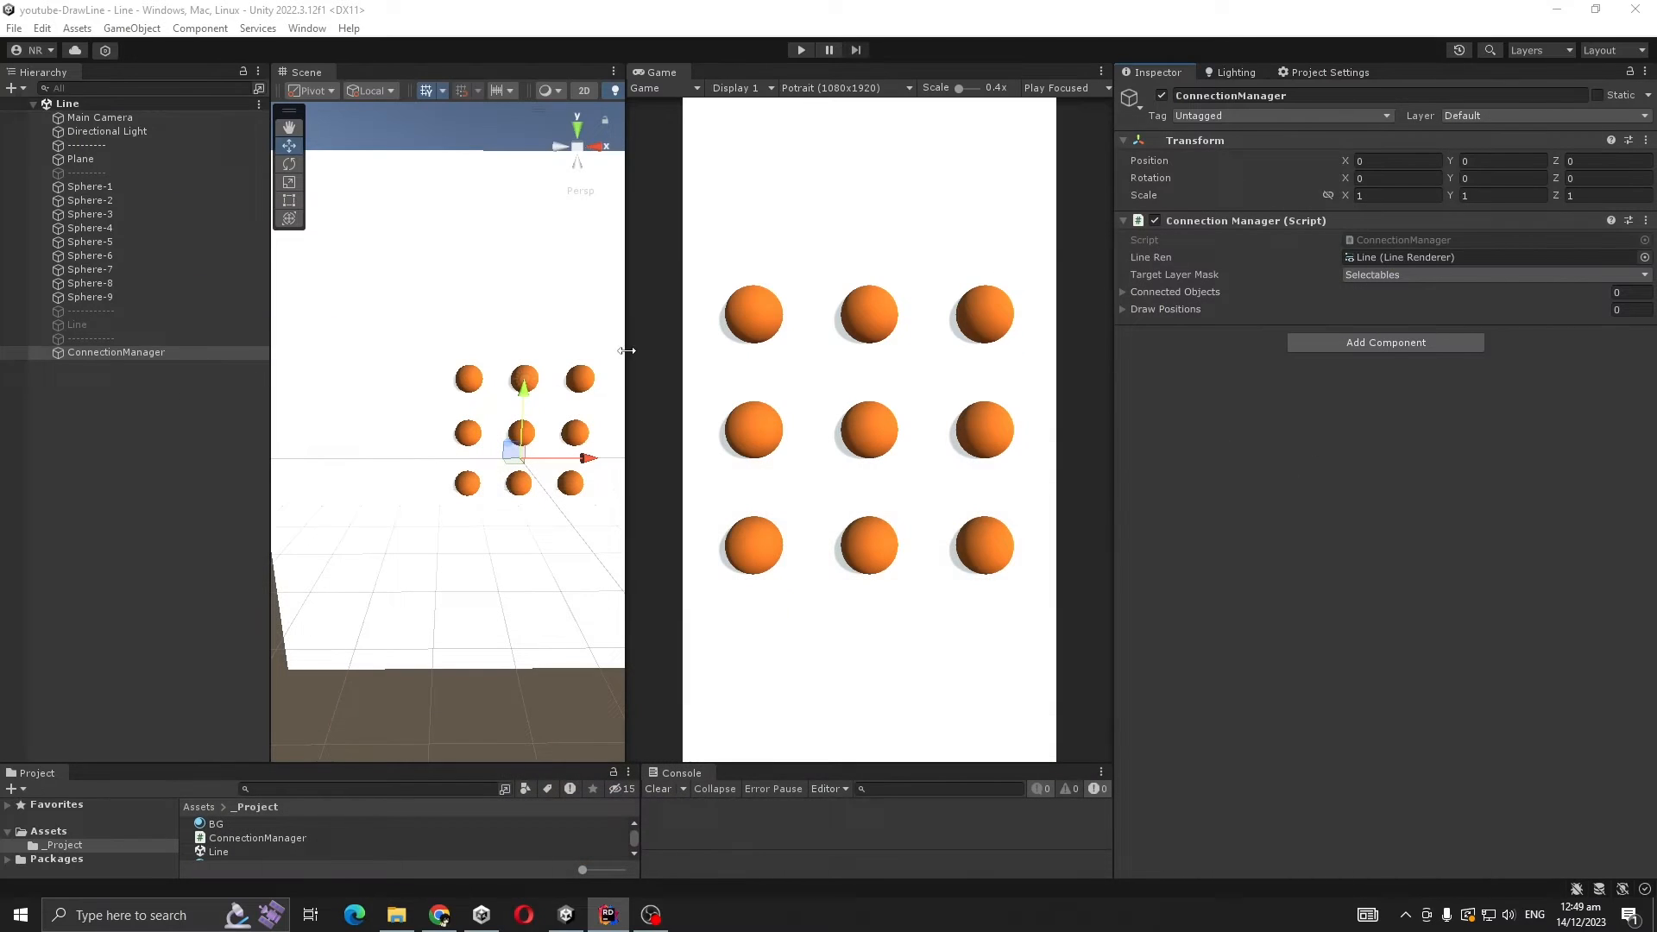
# Check the Line object's renderer, then return to ConnectionManager.cs in Rider
pyautogui.click(76, 325)
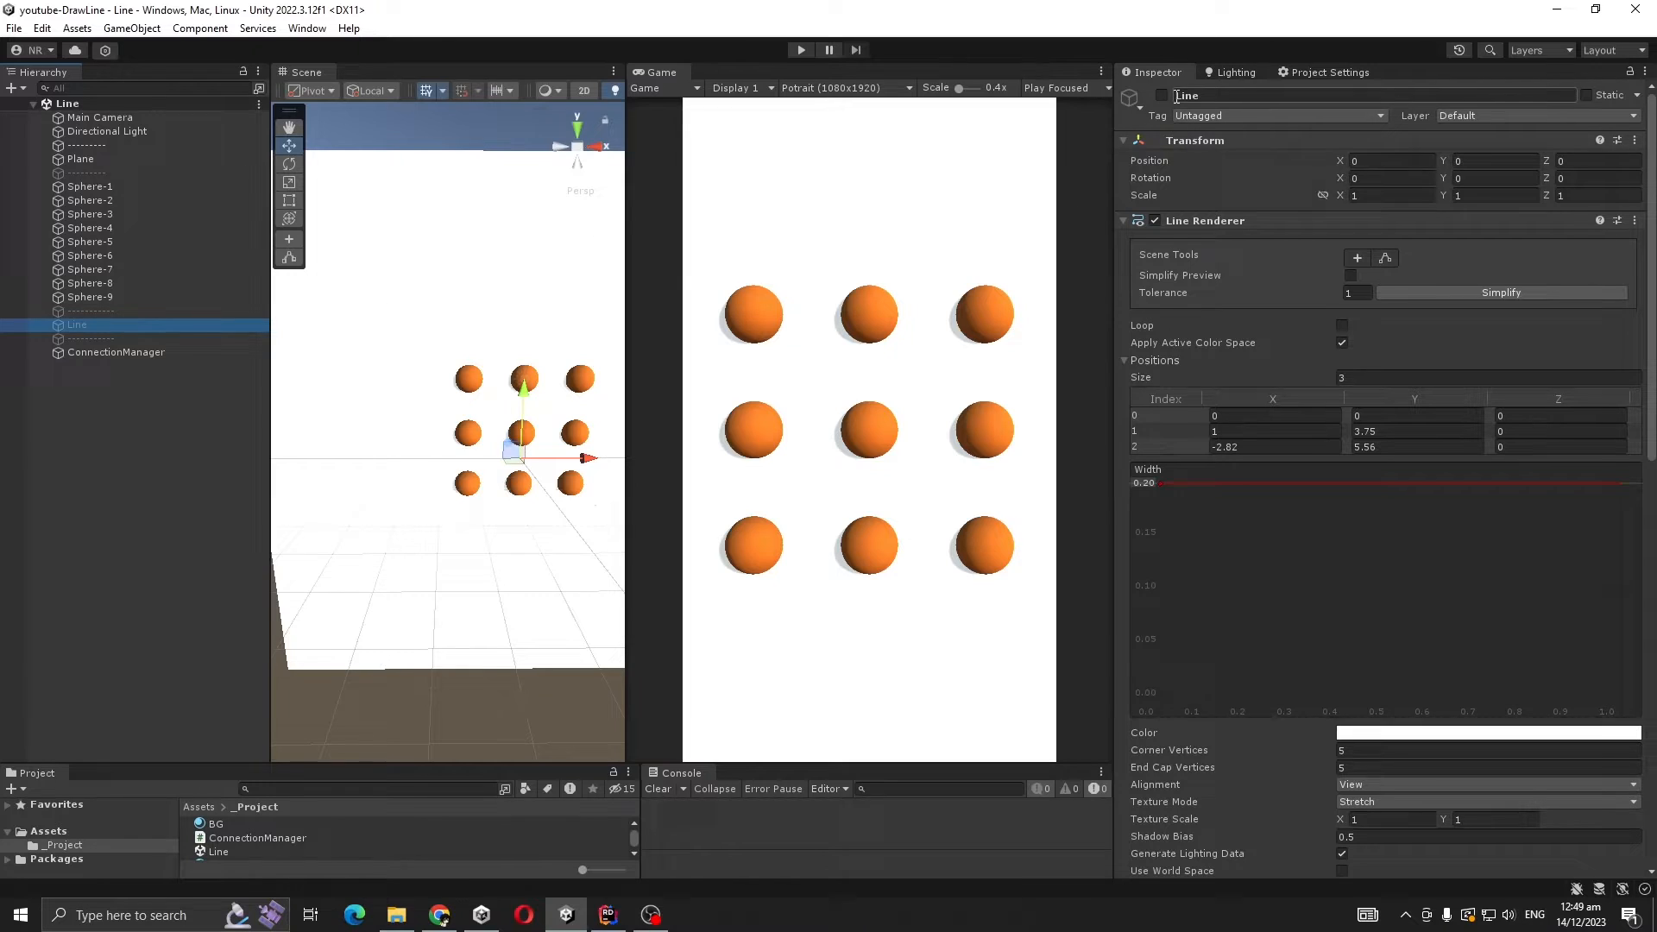
pyautogui.click(607, 915)
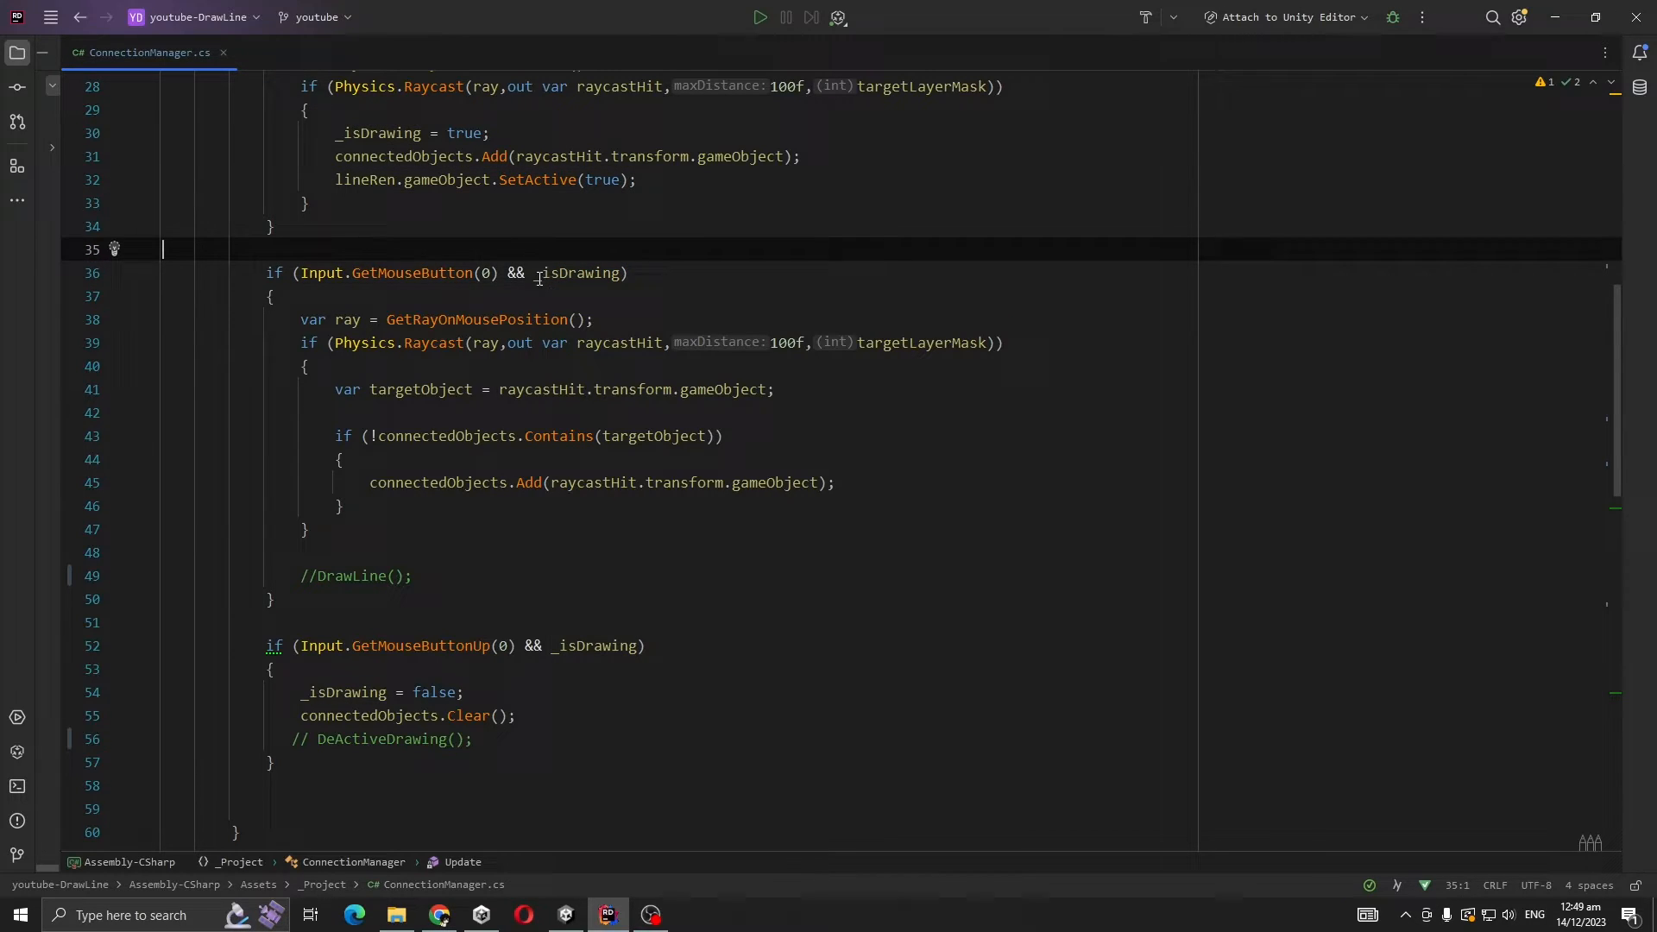
pyautogui.doubleClick(411, 272)
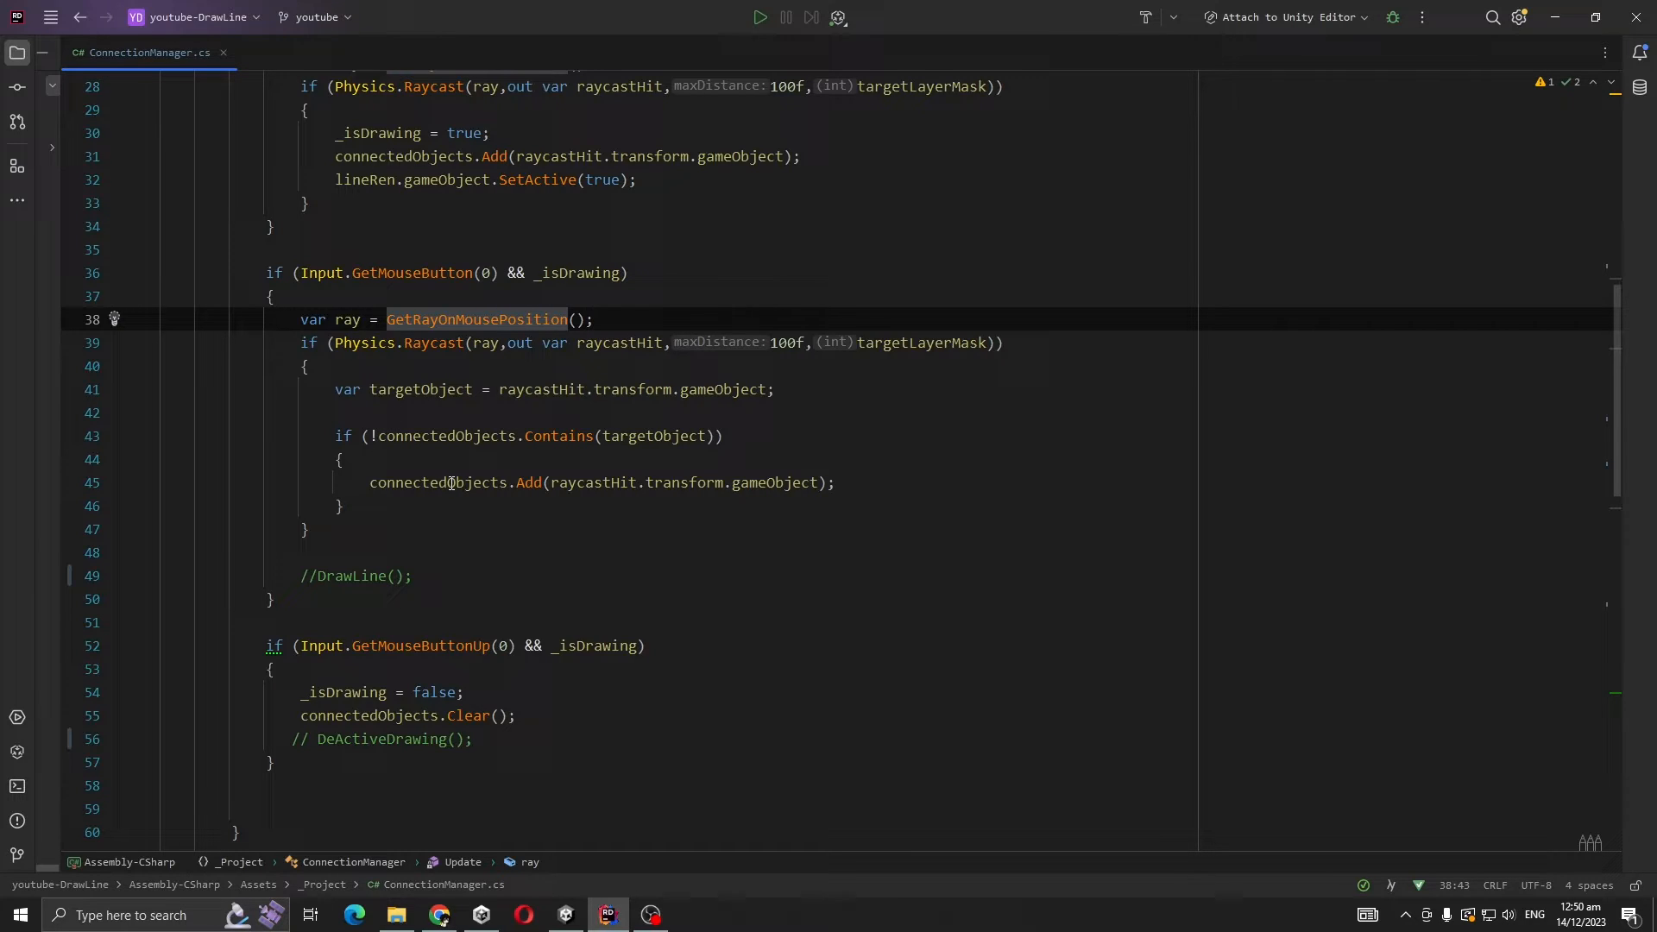
pyautogui.moveTo(438, 483)
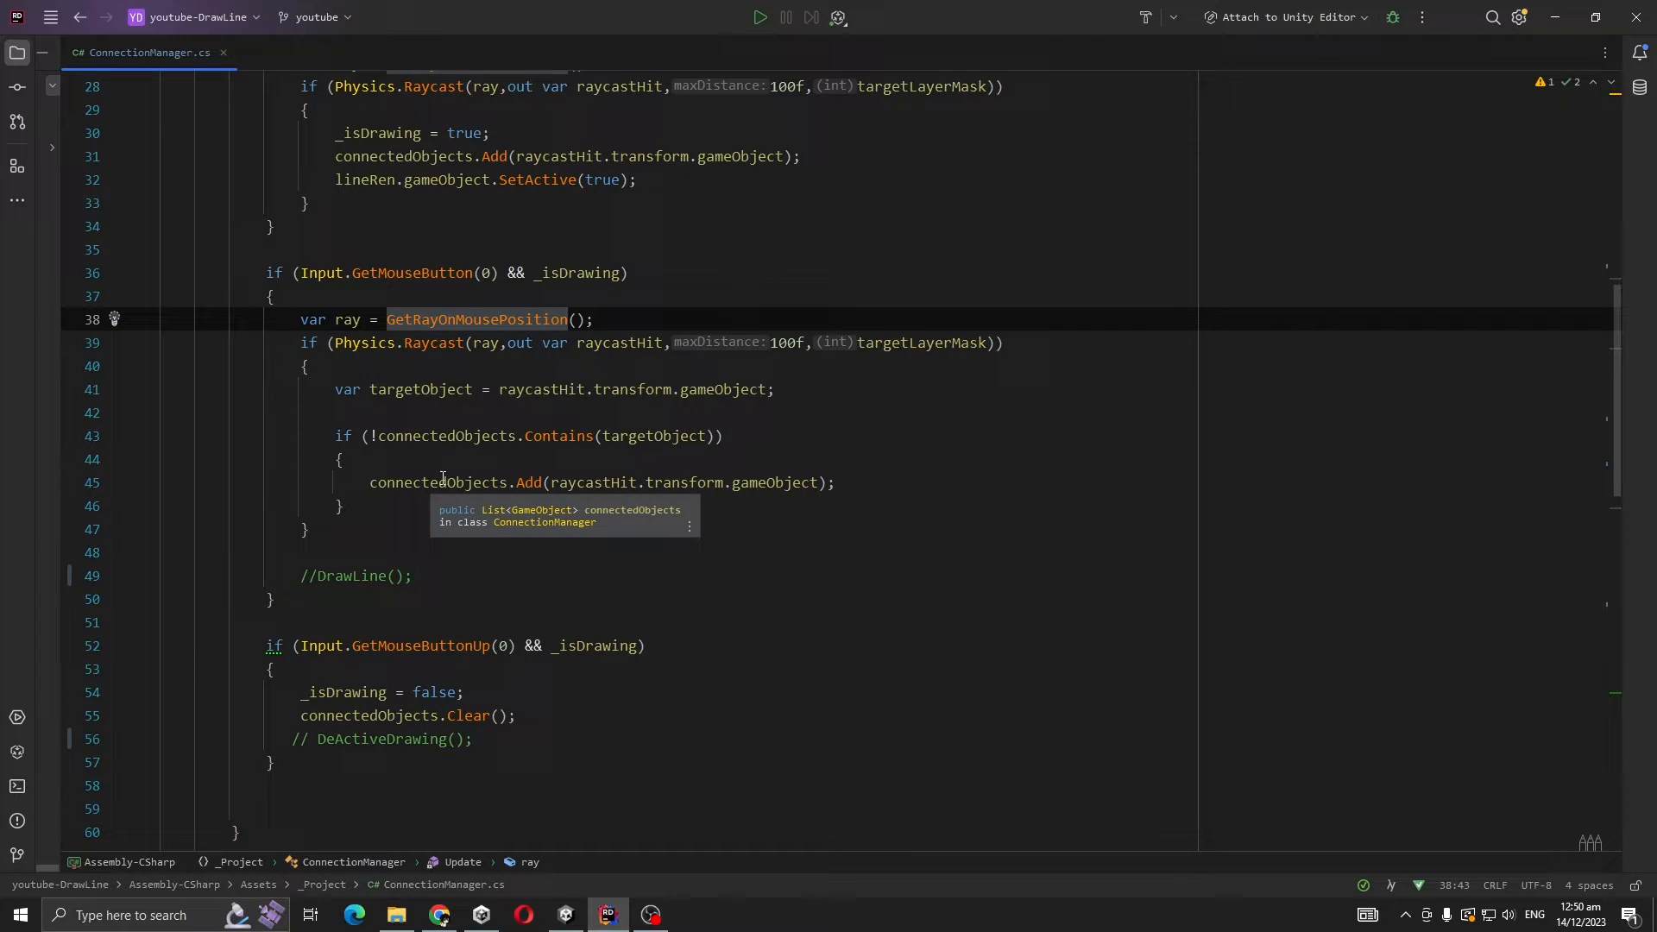
pyautogui.click(419, 435)
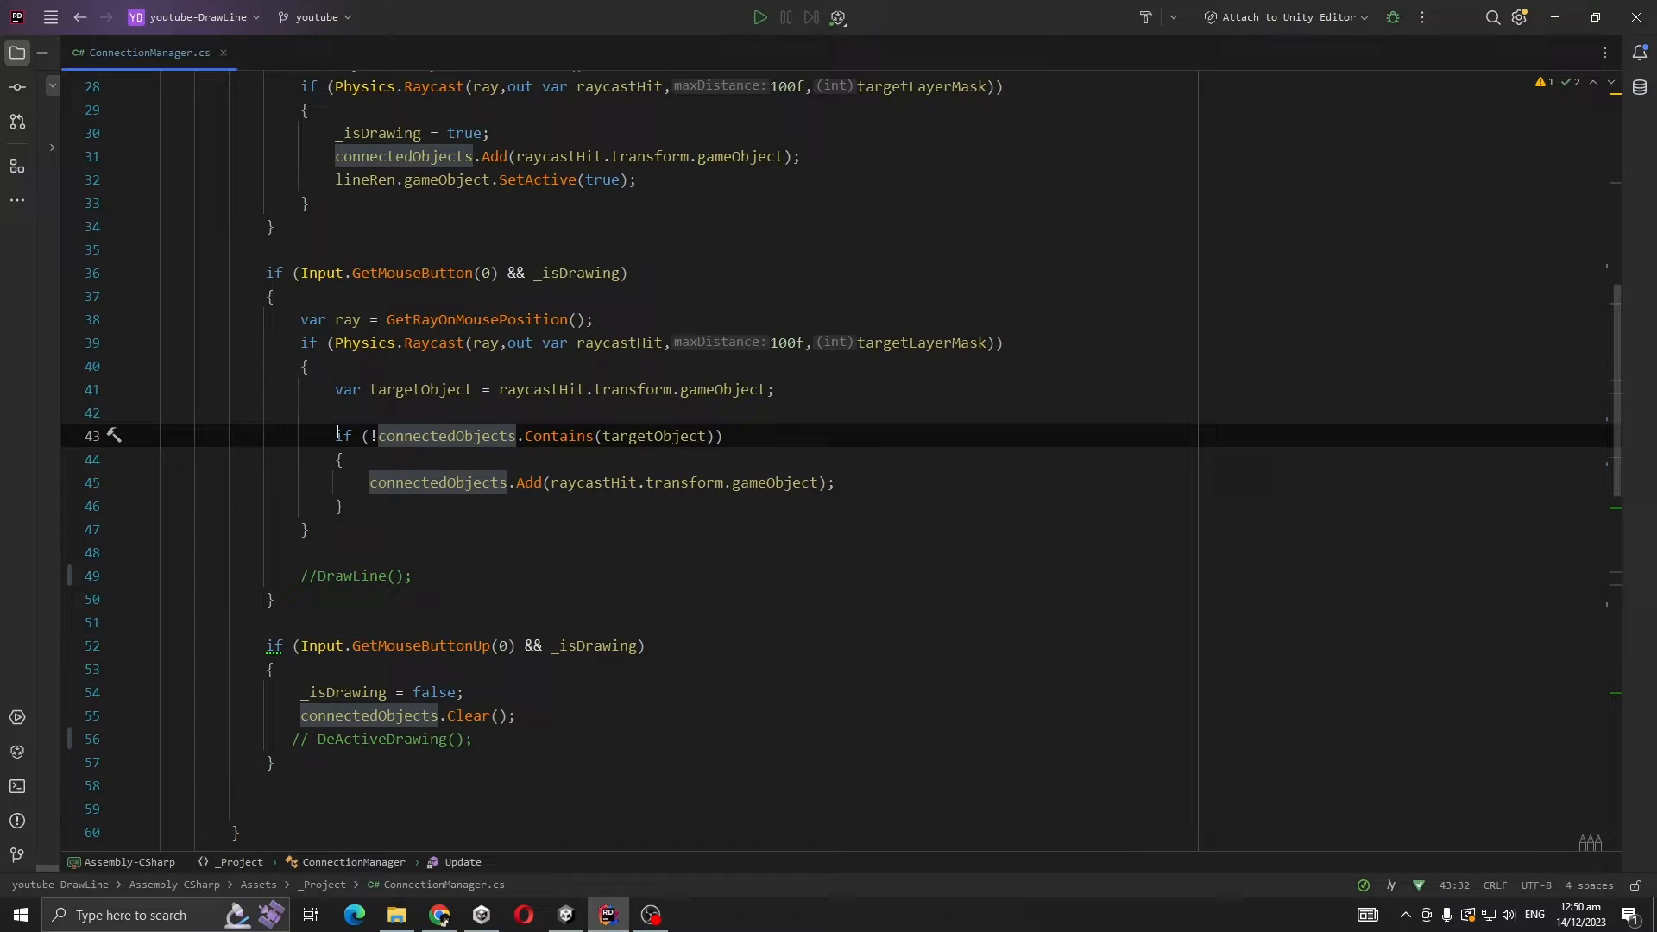
pyautogui.scroll(-3)
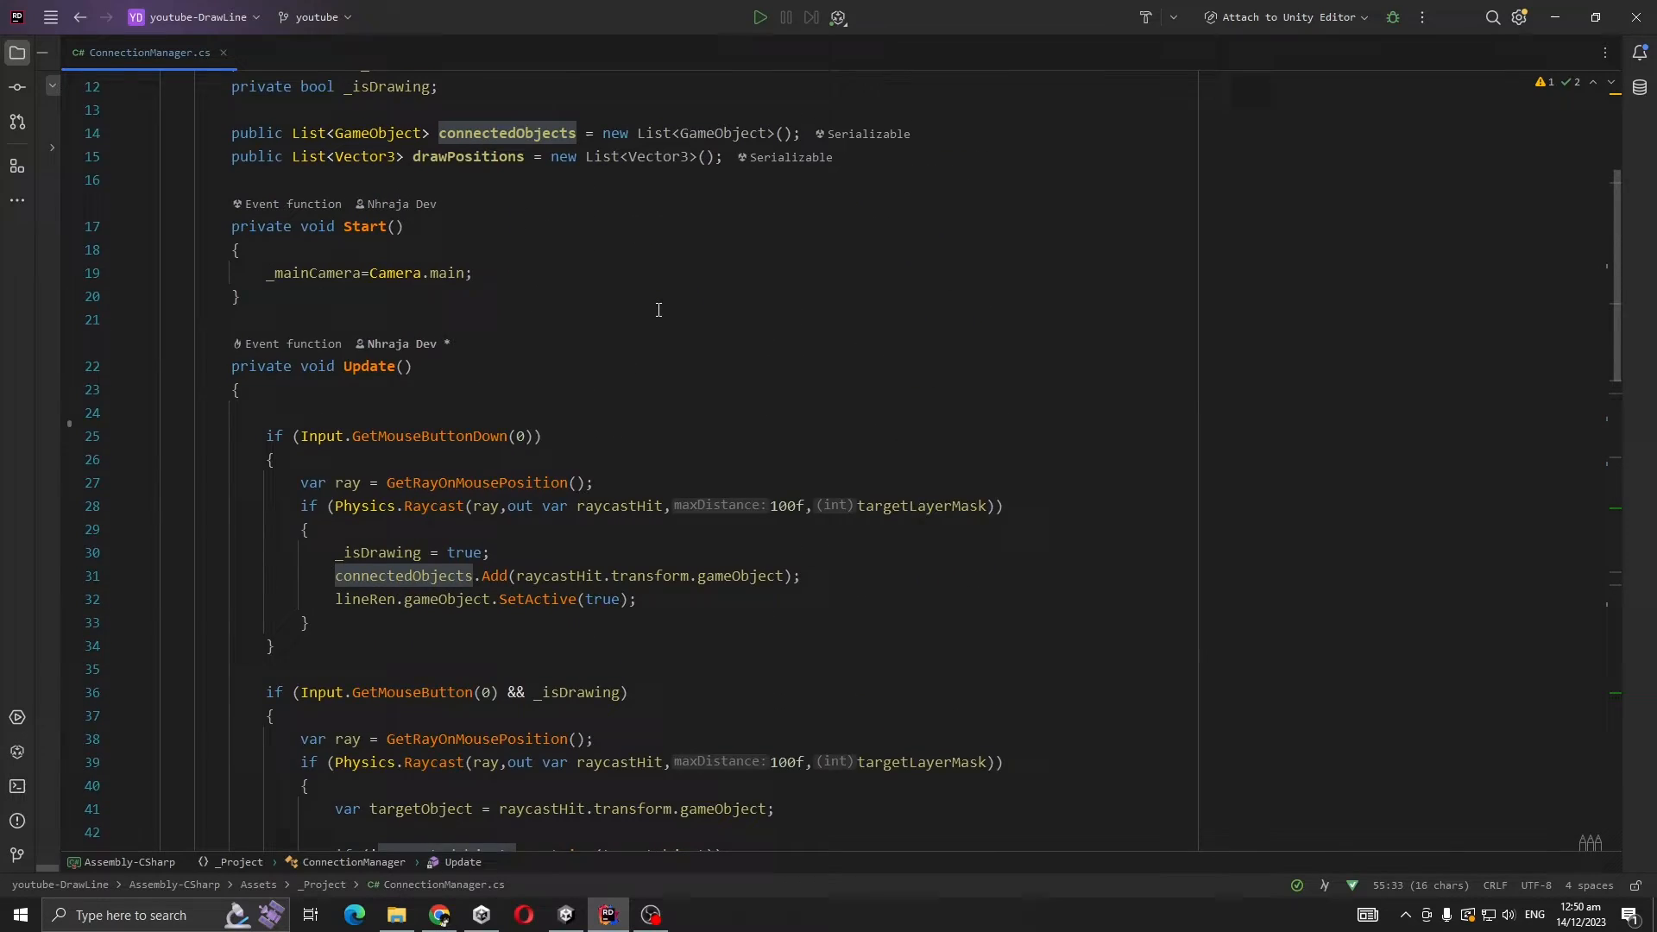
# Read the DrawLine and GetMouseWorldInputPosition methods, then return to Unity
pyautogui.scroll(-3)
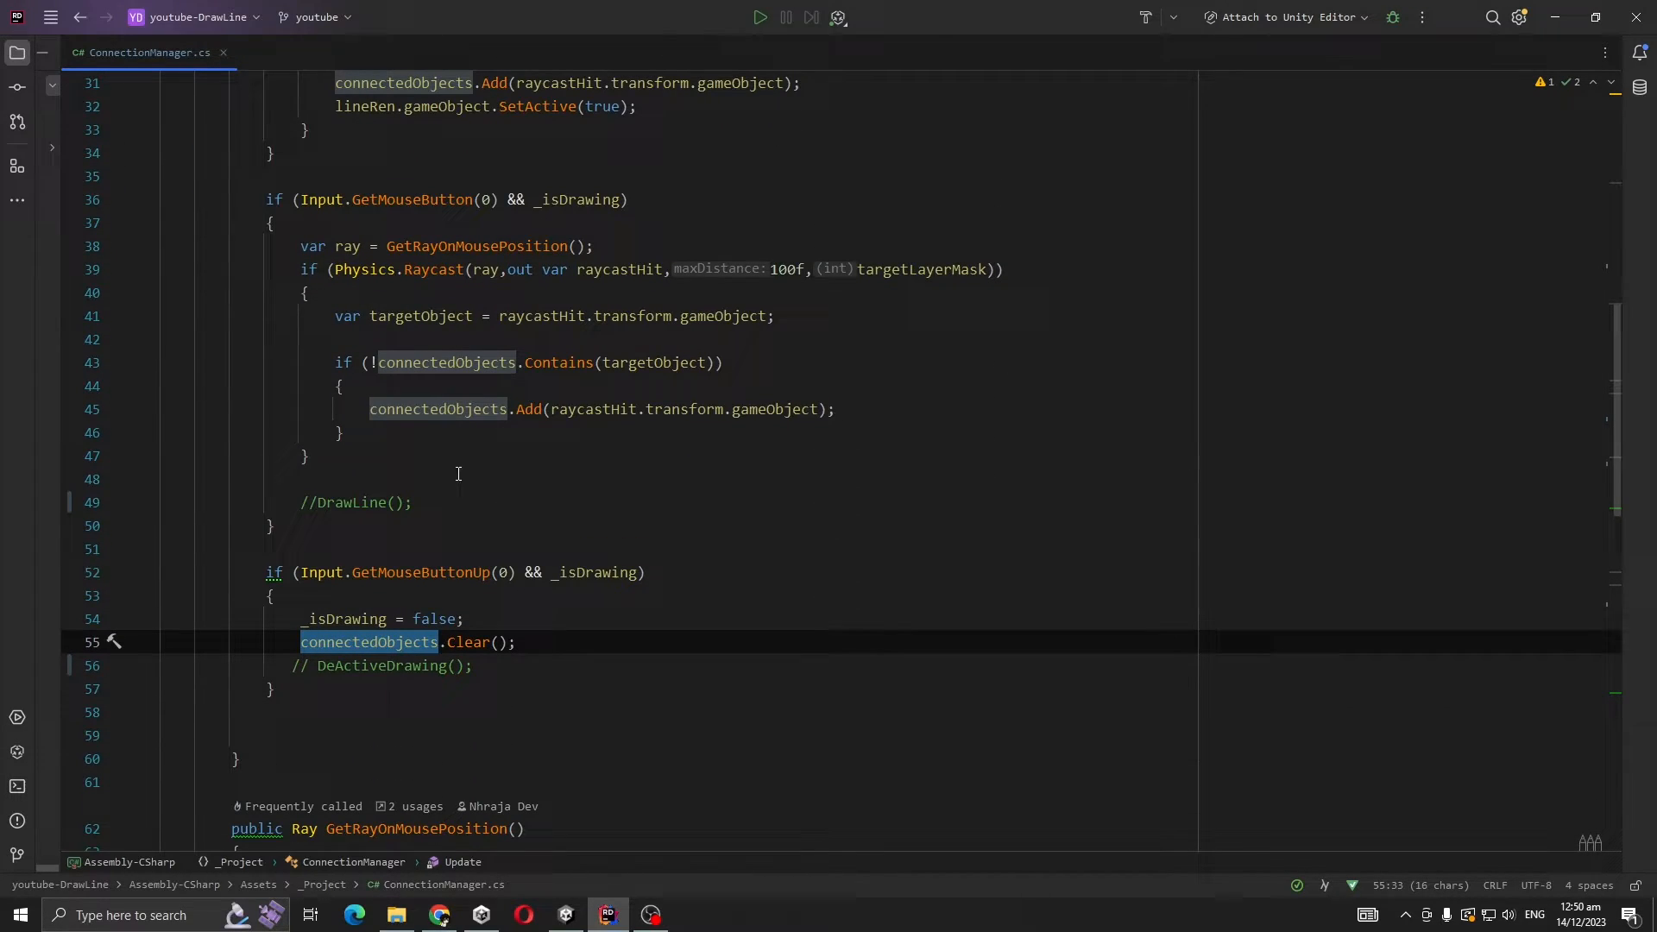
pyautogui.moveTo(313, 504)
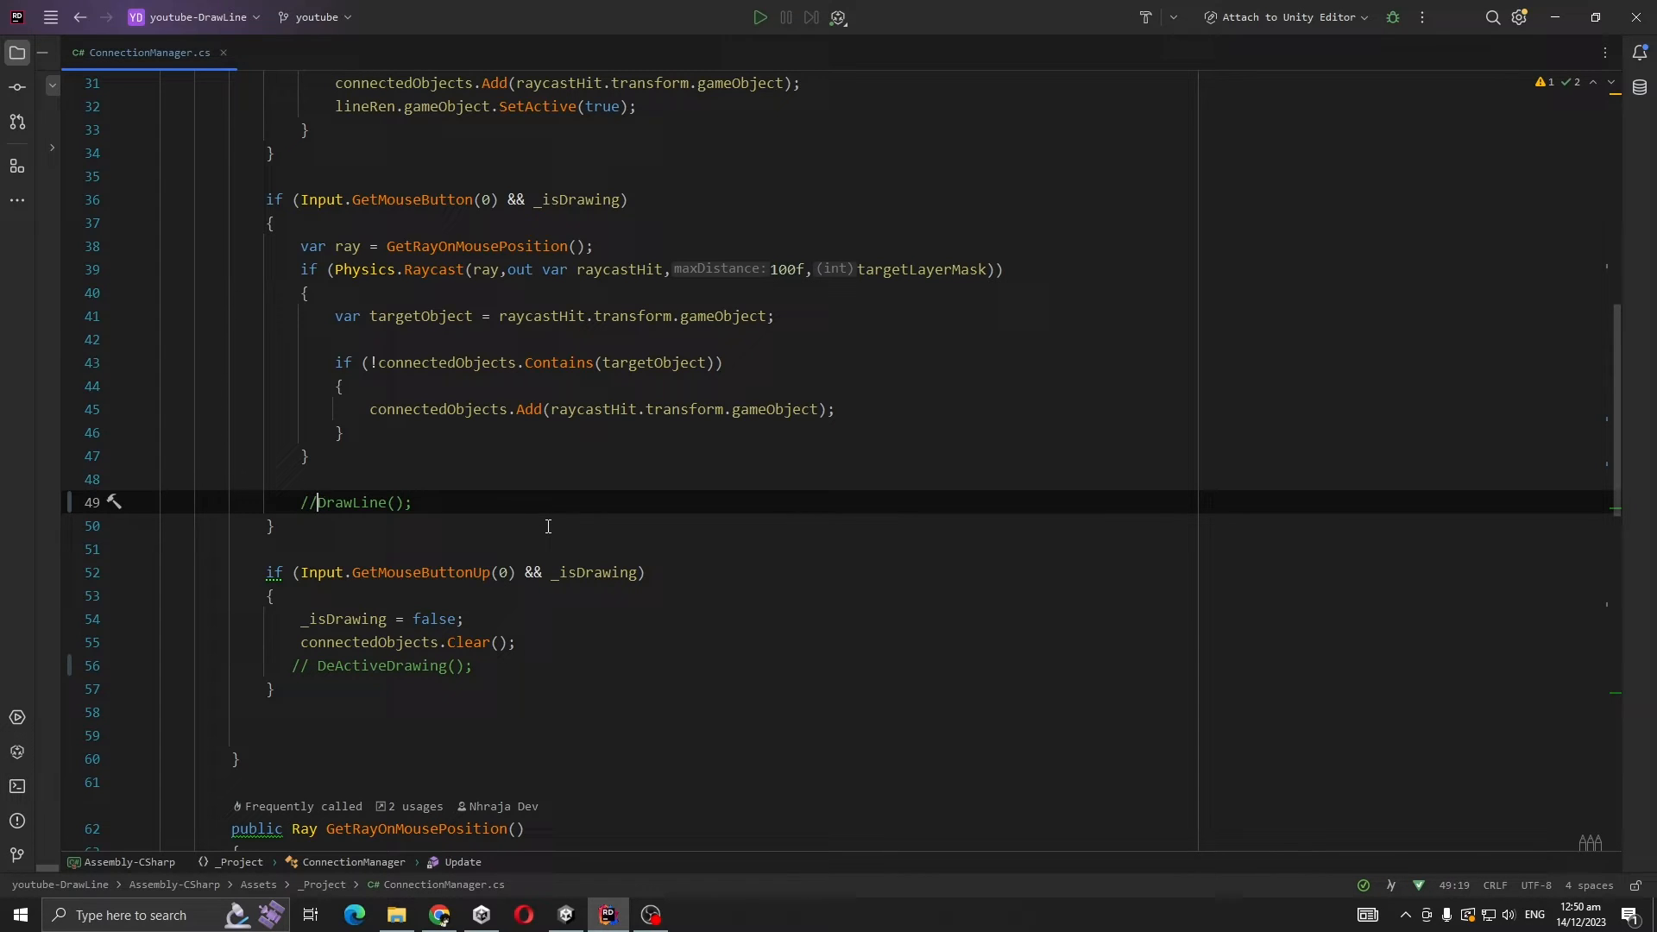
pyautogui.scroll(-3)
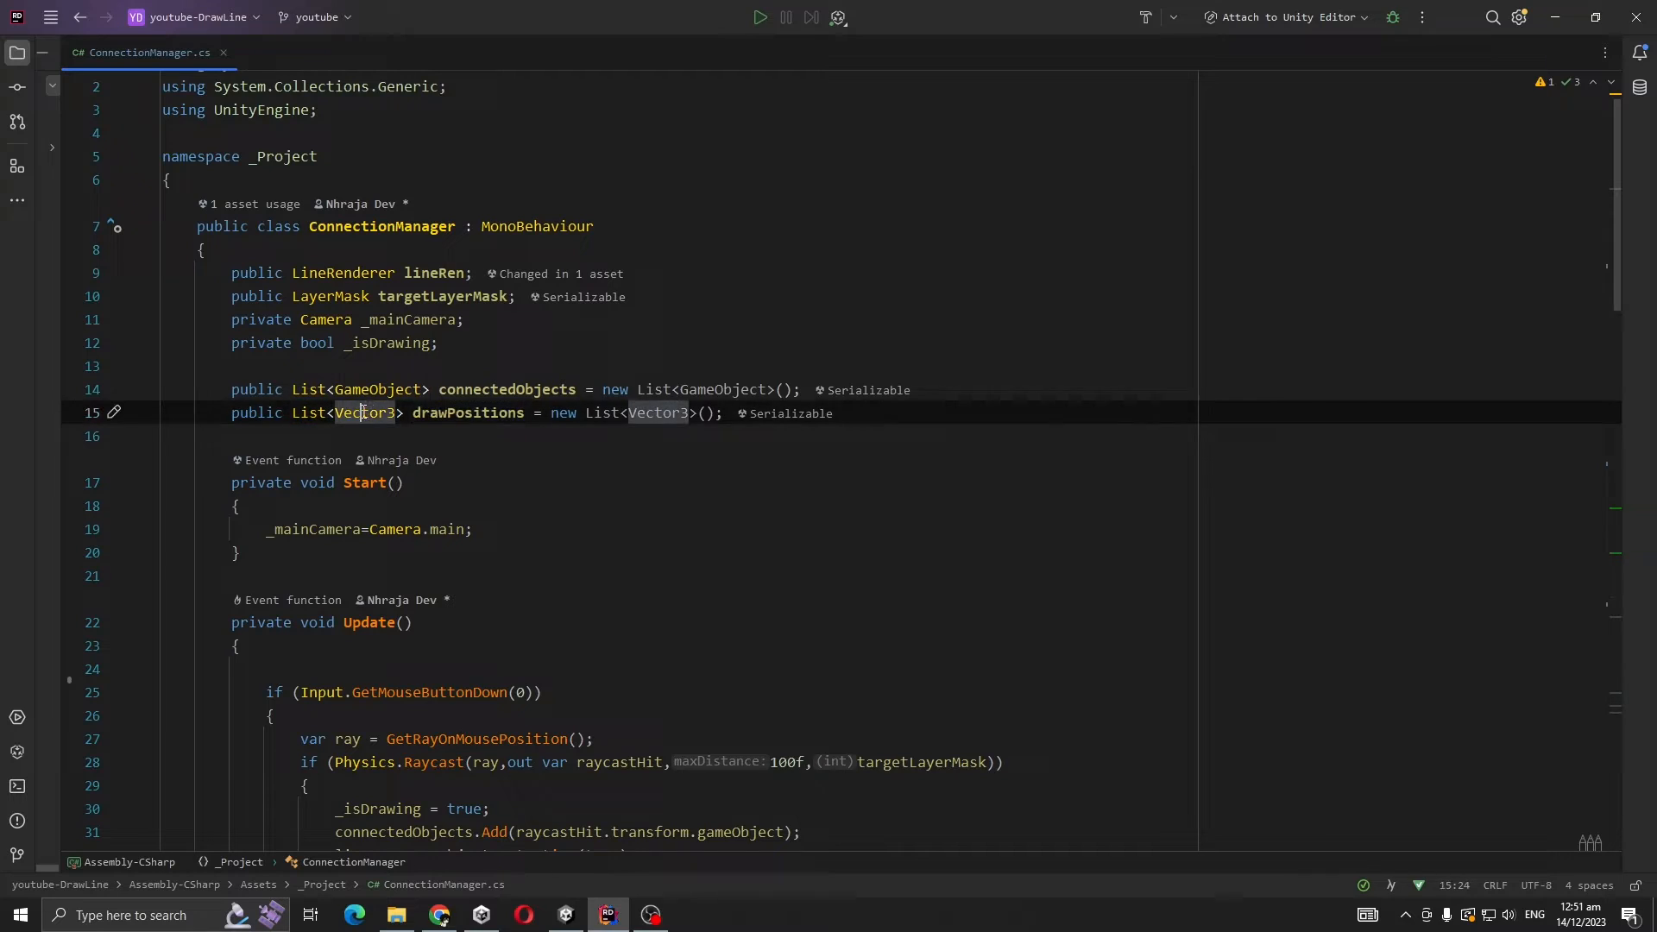
pyautogui.scroll(-3)
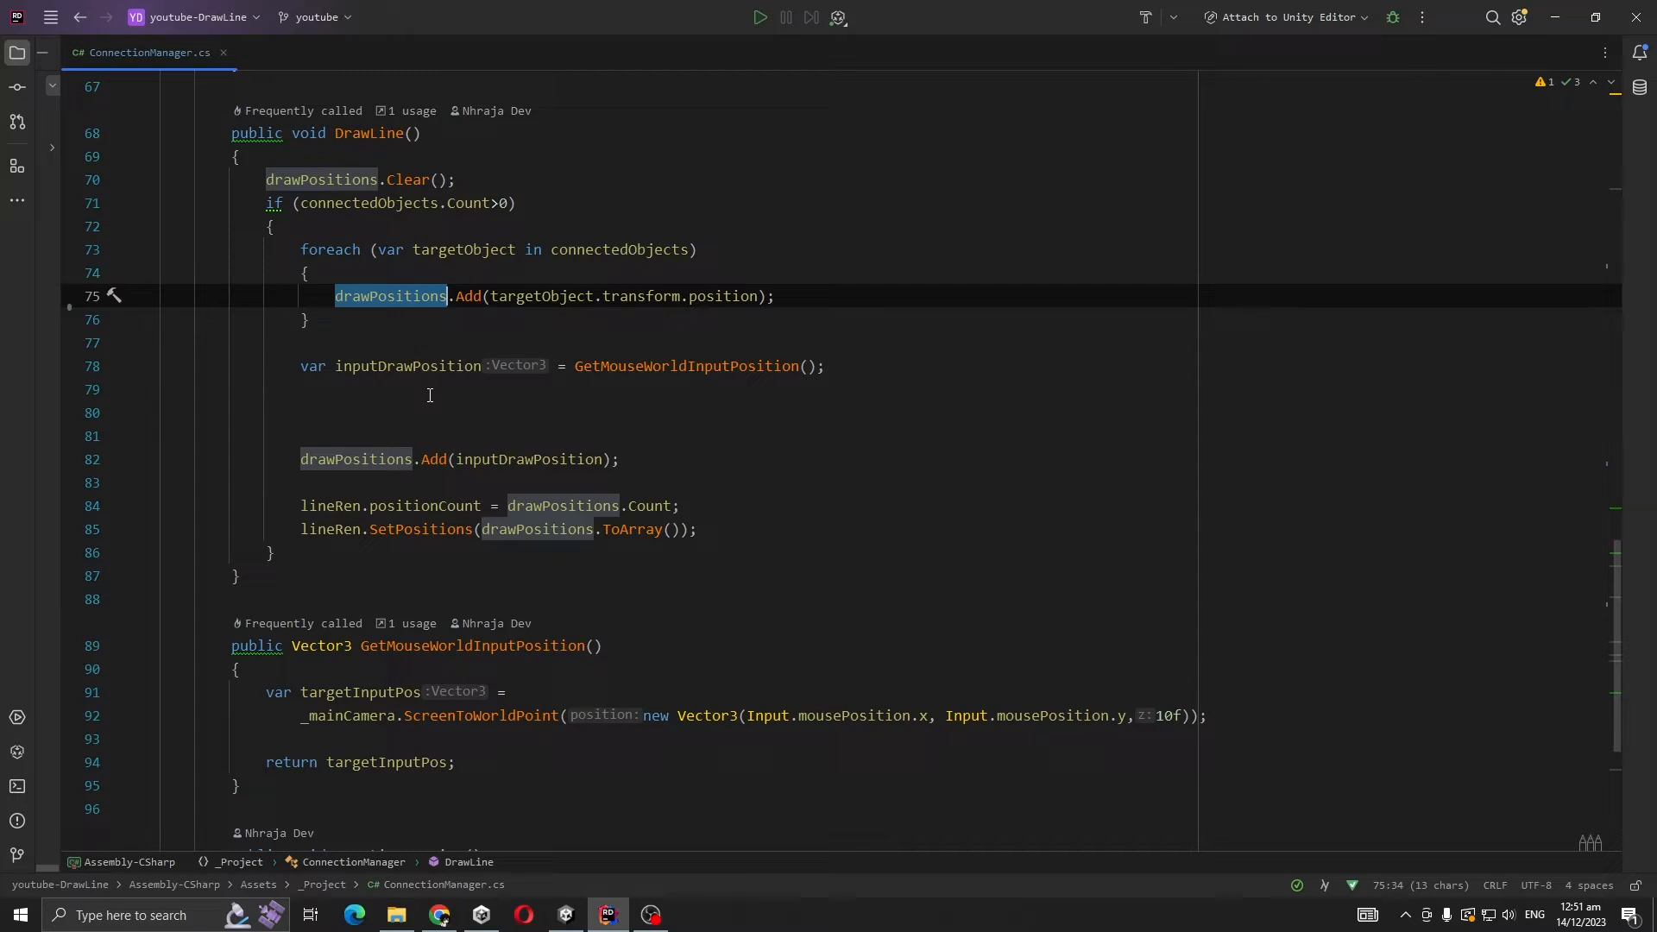
pyautogui.moveTo(366, 401)
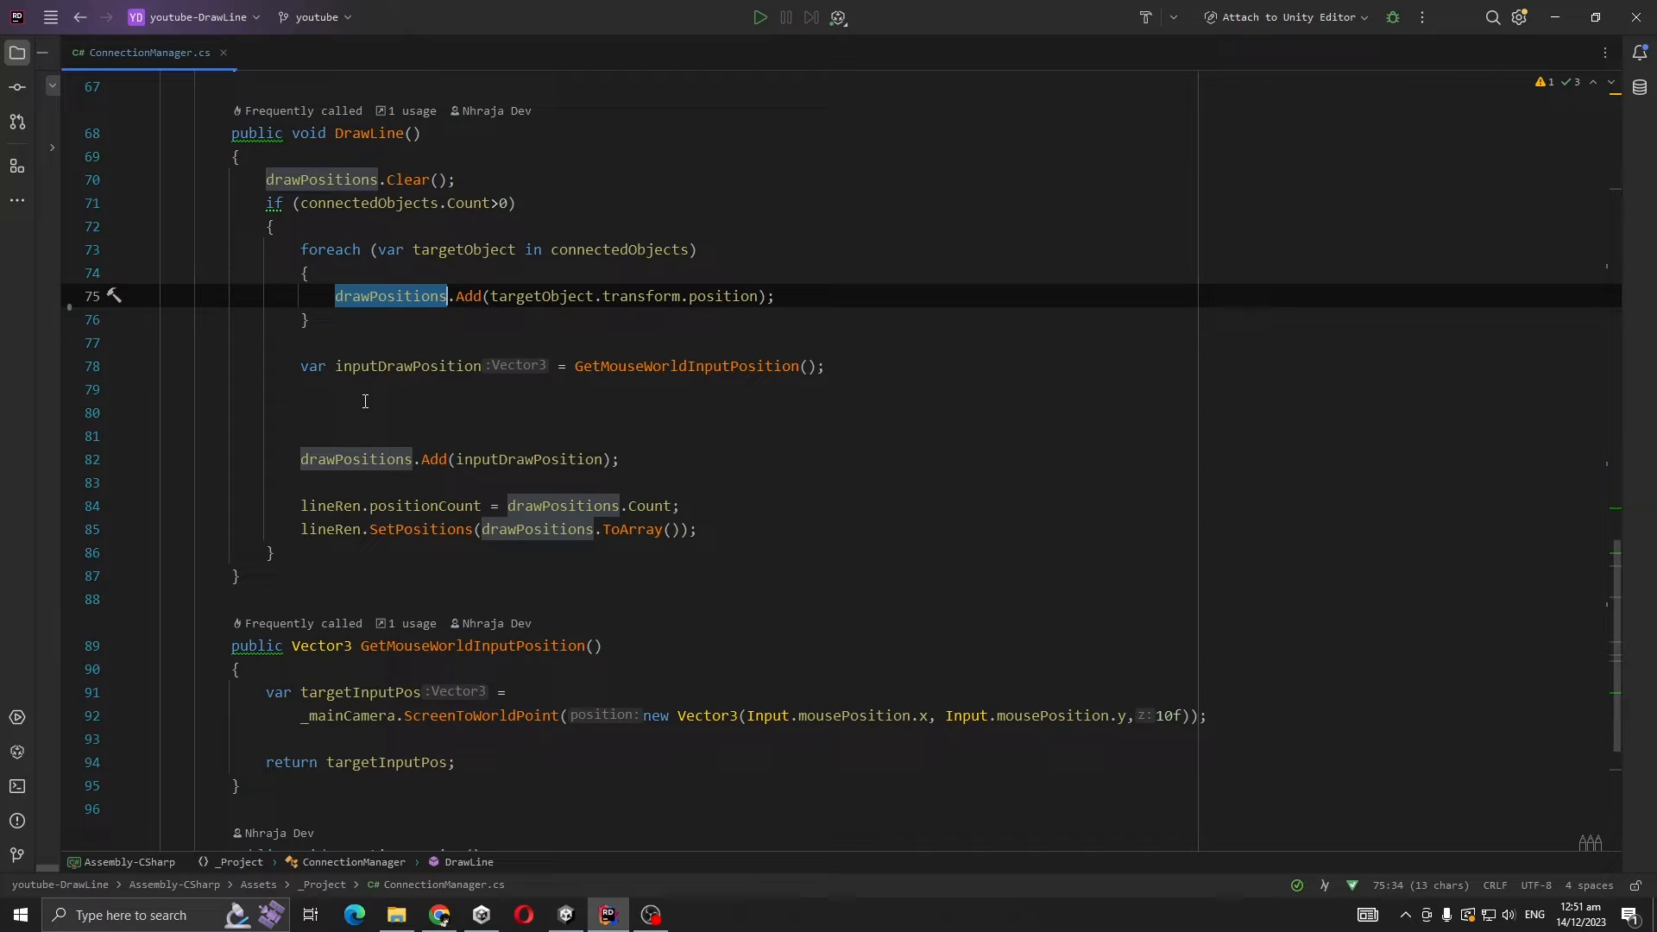
pyautogui.click(428, 366)
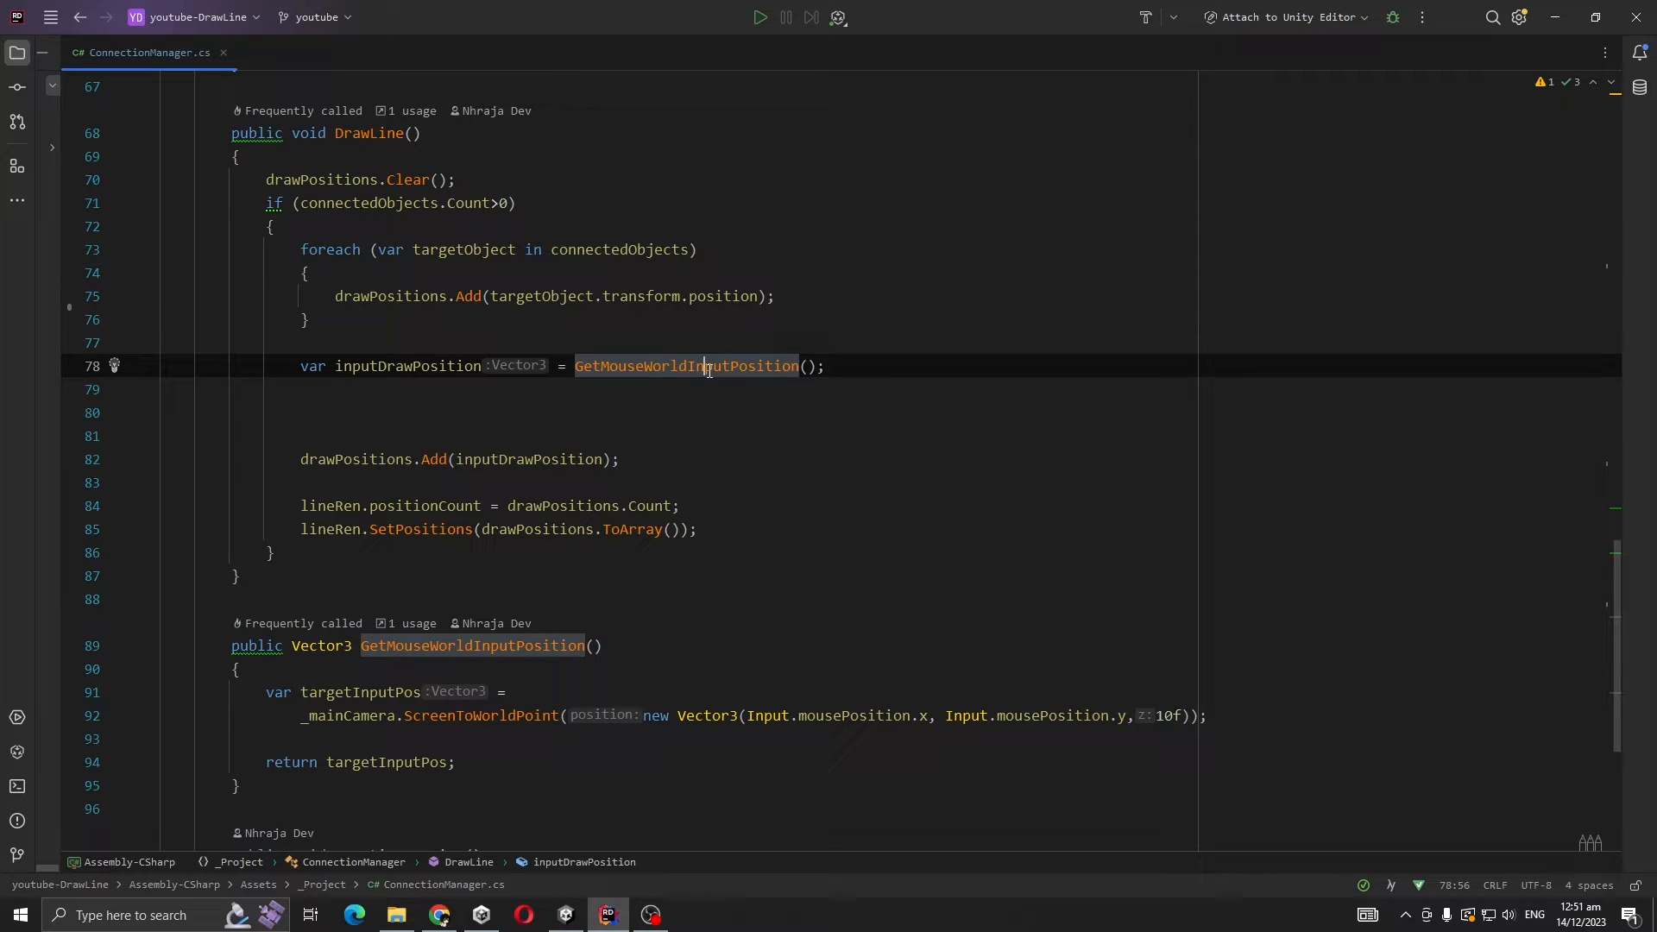
pyautogui.scroll(-3)
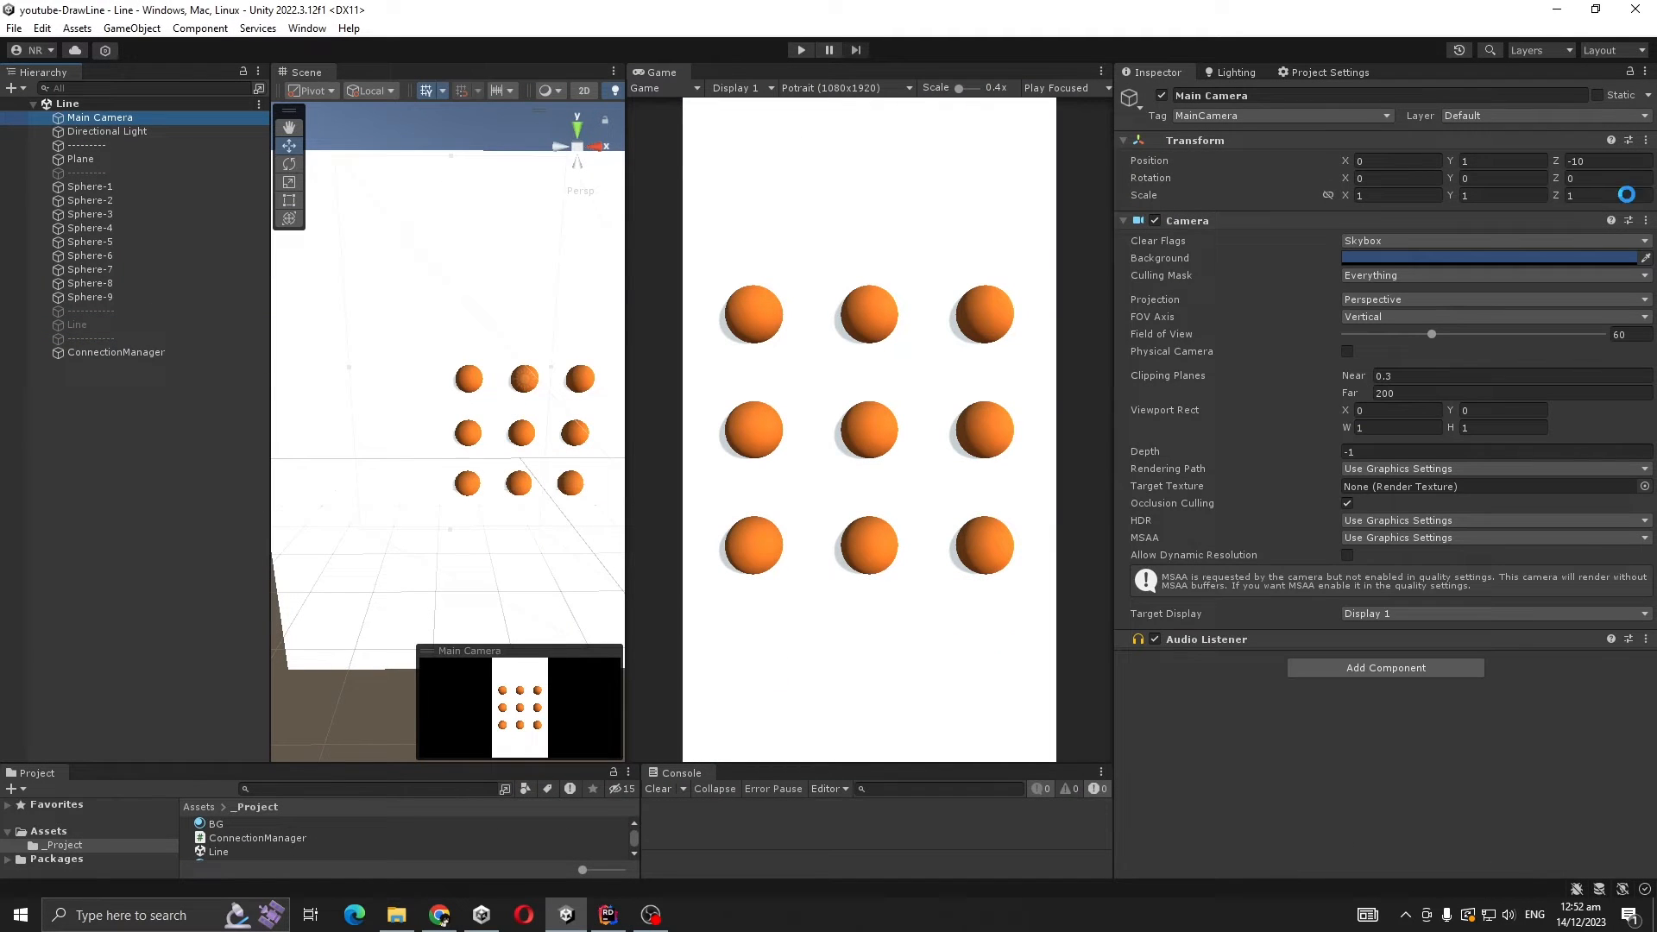
# Return to Rider's DrawLine method after Unity recompiles
pyautogui.click(607, 915)
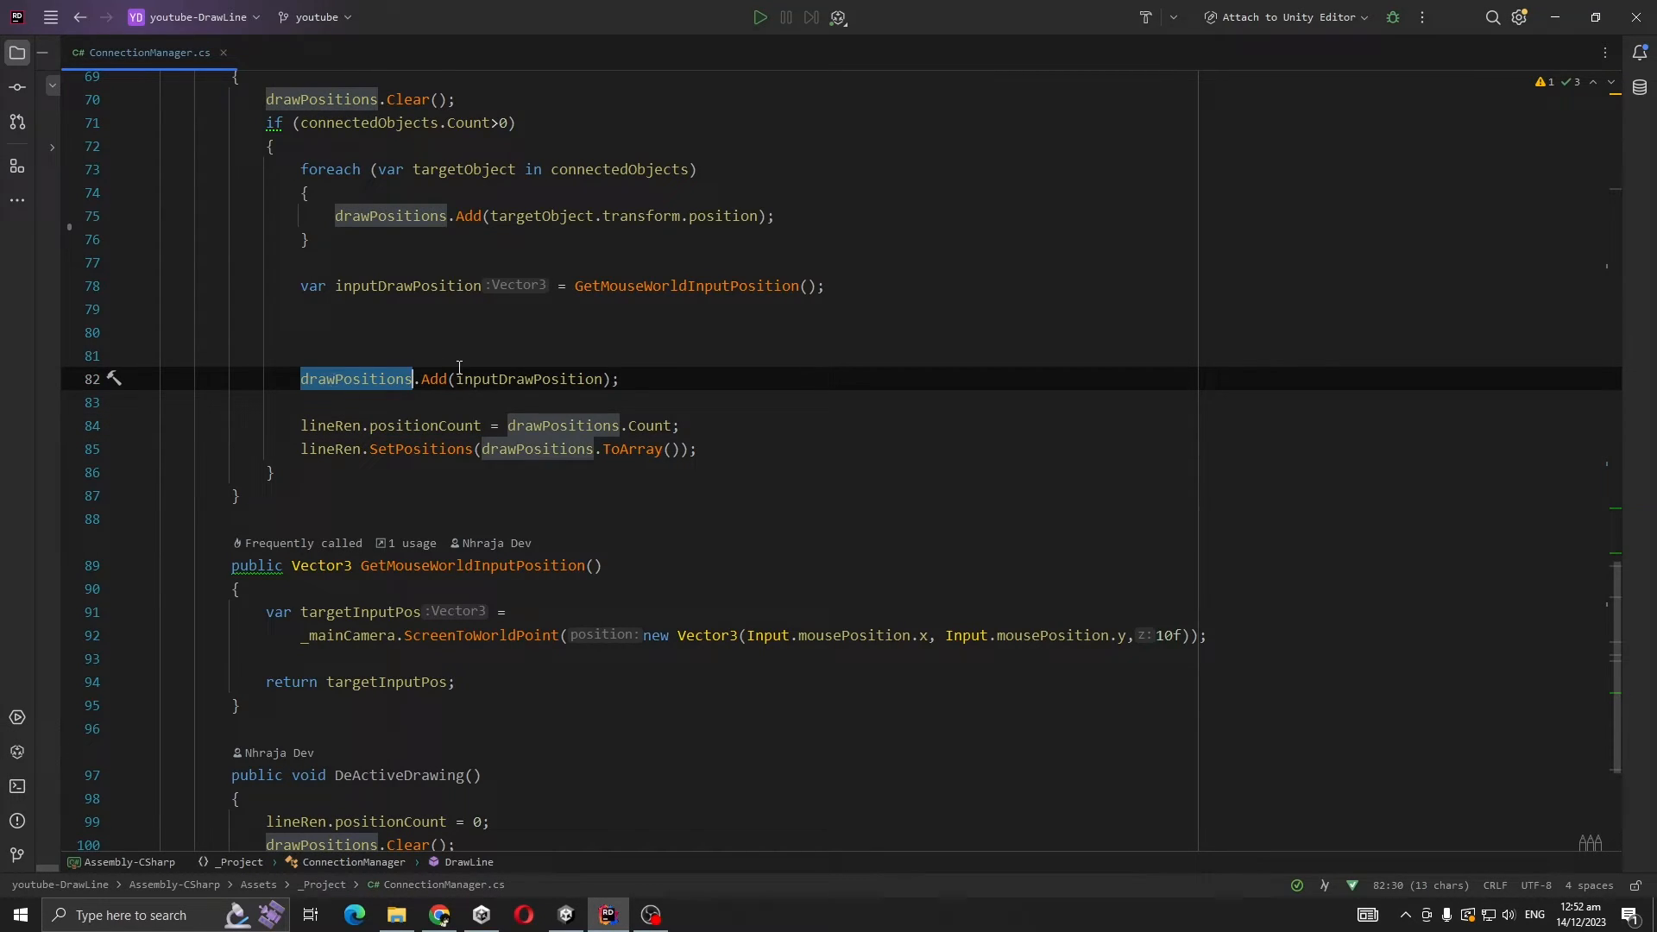
# Focus the lineRen.SetPositions call that applies the drawPositions array
pyautogui.click(421, 449)
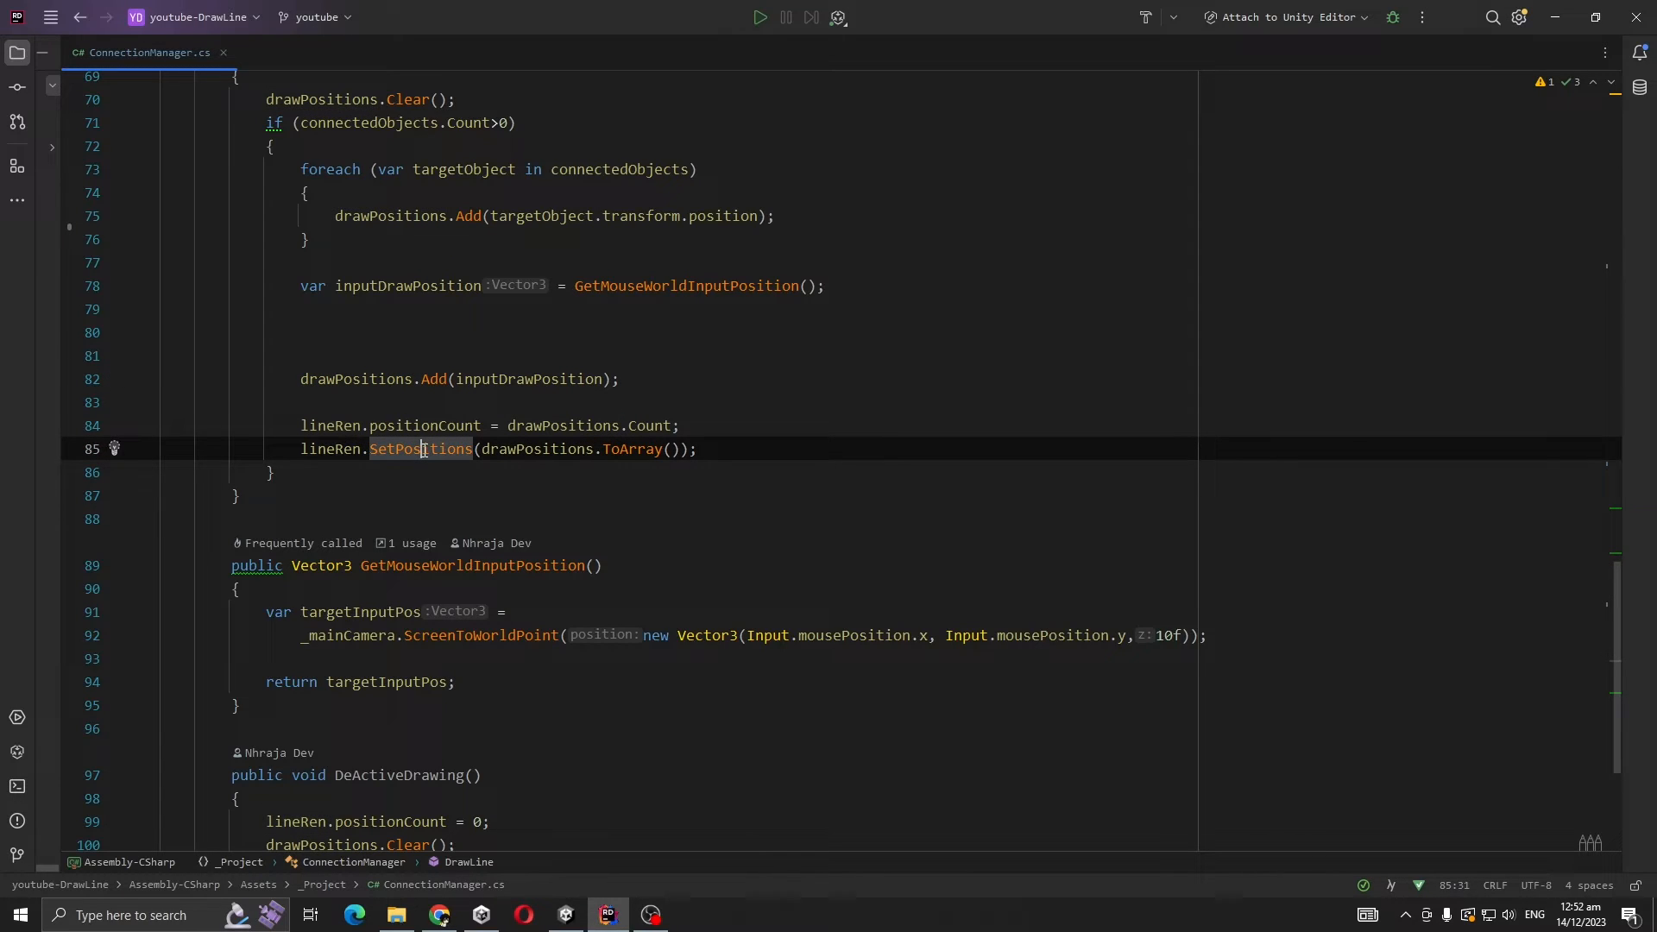
pyautogui.moveTo(420, 449)
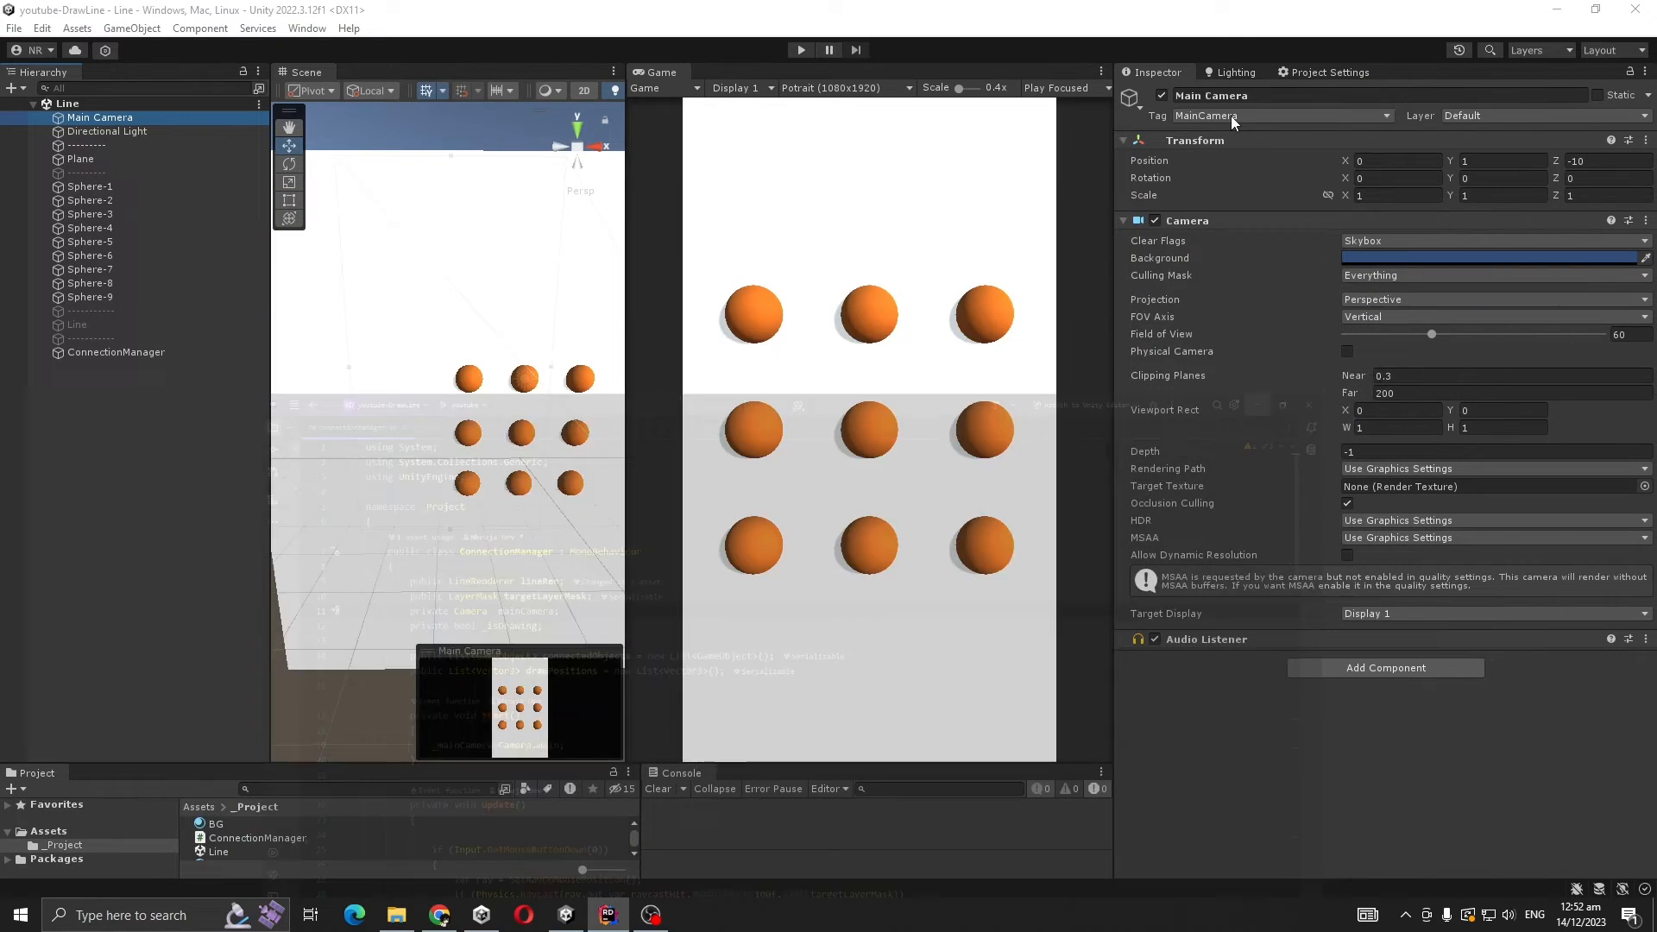
# Play-test the green line across the spheres, stop play mode and return to the script in Rider
pyautogui.click(804, 49)
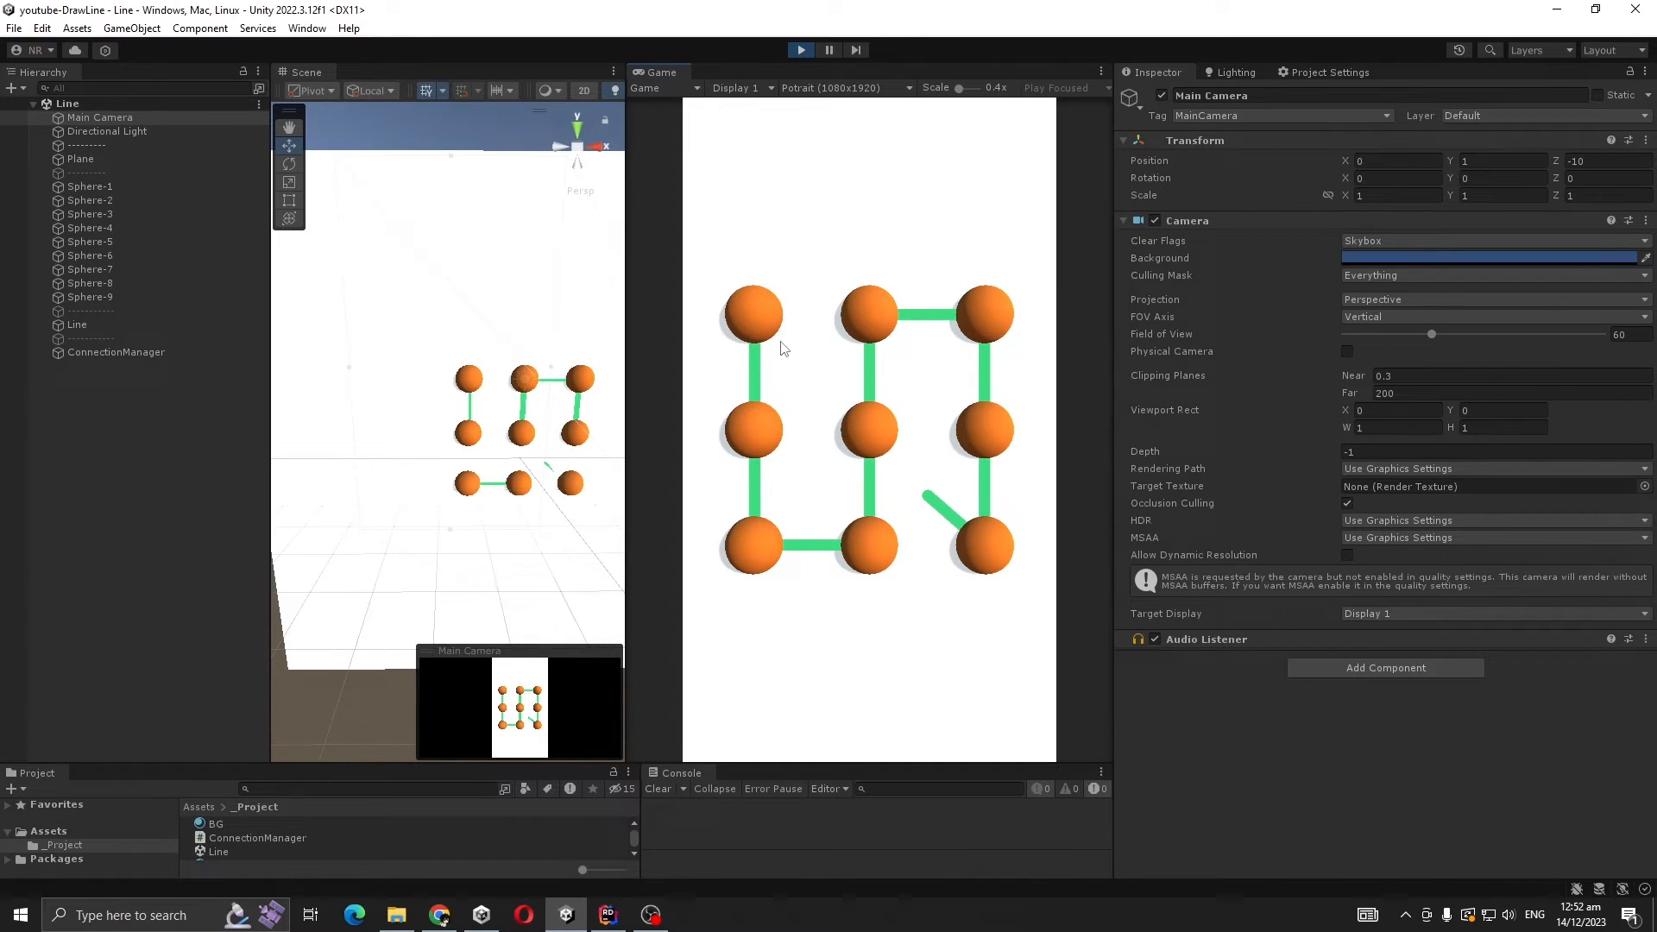
pyautogui.click(801, 49)
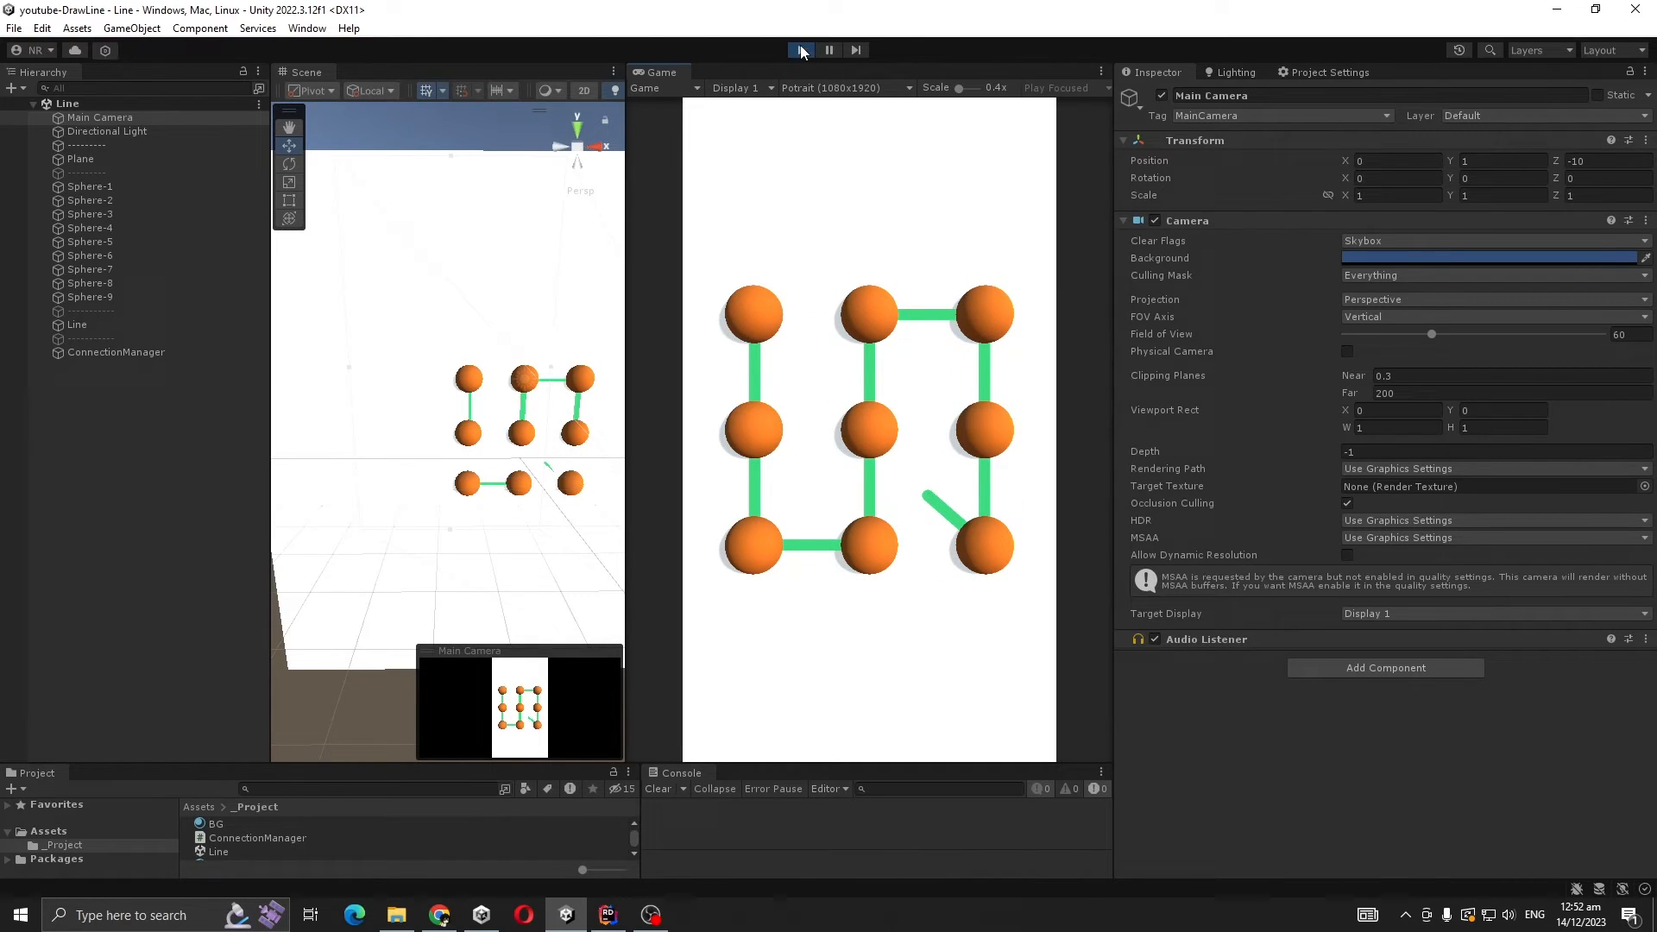
pyautogui.click(801, 48)
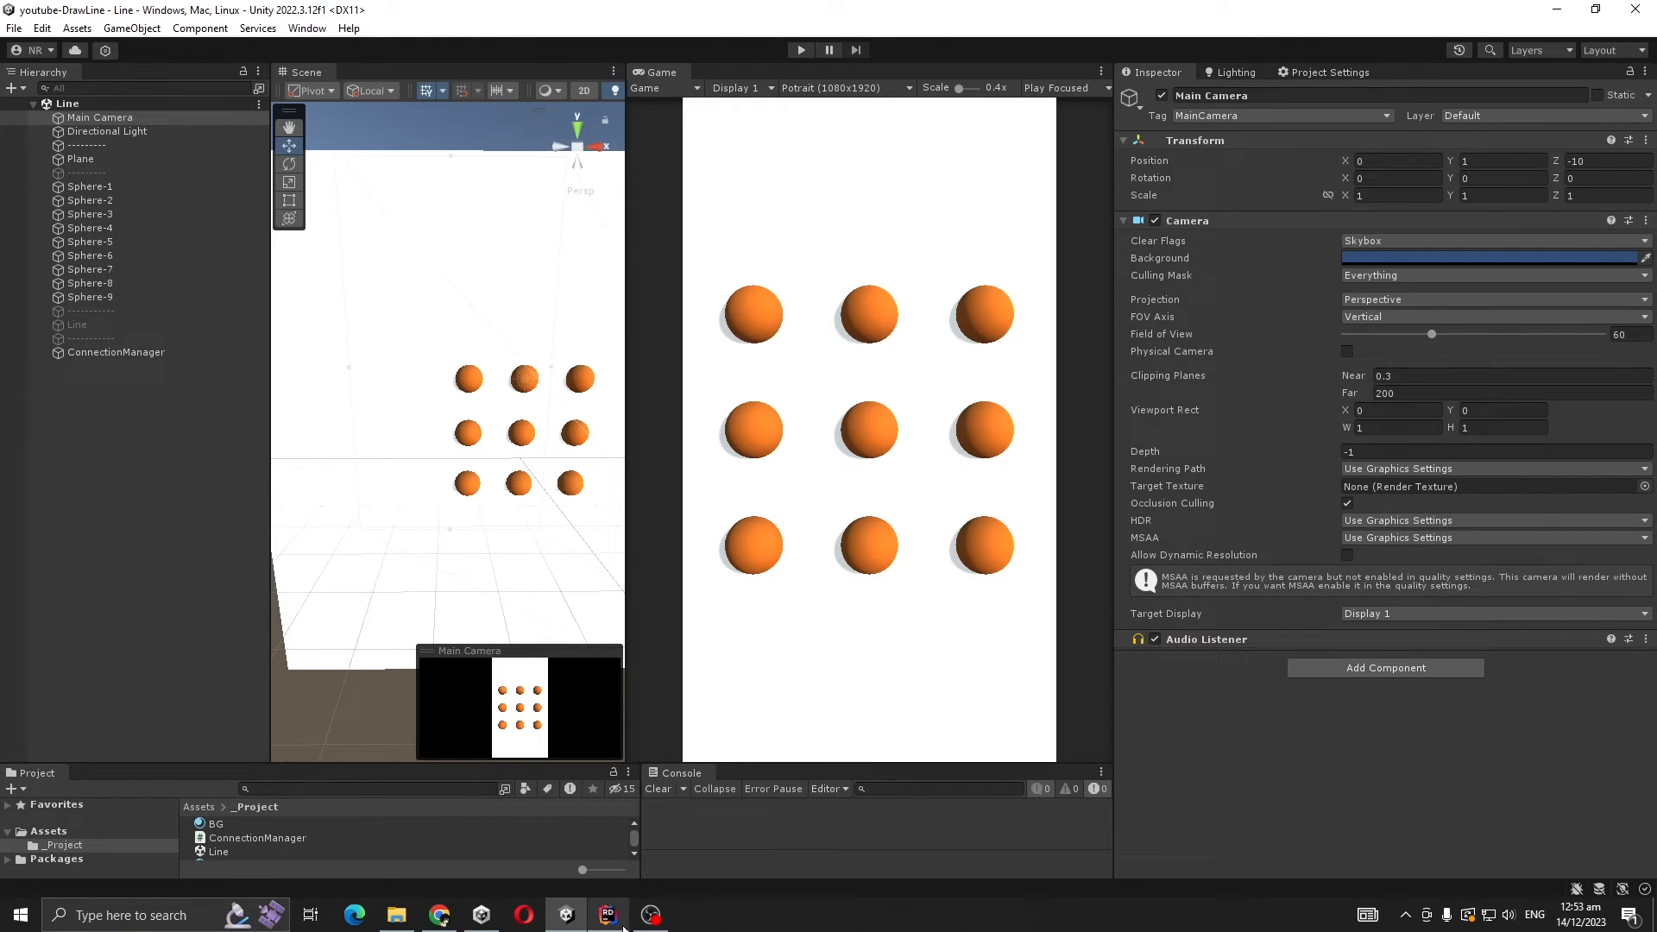
pyautogui.click(608, 914)
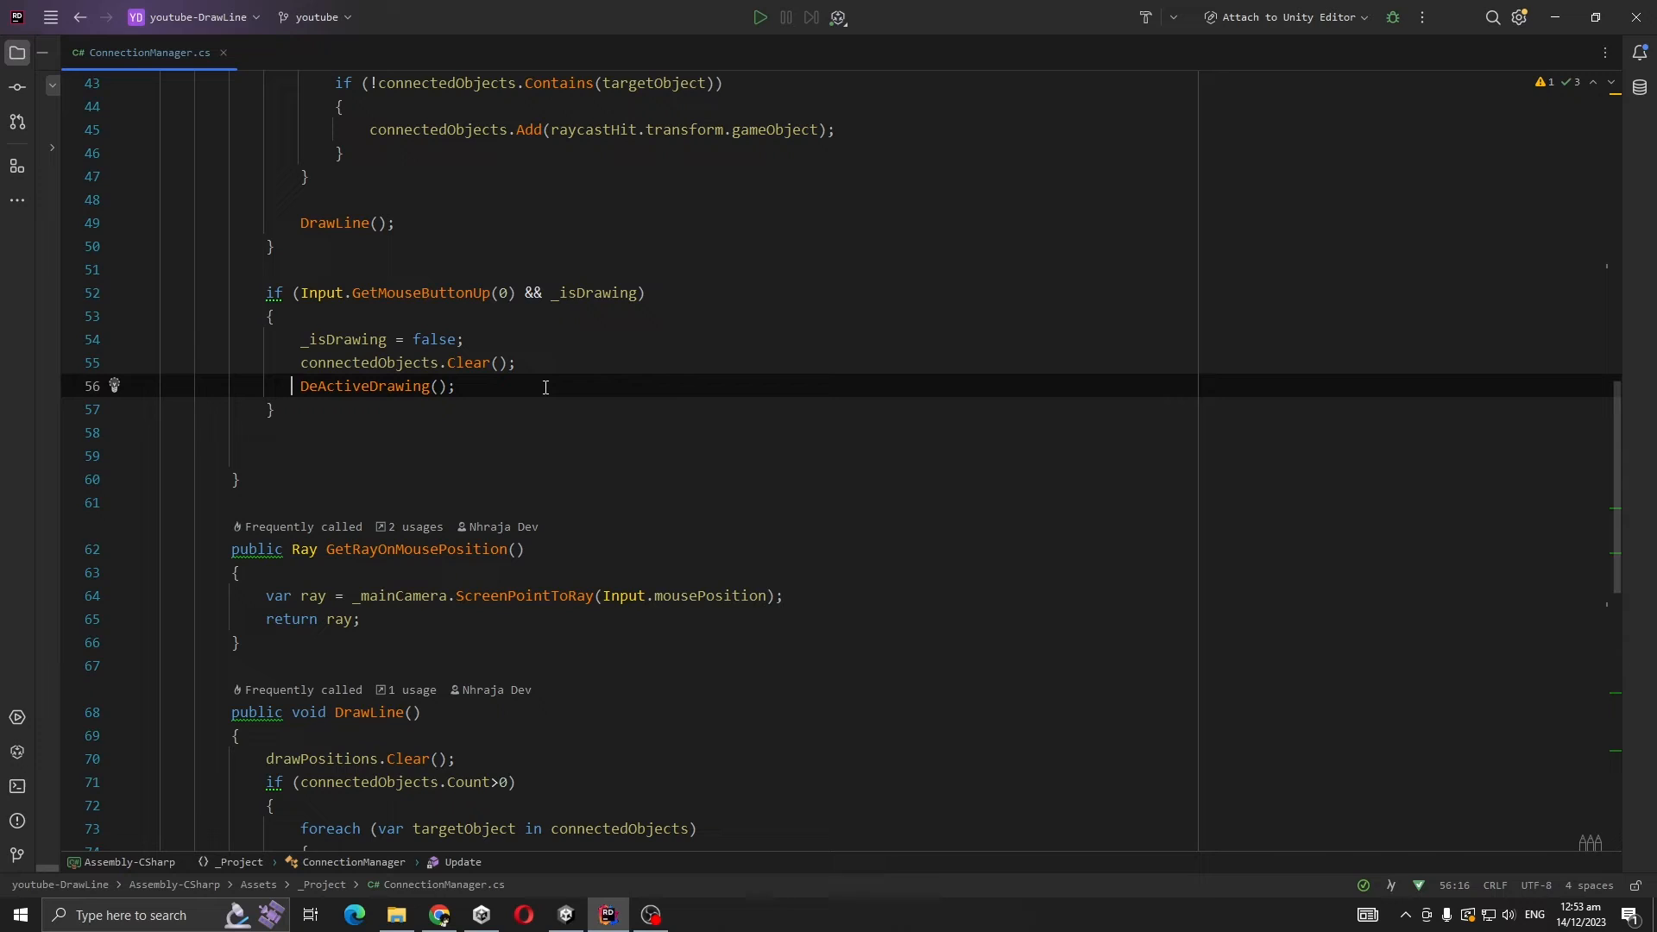
# Jump to the DeActiveDrawing method and inspect its positionCount reset
pyautogui.doubleClick(365, 387)
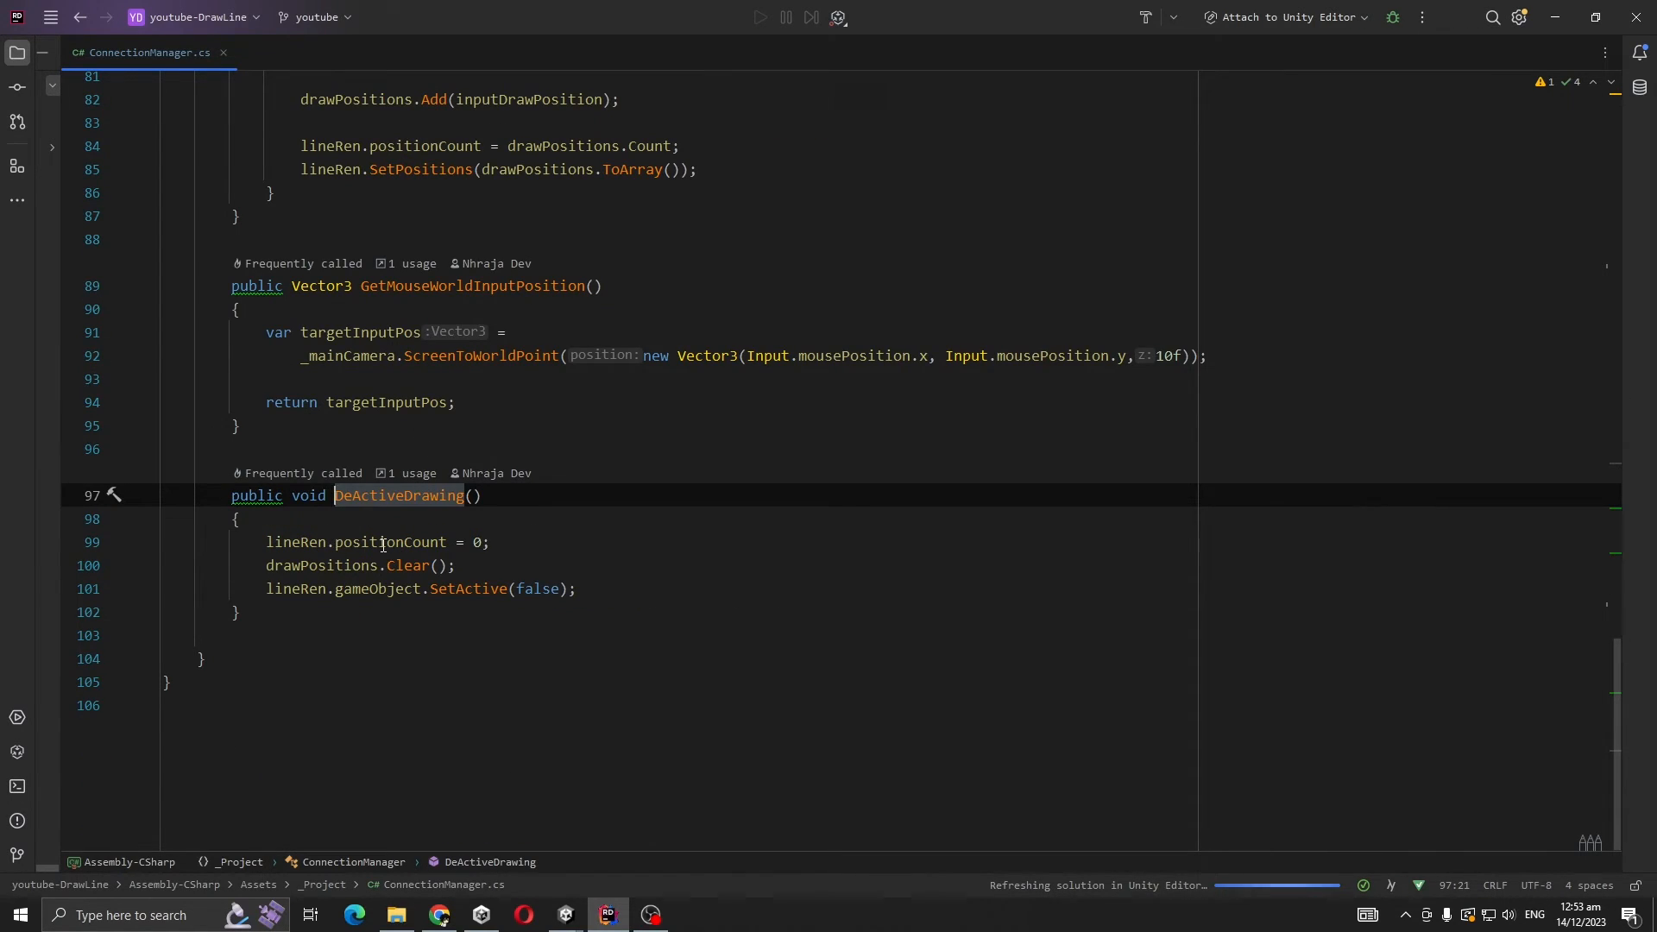
pyautogui.doubleClick(392, 542)
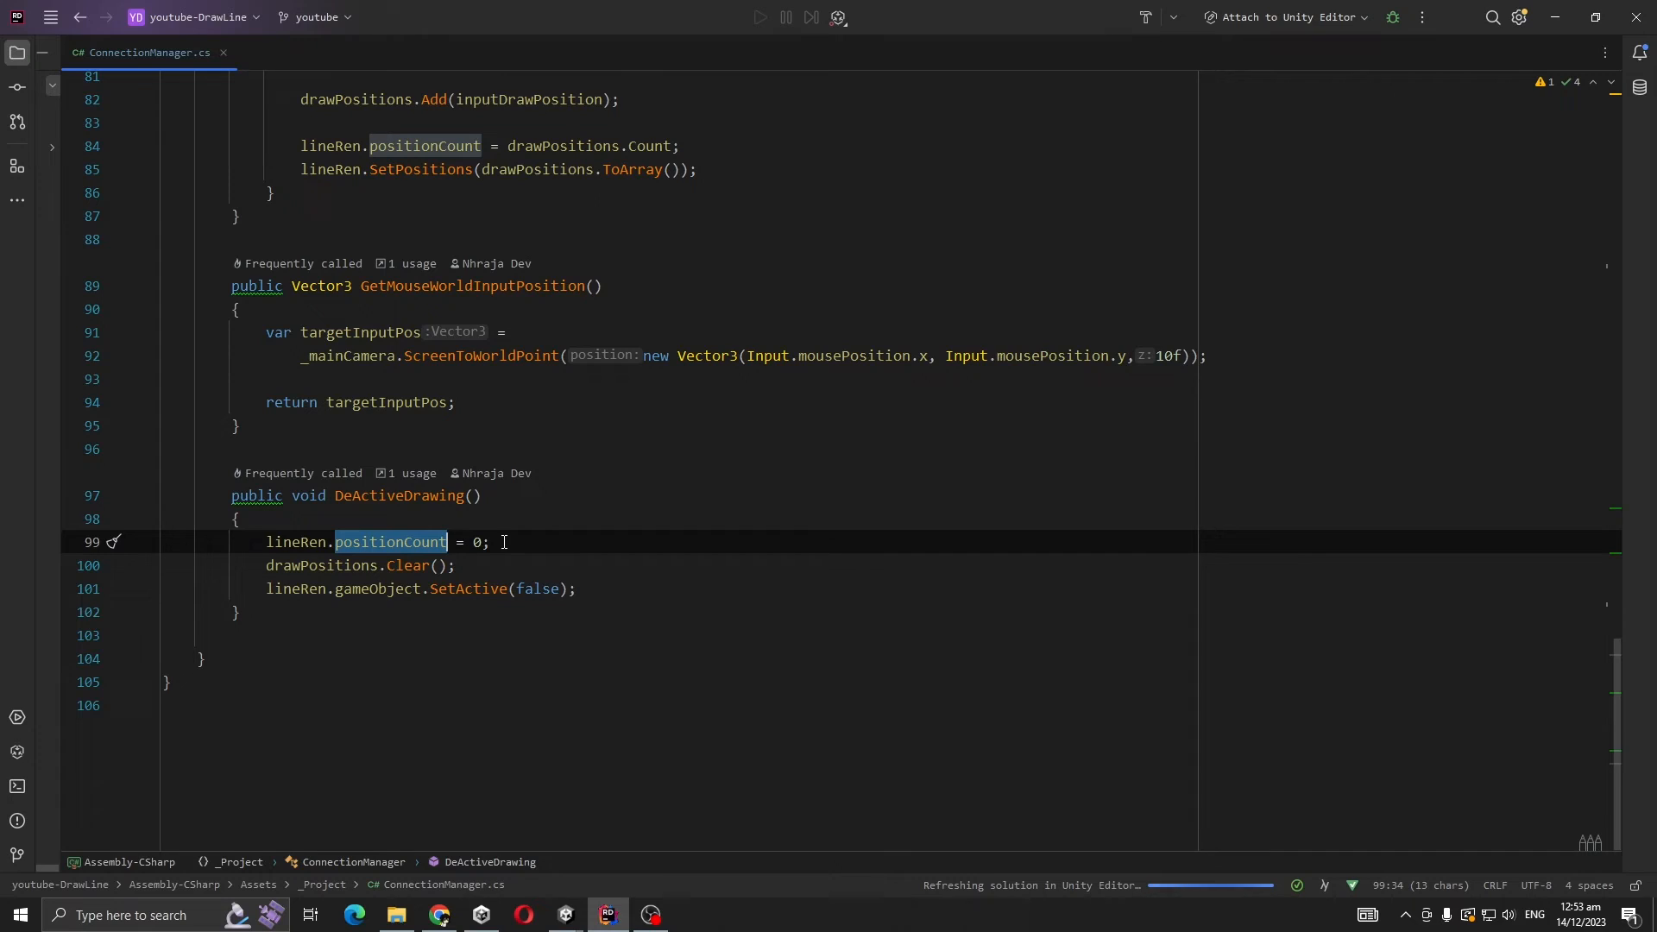
pyautogui.moveTo(363, 589)
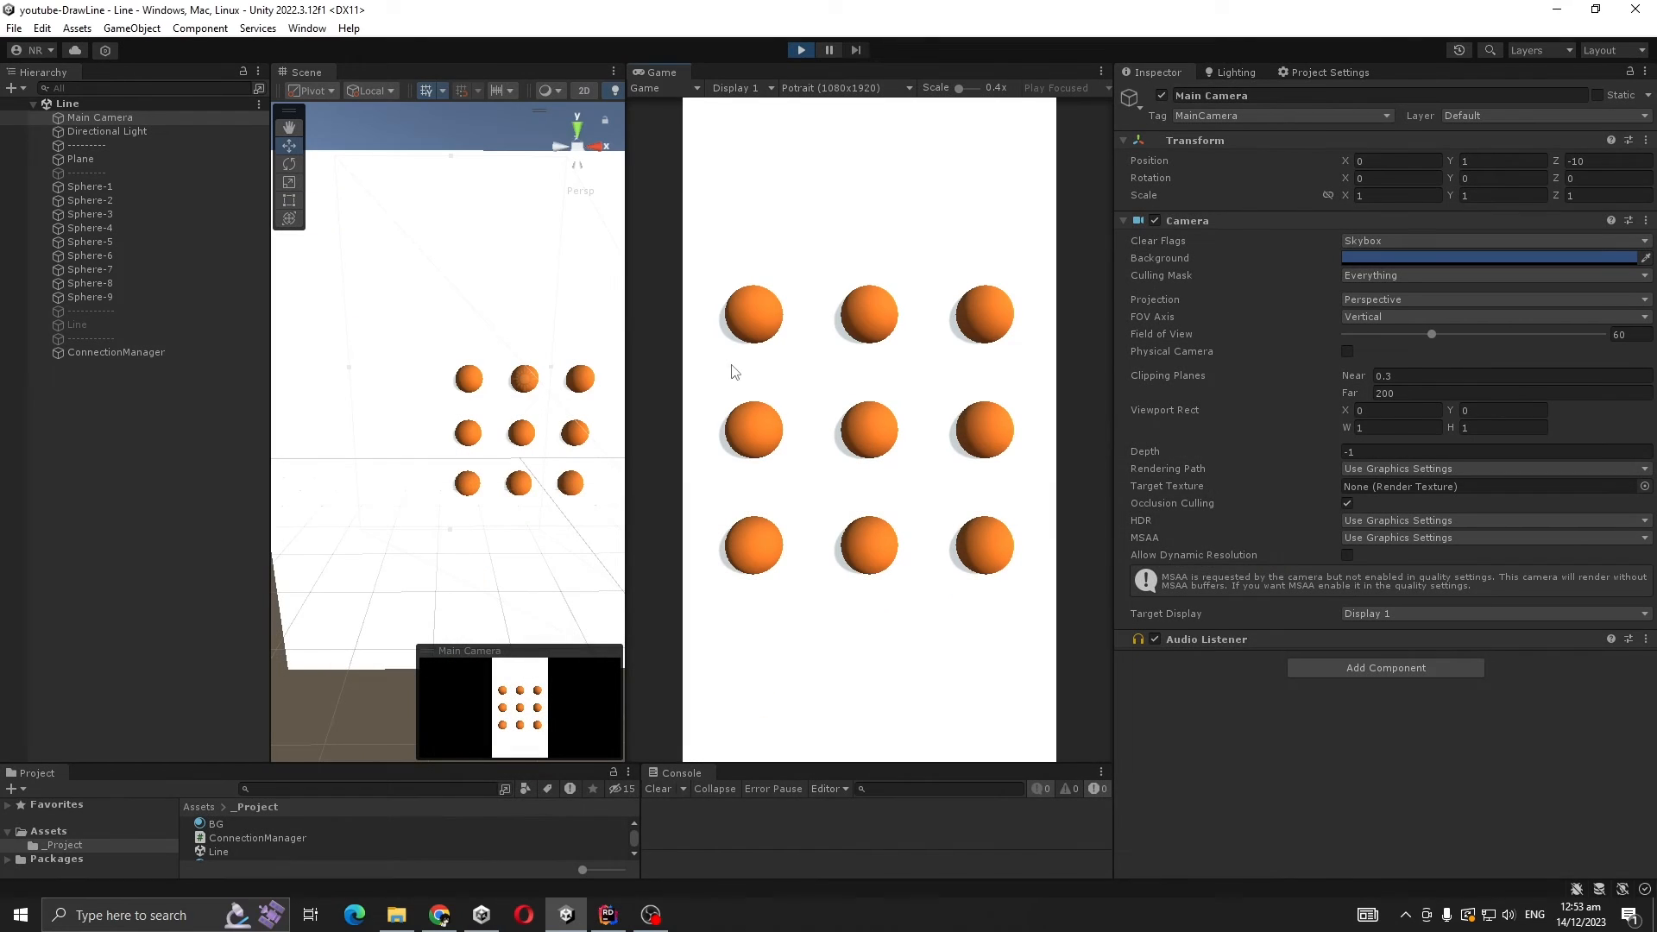
# Drag across the spheres in the Game view to test drawing, then return to Rider
pyautogui.moveTo(752, 312); pyautogui.dragTo(865, 430)
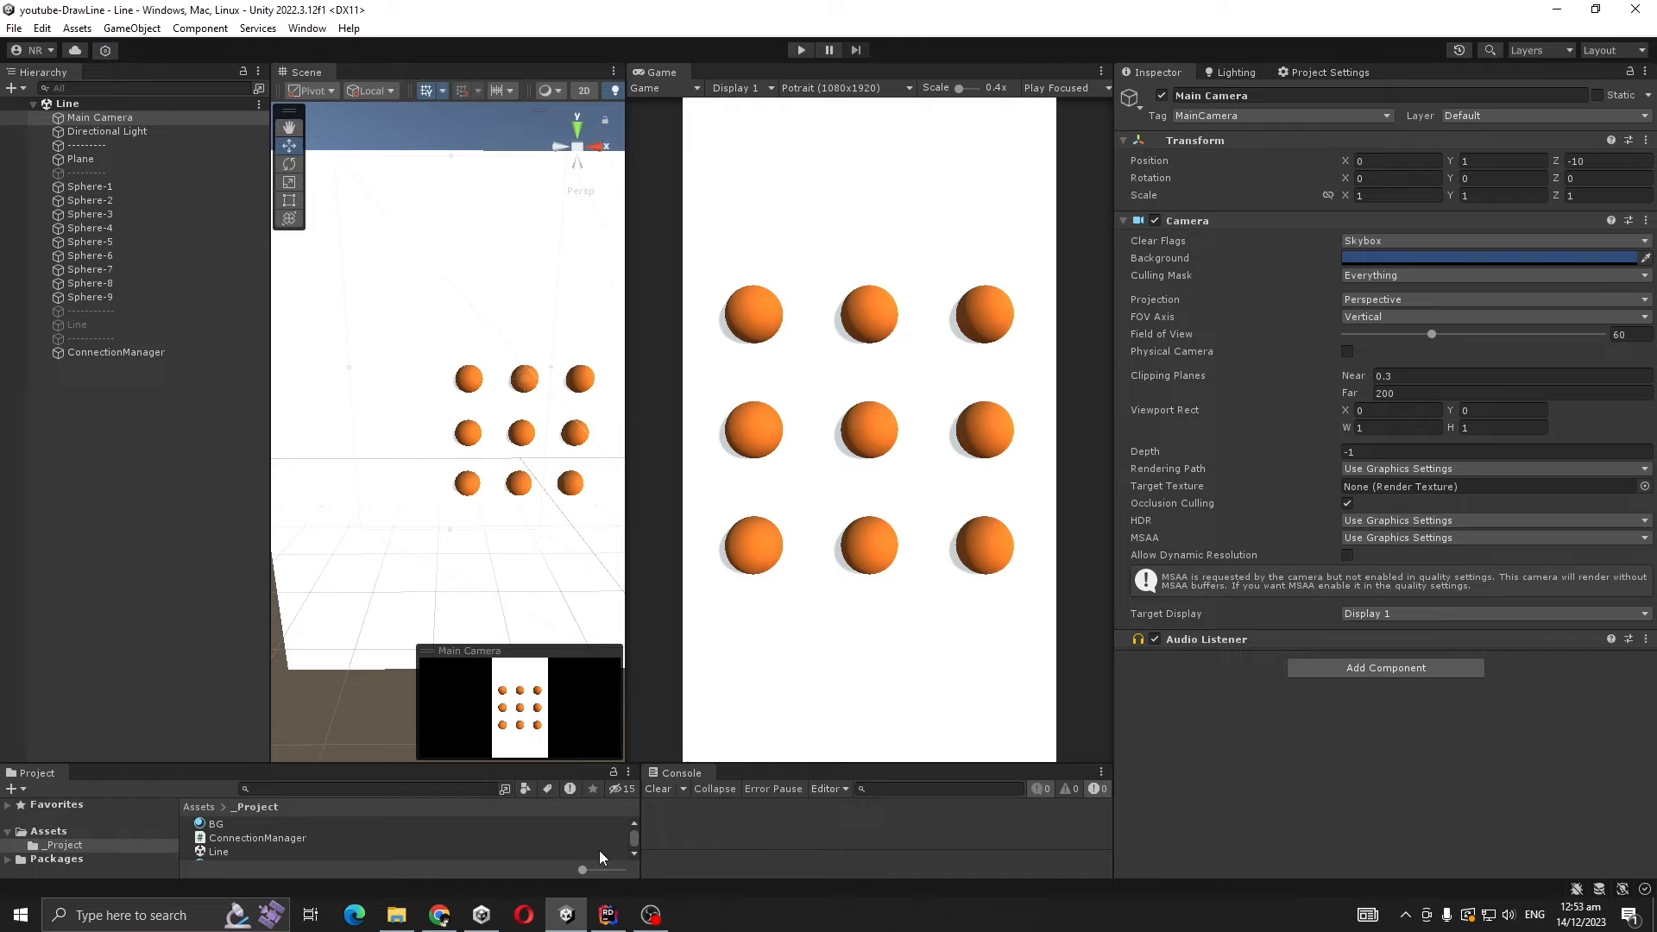
pyautogui.click(608, 915)
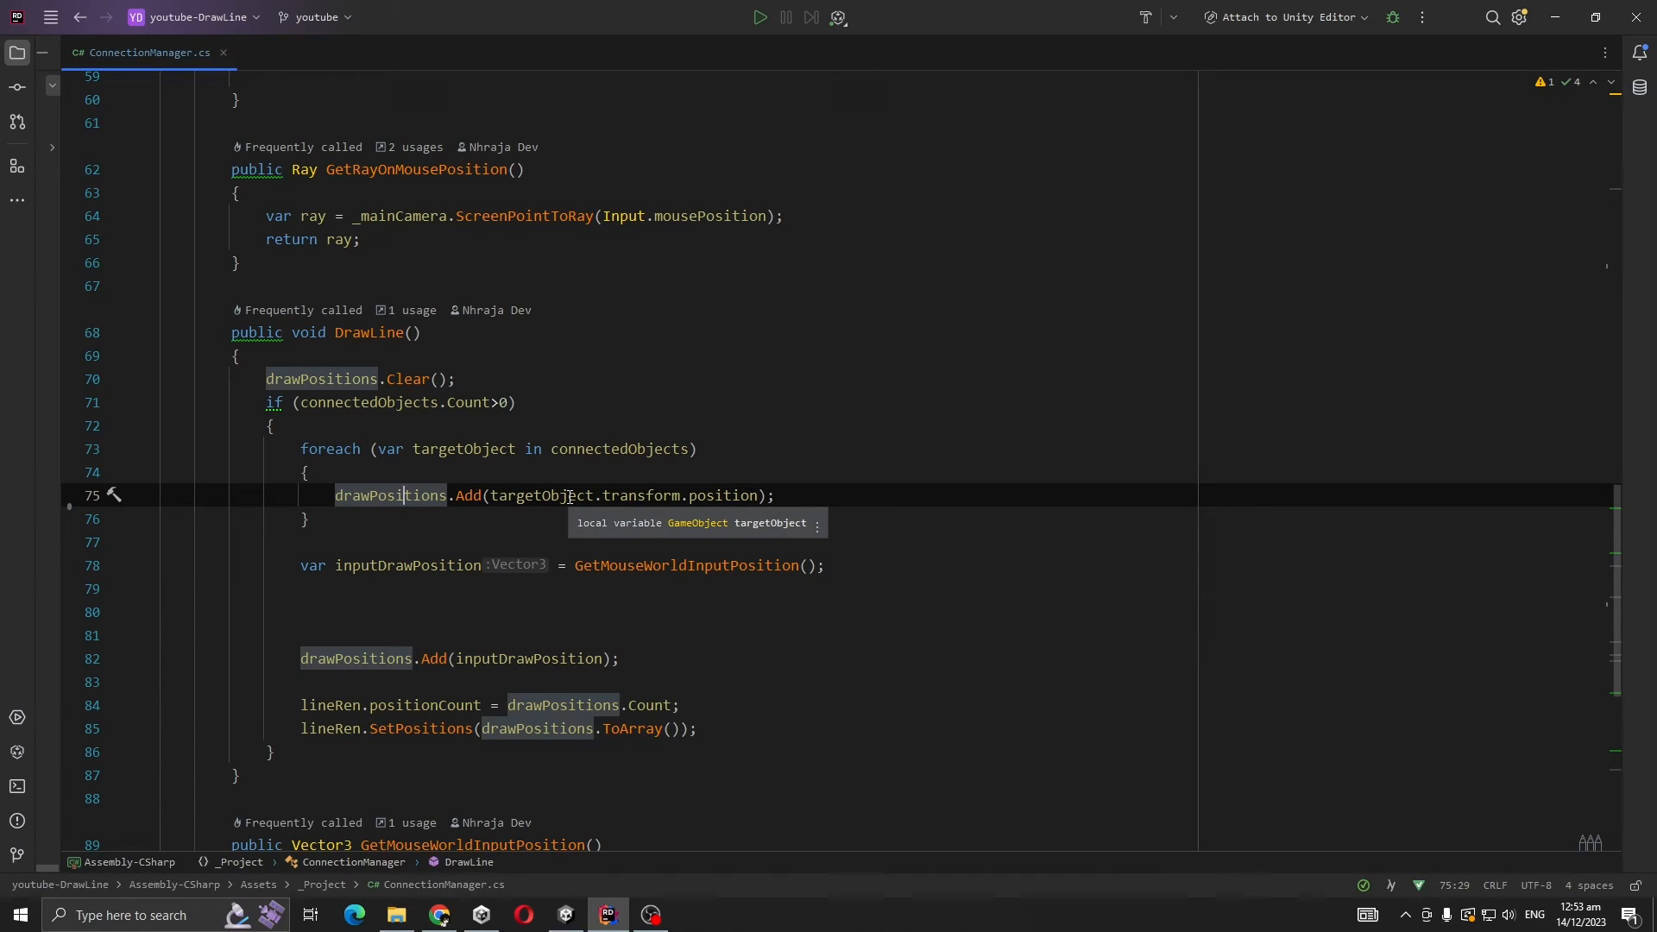
# Retype drawPositions.Add(targetObject.transform.position); inside DrawLine's foreach loop
pyautogui.click(805, 494)
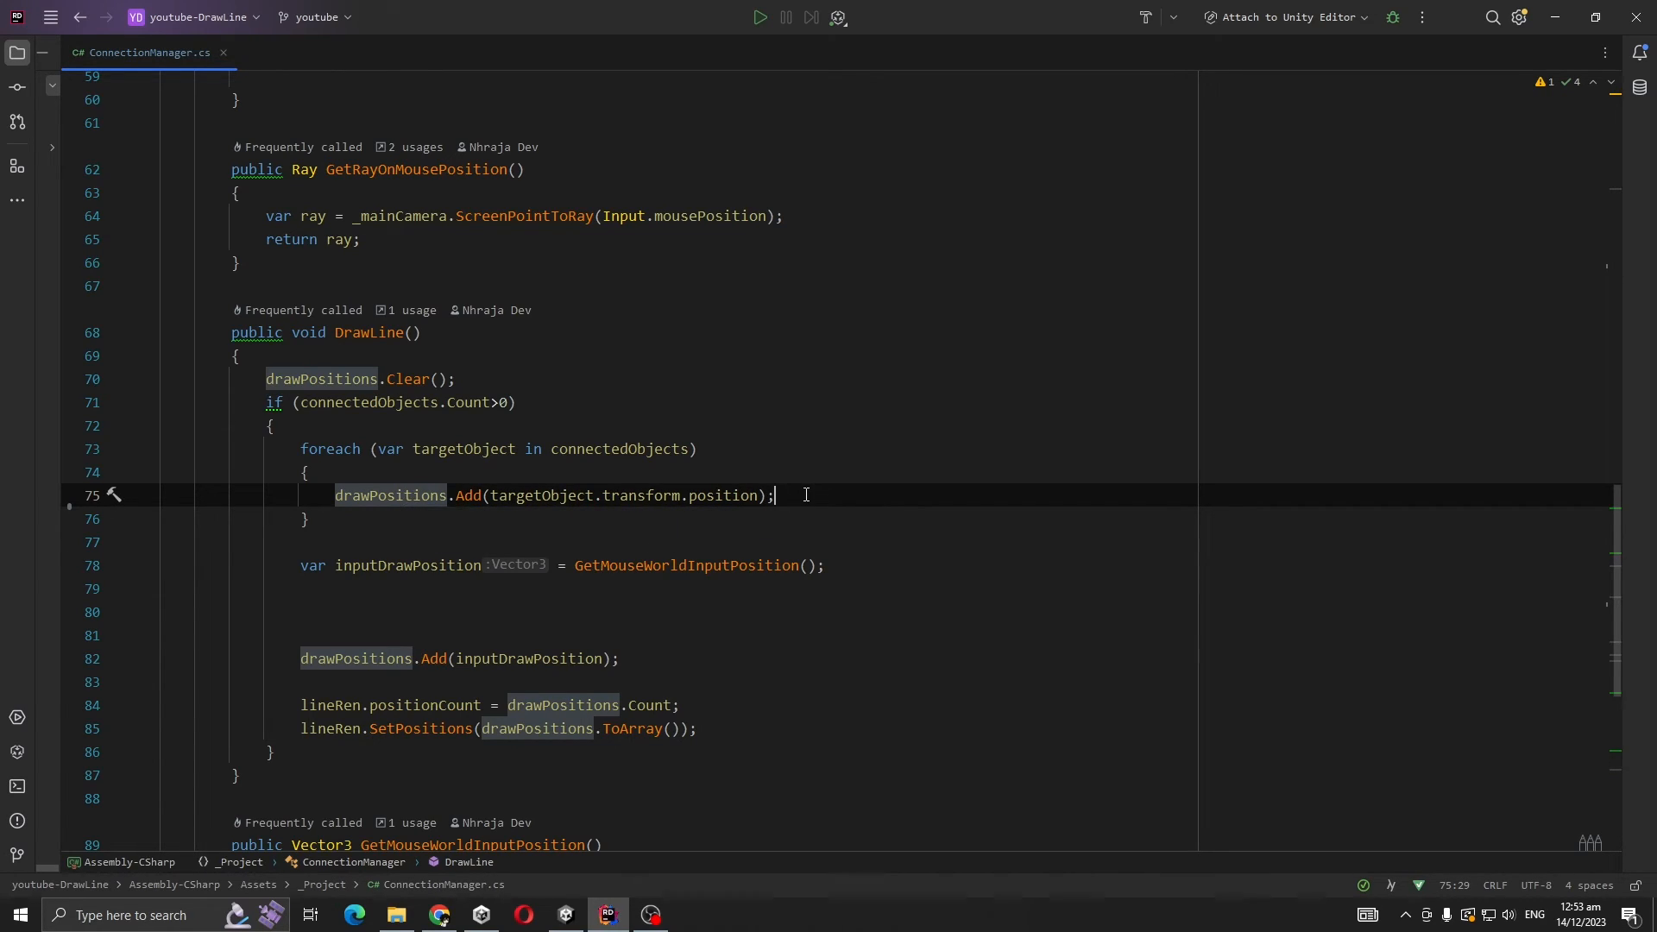
pyautogui.write('drawPositions.Add(targetObject.transform.position);')
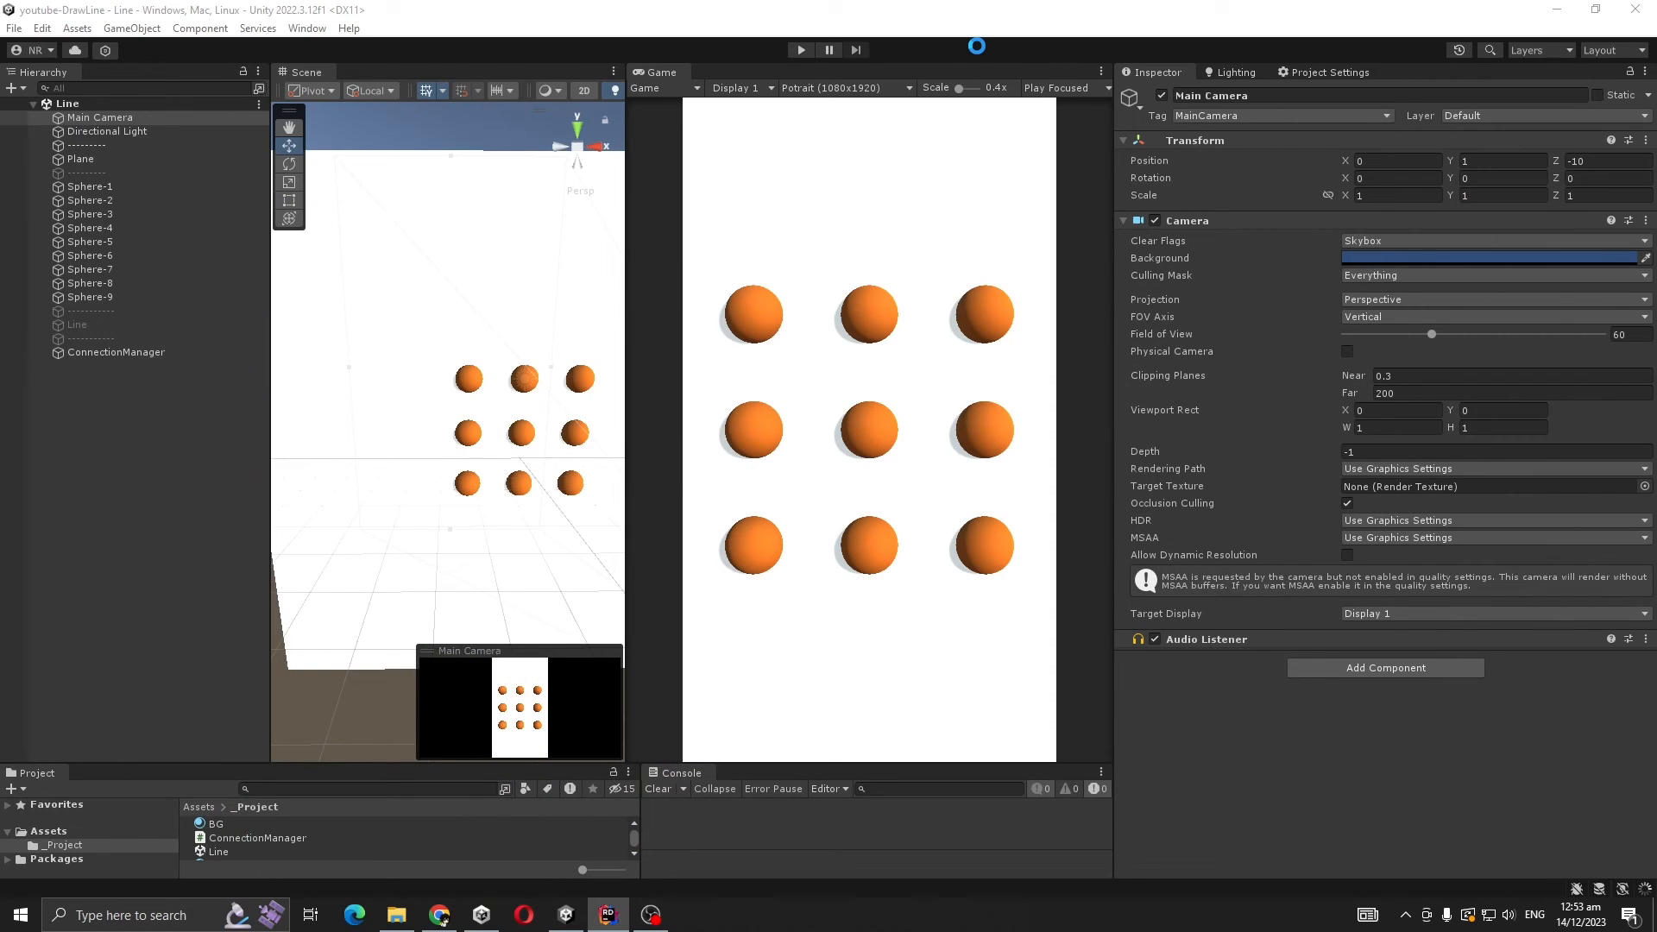
# Play the scene and draw the green line through several spheres trailing to the cursor
pyautogui.click(801, 48)
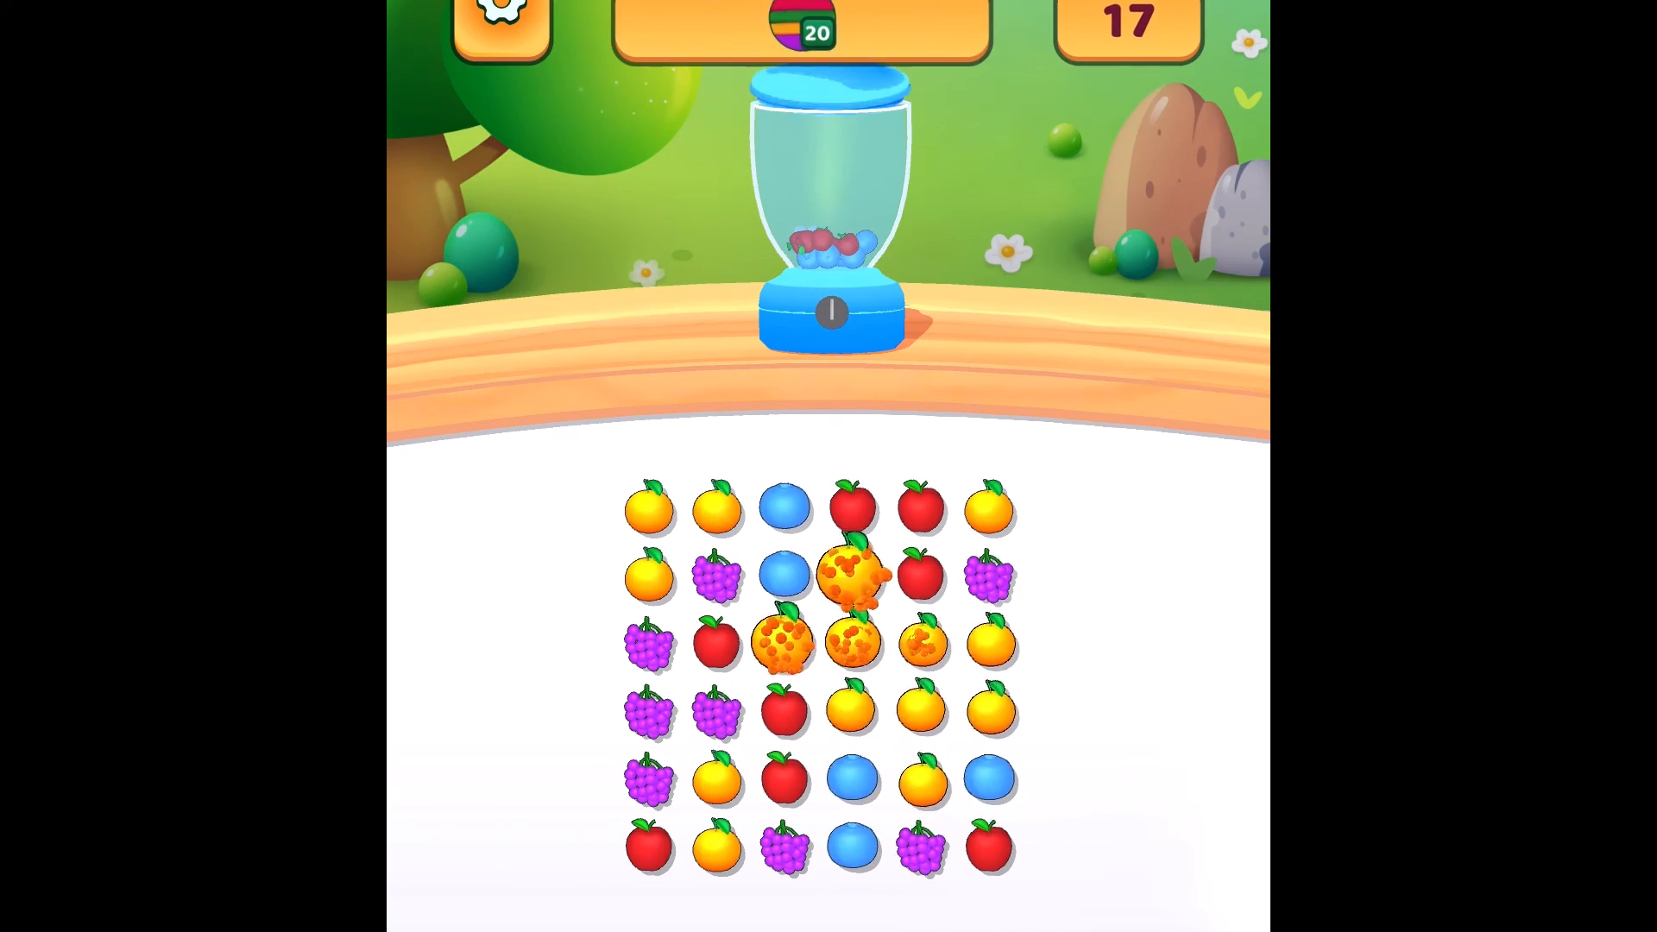
pyautogui.click(853, 583)
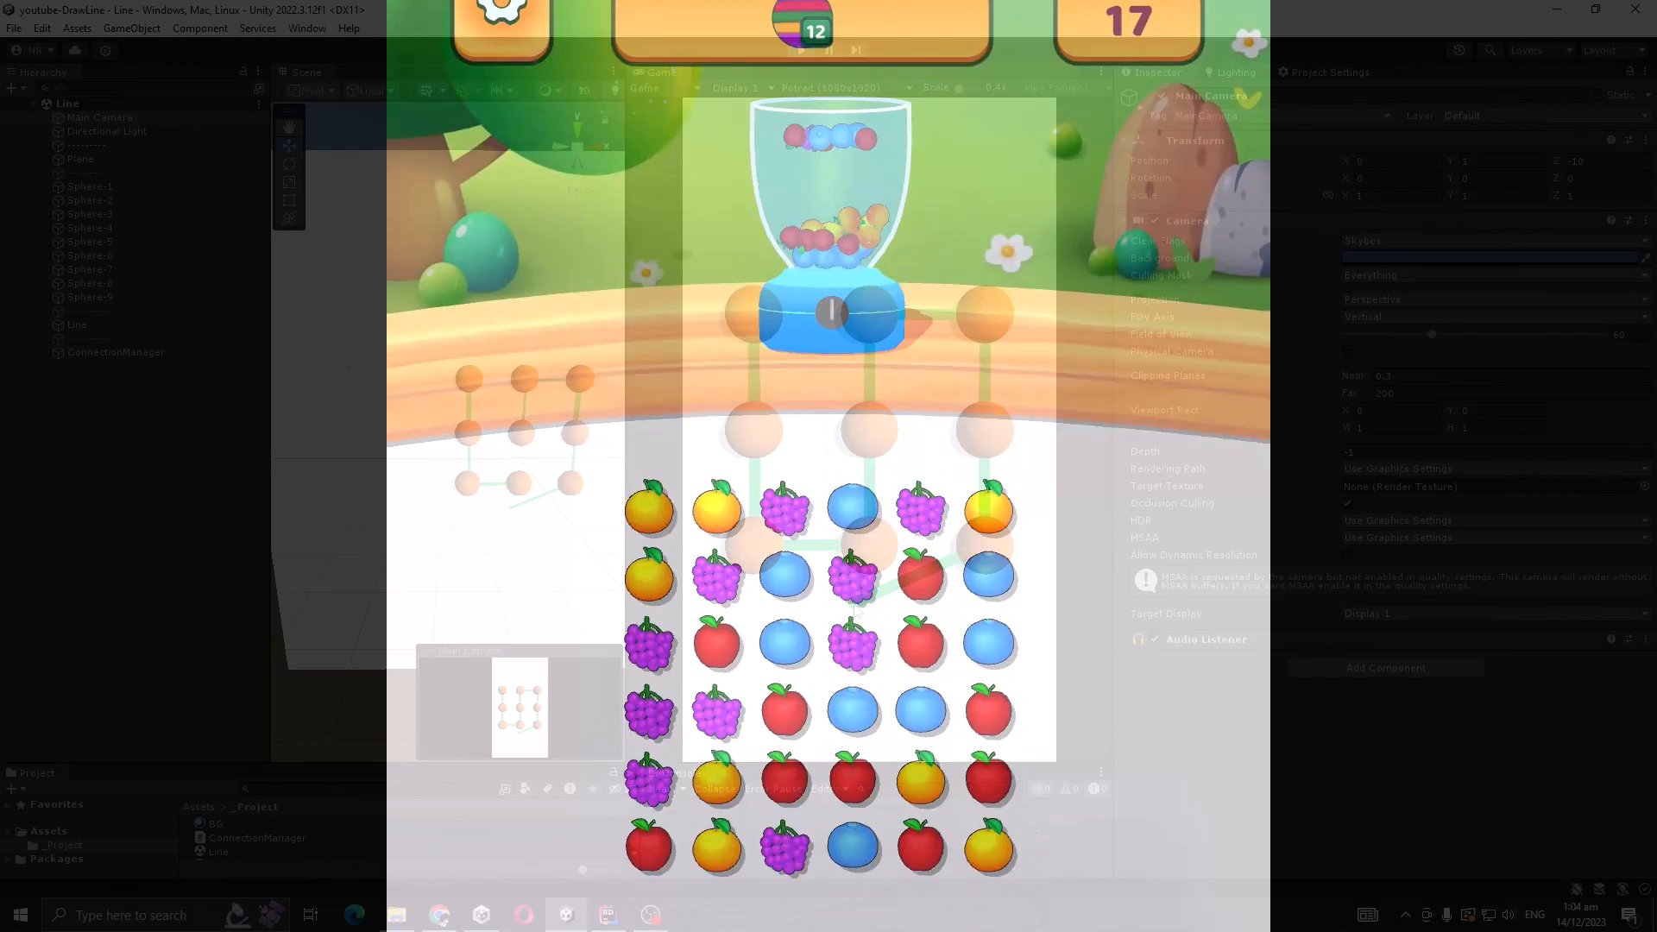
pyautogui.click(801, 48)
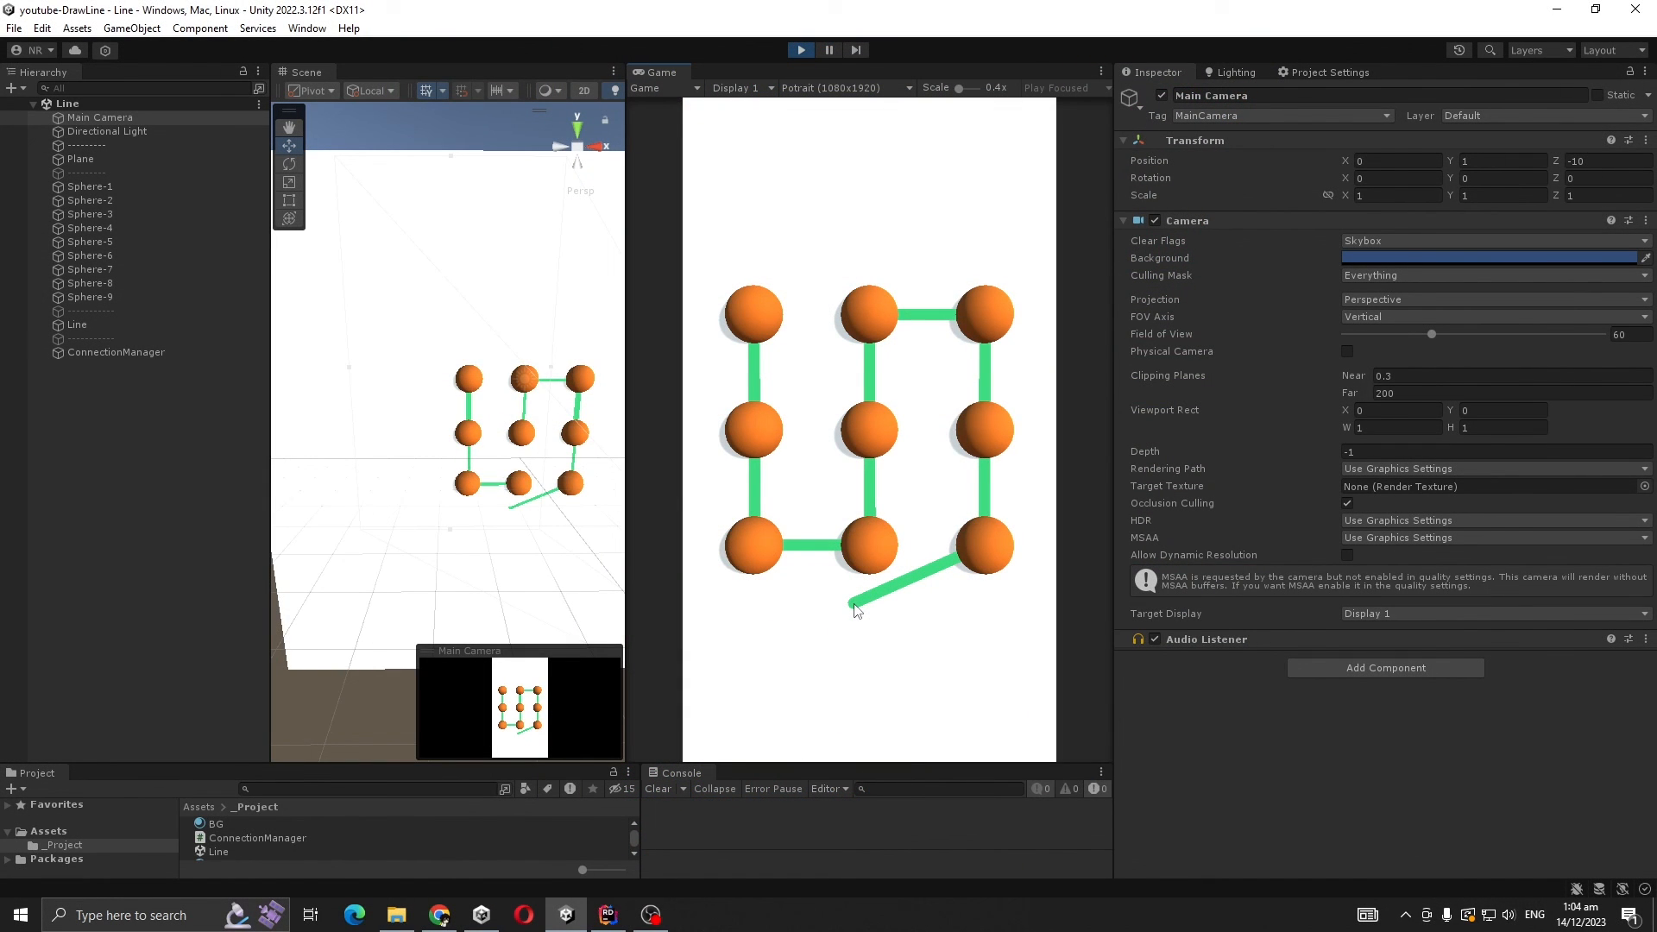